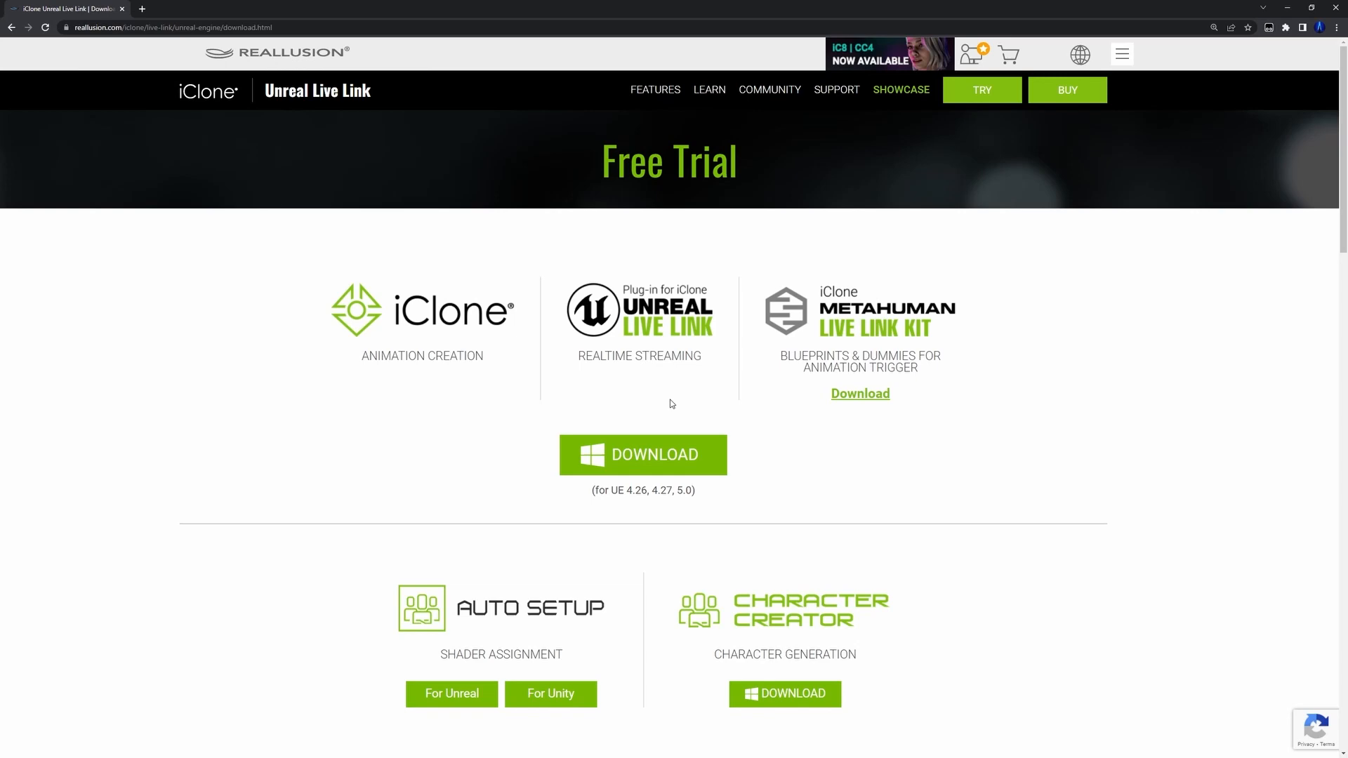
Download the iClone MetaHuman Live Link Kit from the Unreal Live Link Free Trial page
{"action": "left_click", "coordinate": [860, 394]}
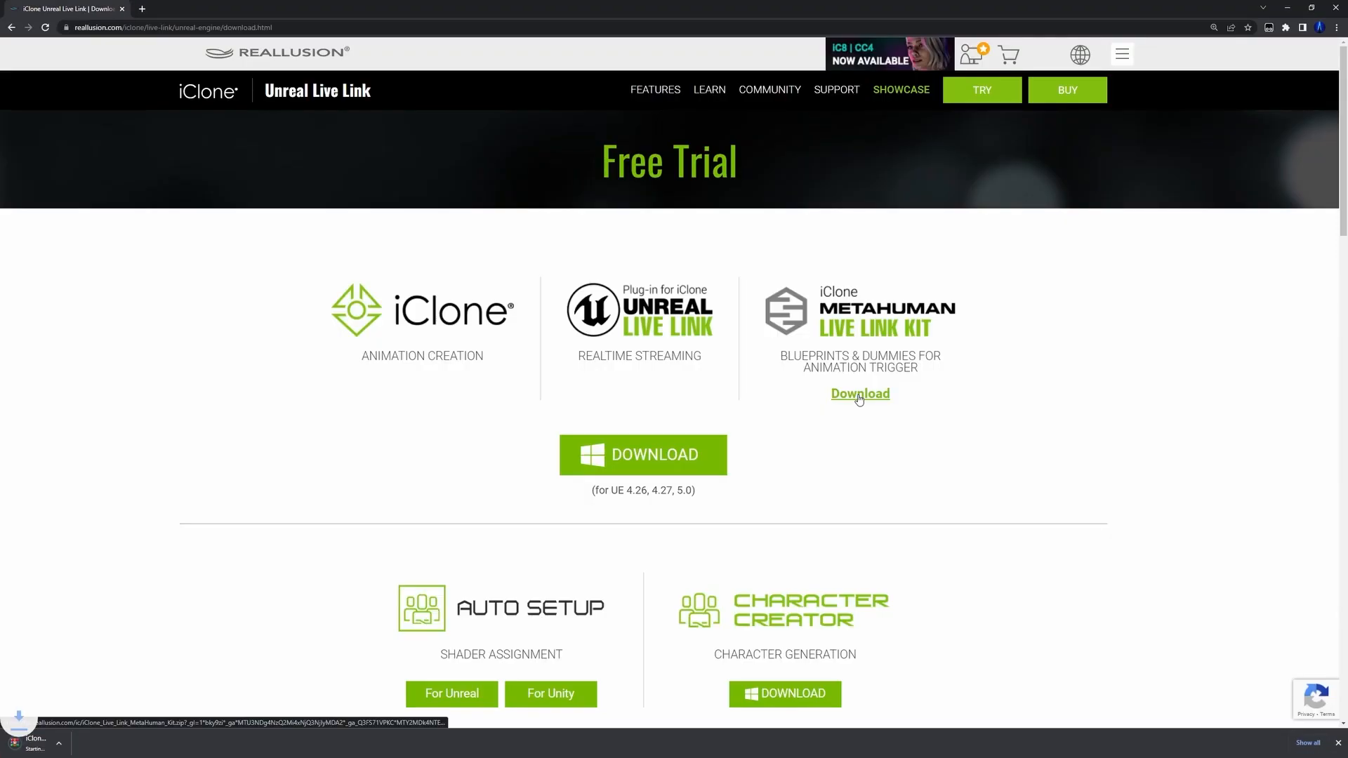
{"action": "left_click", "coordinate": [860, 393]}
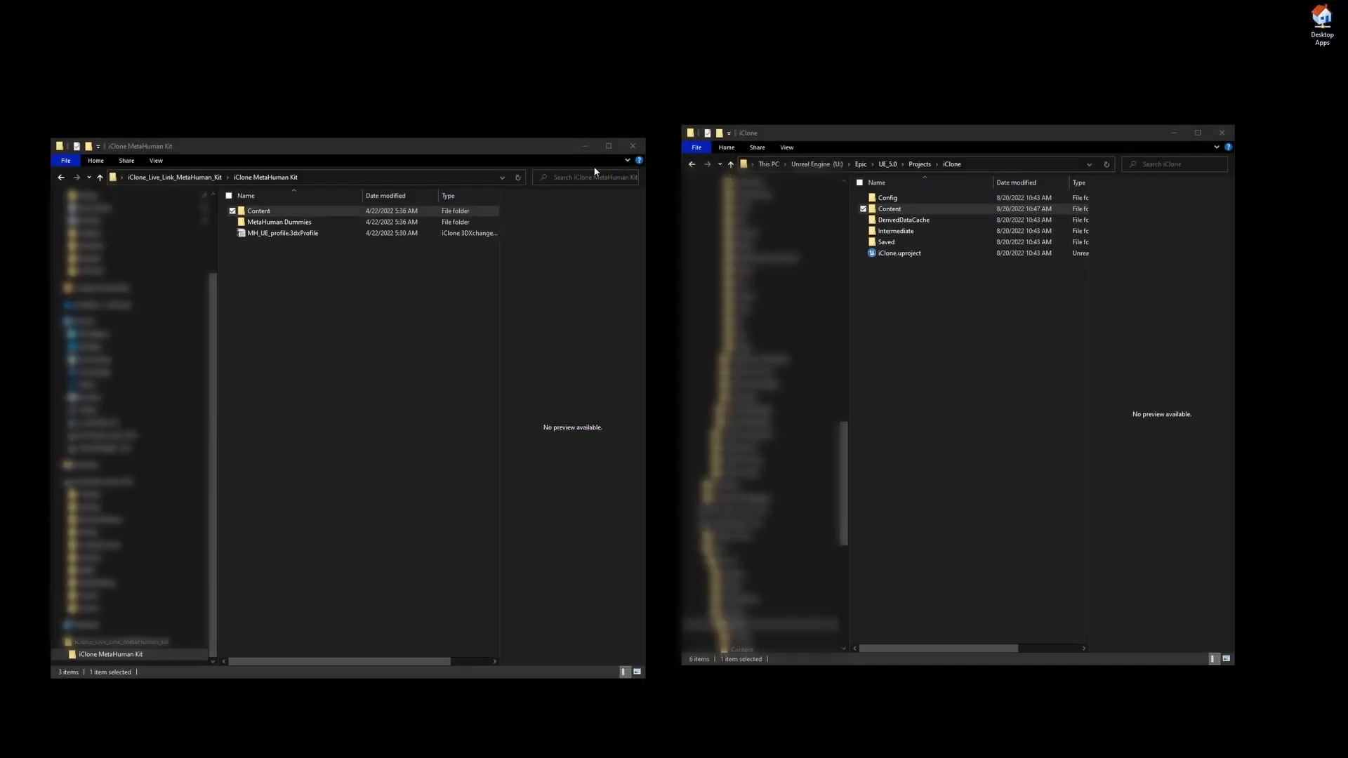
Copy the kit's Content folder into the UE_5.0 iClone project folder
{"action": "left_click", "coordinate": [258, 210]}
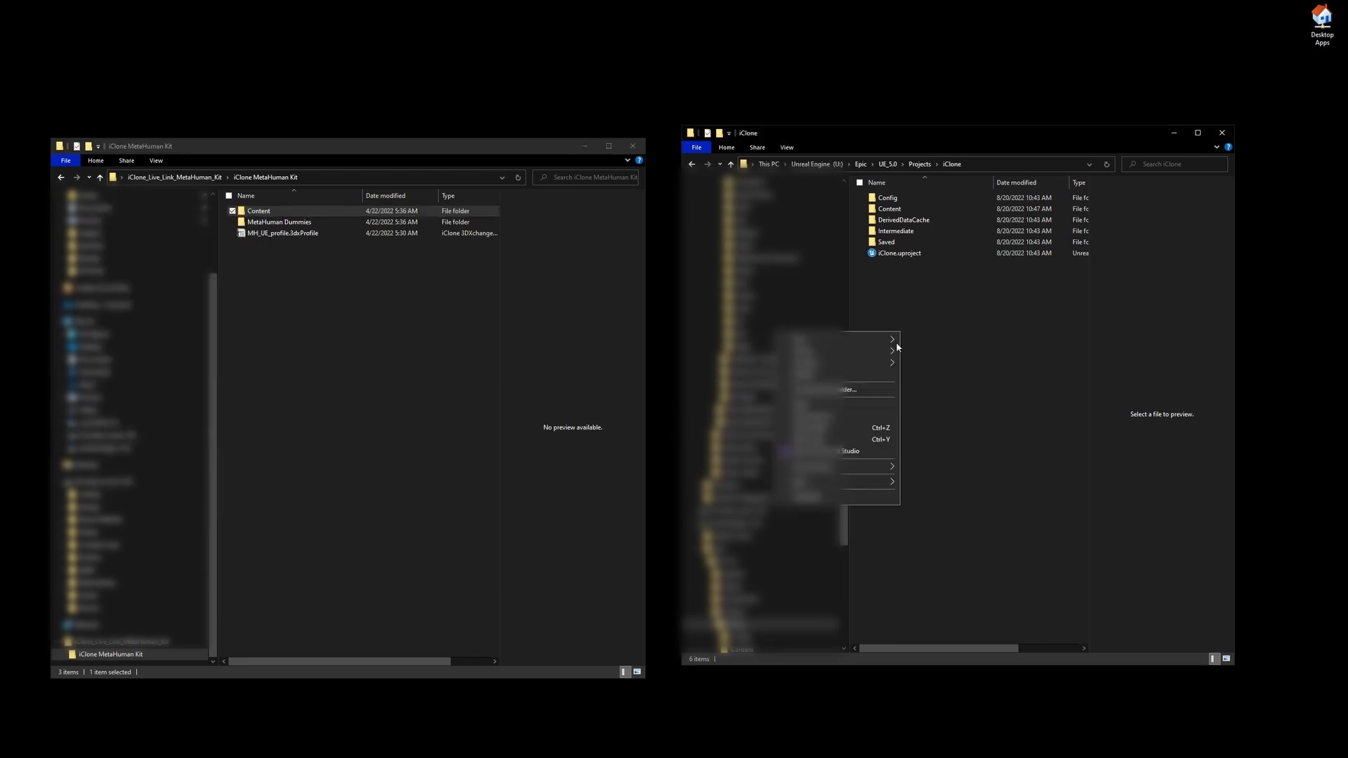
{"action": "left_click", "coordinate": [889, 209]}
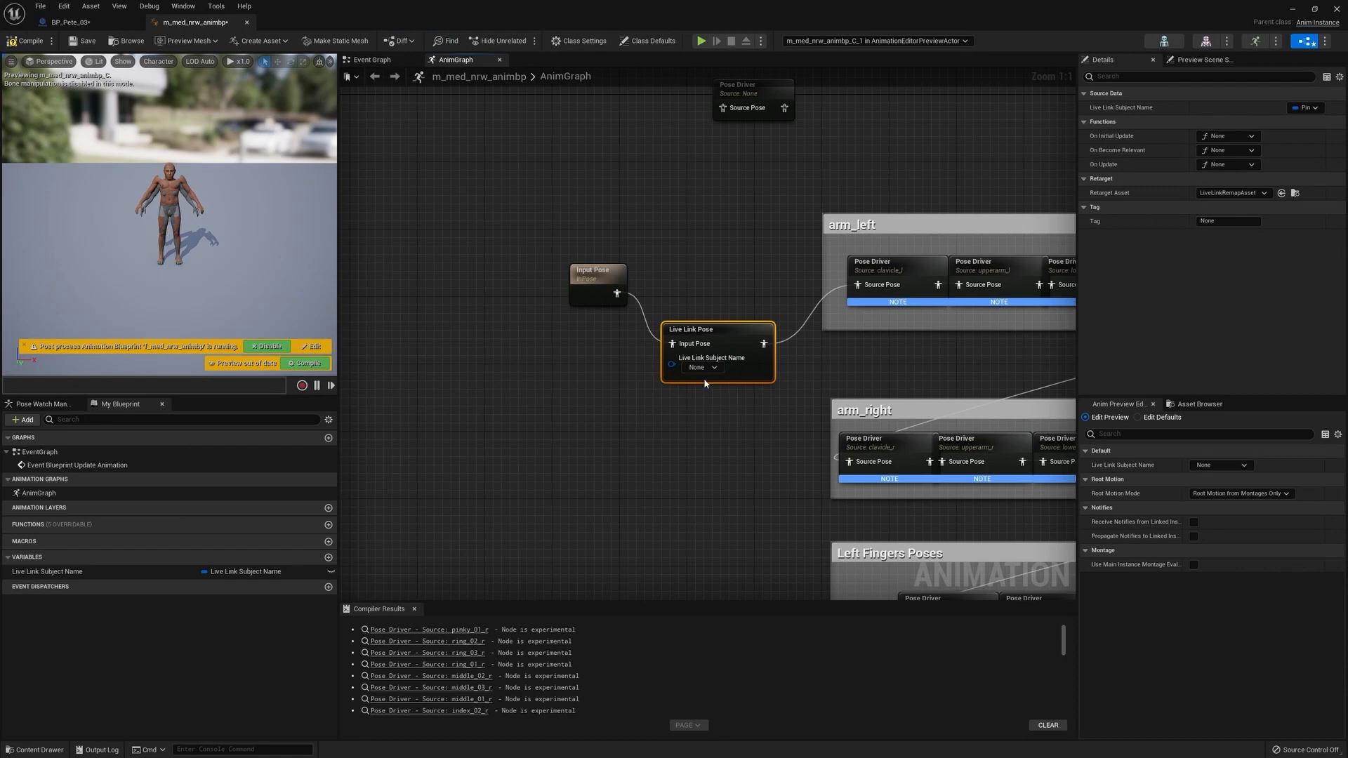
{"action": "left_click", "coordinate": [67, 22]}
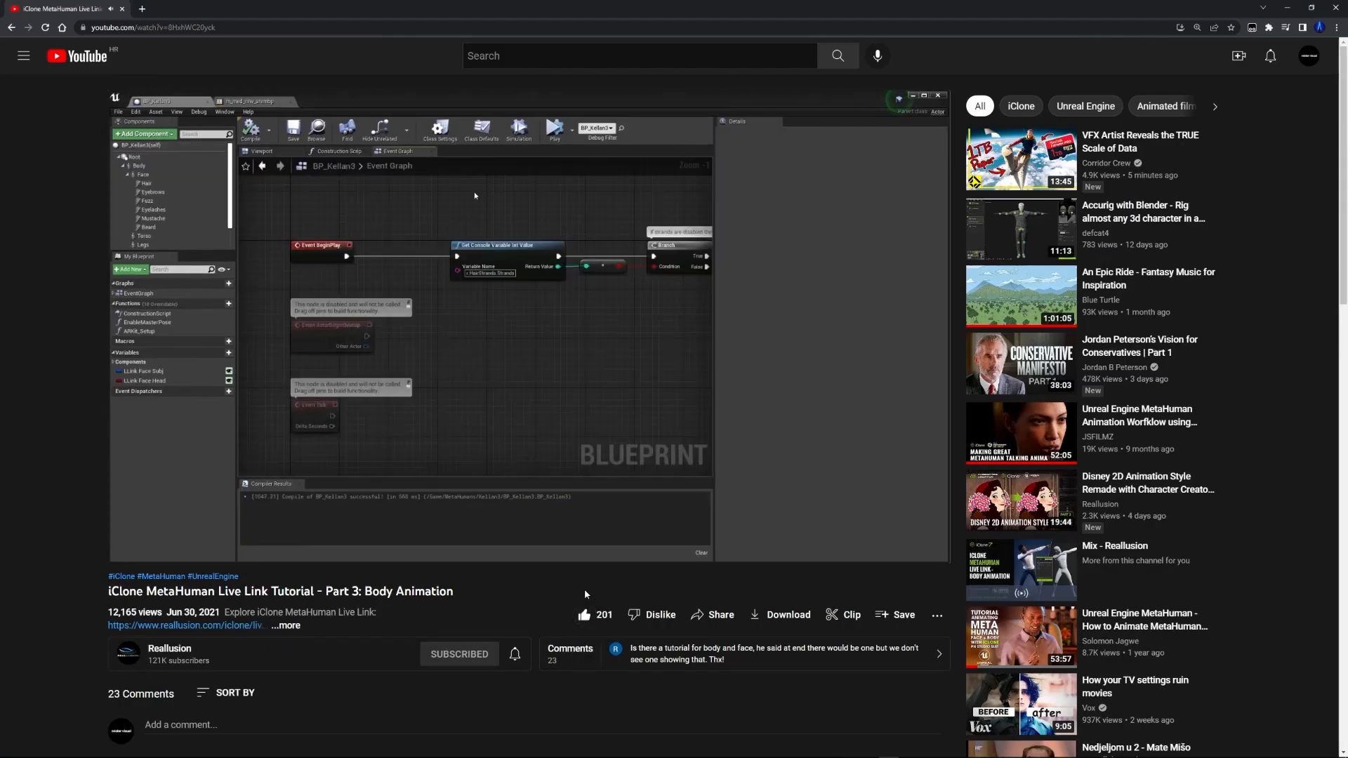
{"action": "left_click", "coordinate": [142, 133]}
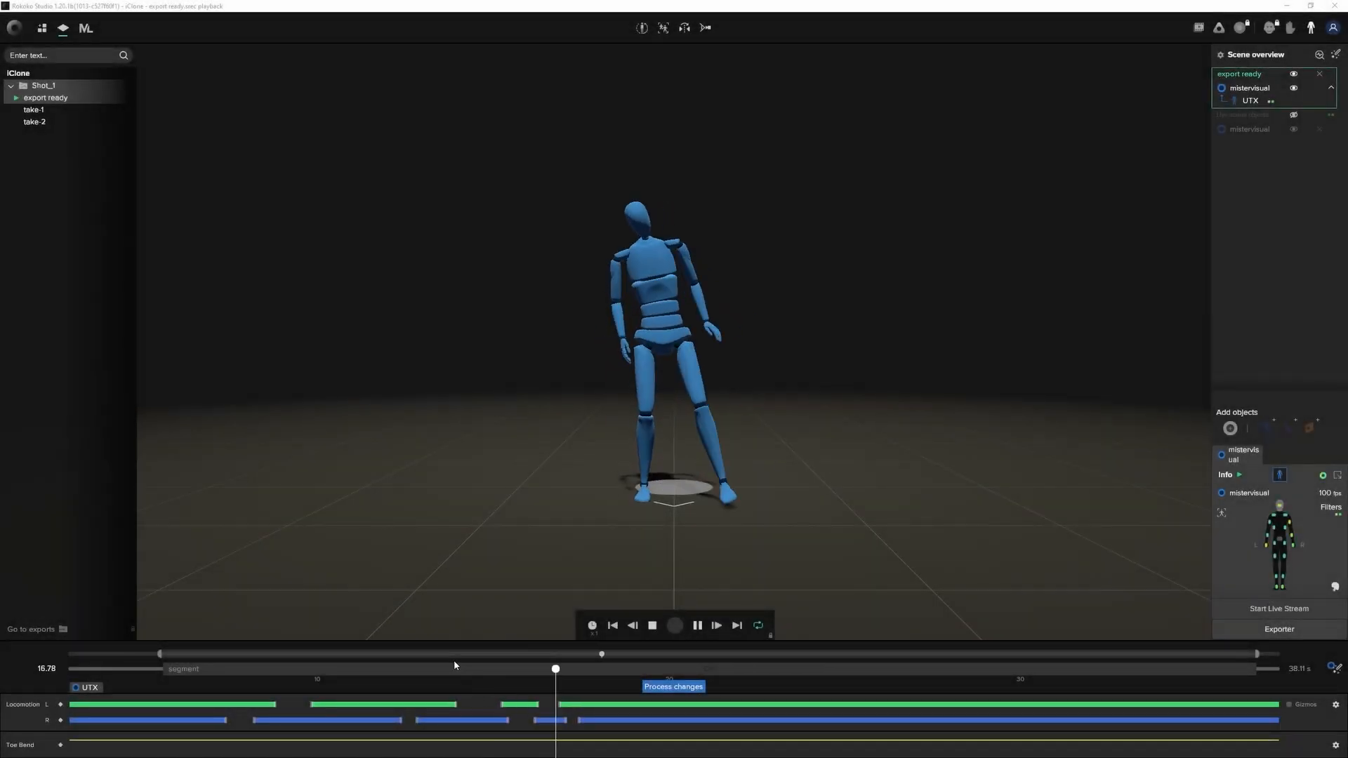
Review the export ready take's motion between about 21 and 27 seconds
{"action": "left_click", "coordinate": [696, 625]}
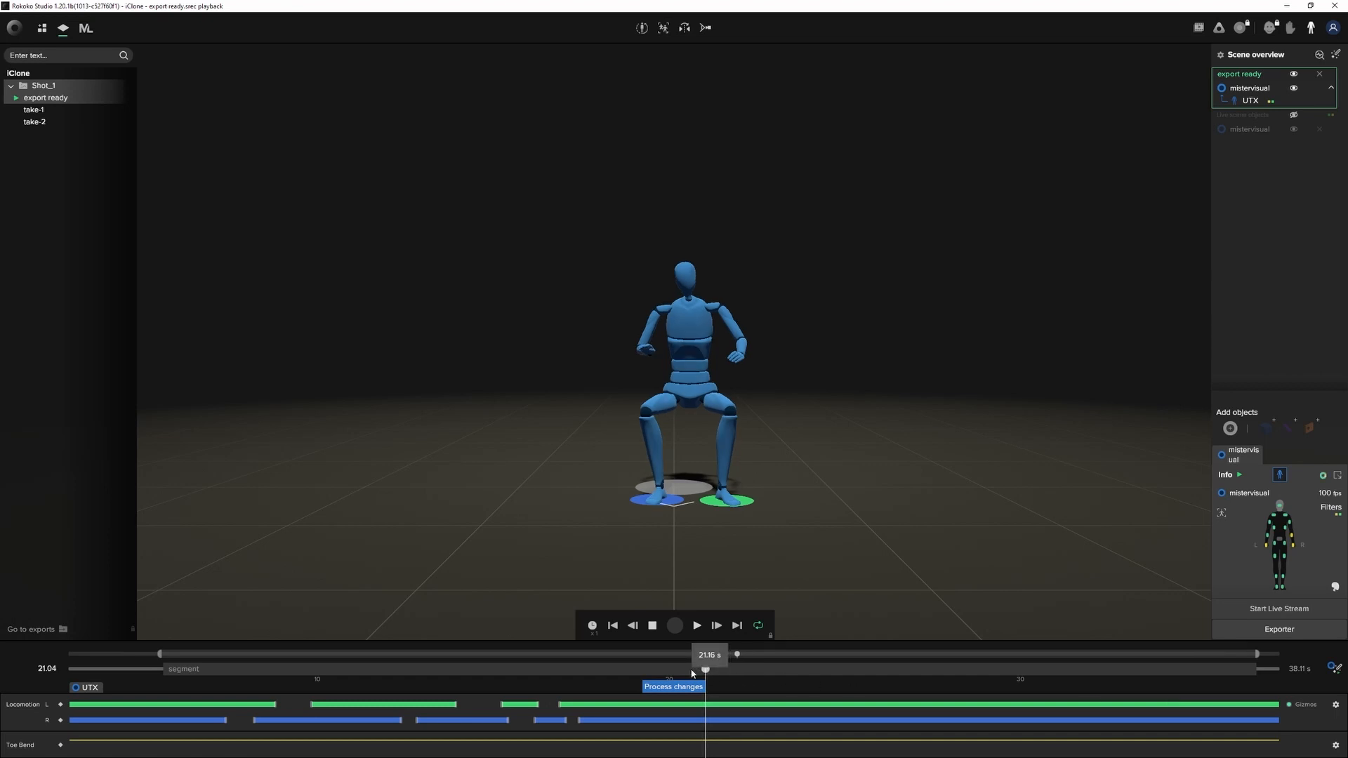
{"action": "left_click_drag", "start_coordinate": [705, 669], "coordinate": [419, 669]}
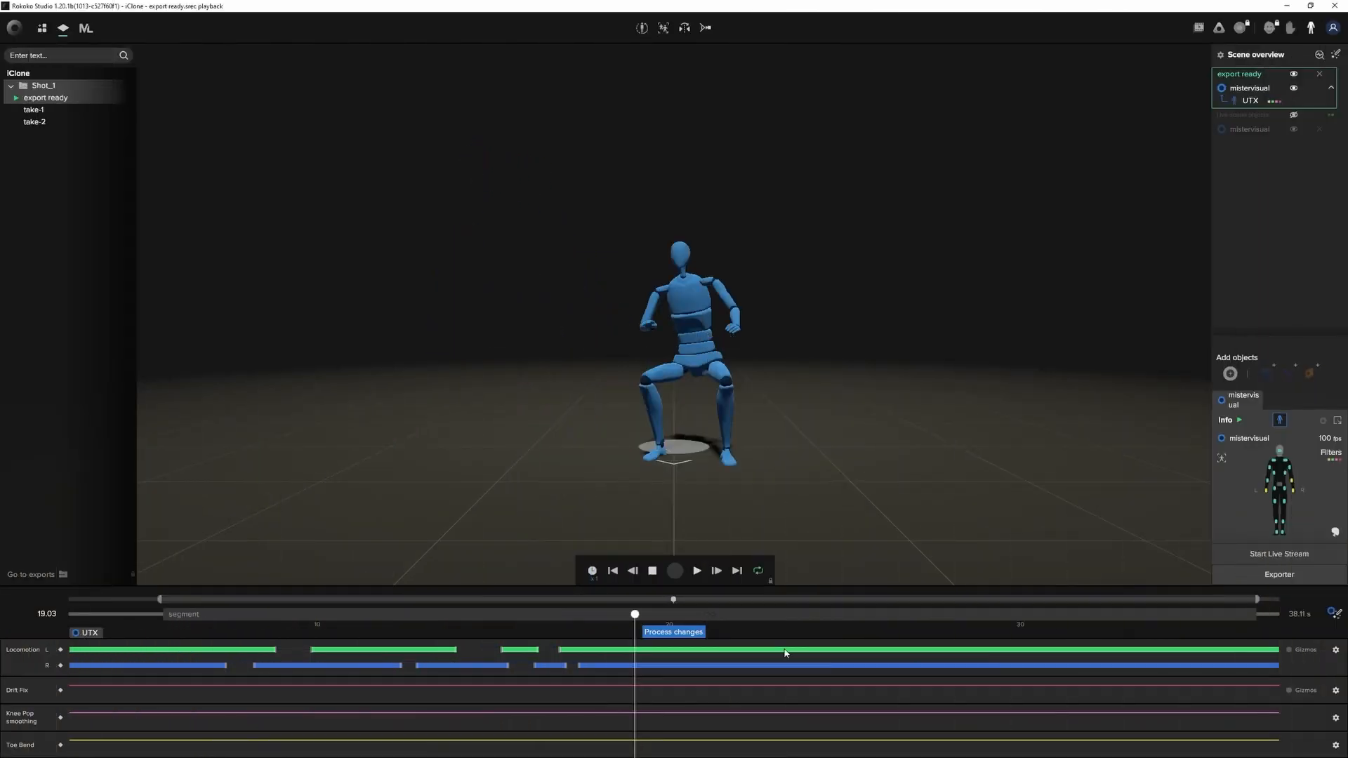
{"action": "left_click_drag", "start_coordinate": [635, 613], "coordinate": [605, 614]}
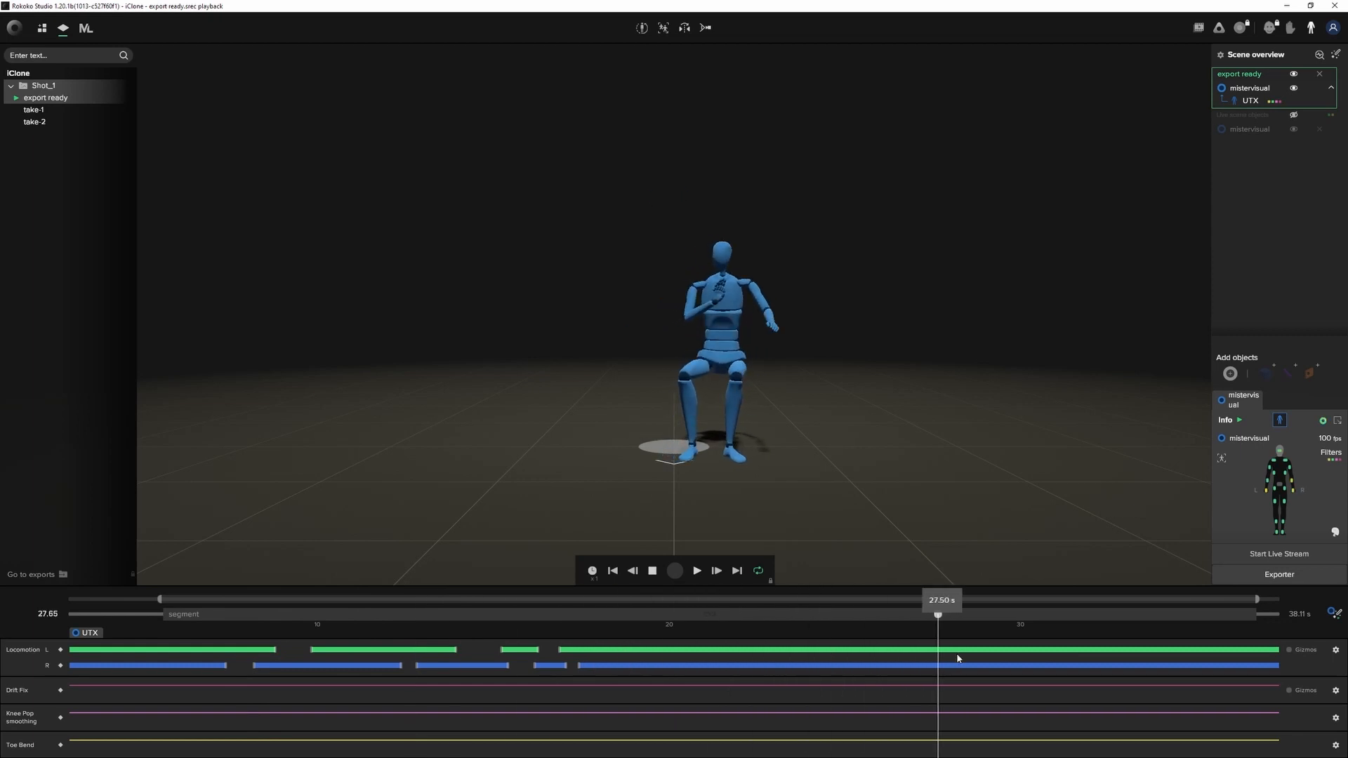
{"action": "left_click_drag", "start_coordinate": [938, 615], "coordinate": [897, 615]}
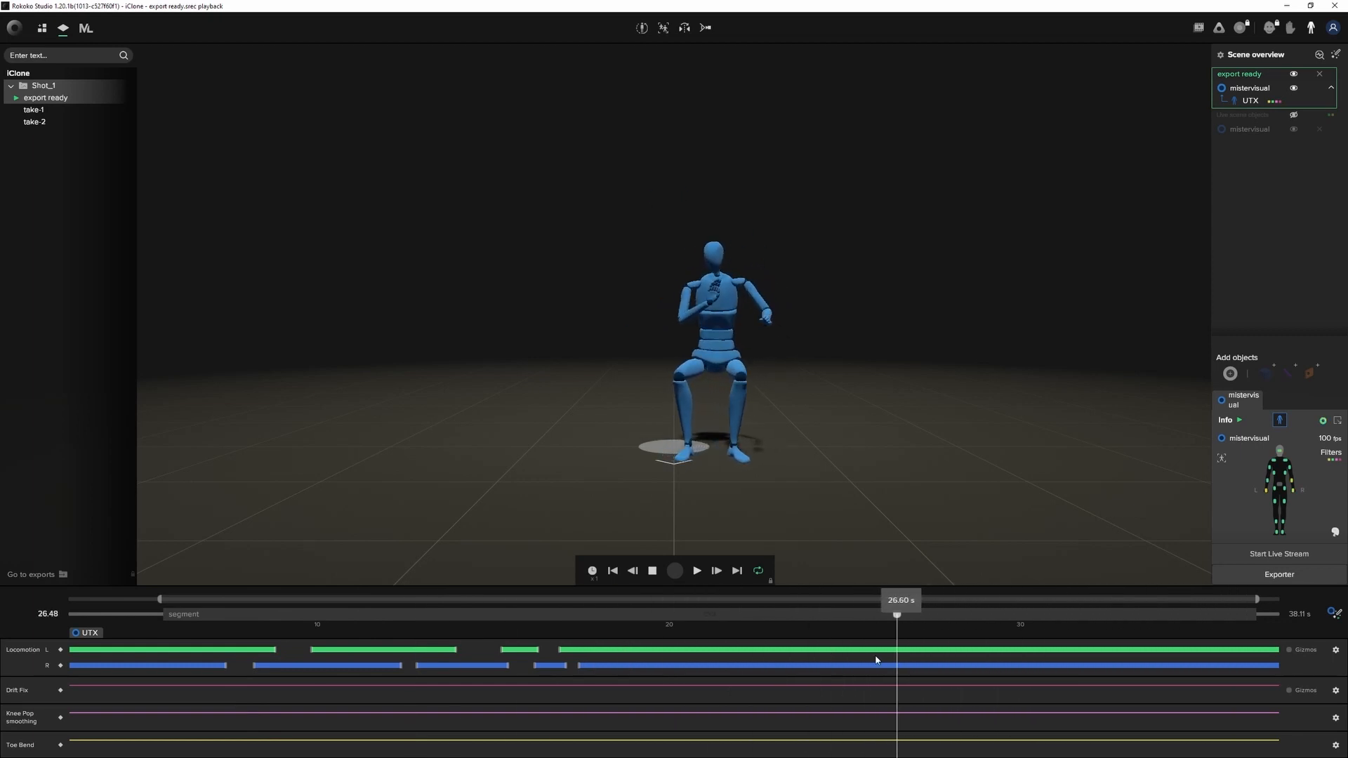
Export the take's segment as a 60 FPS BVH with a Maya HumanIK skeleton
{"action": "right_click", "coordinate": [46, 96]}
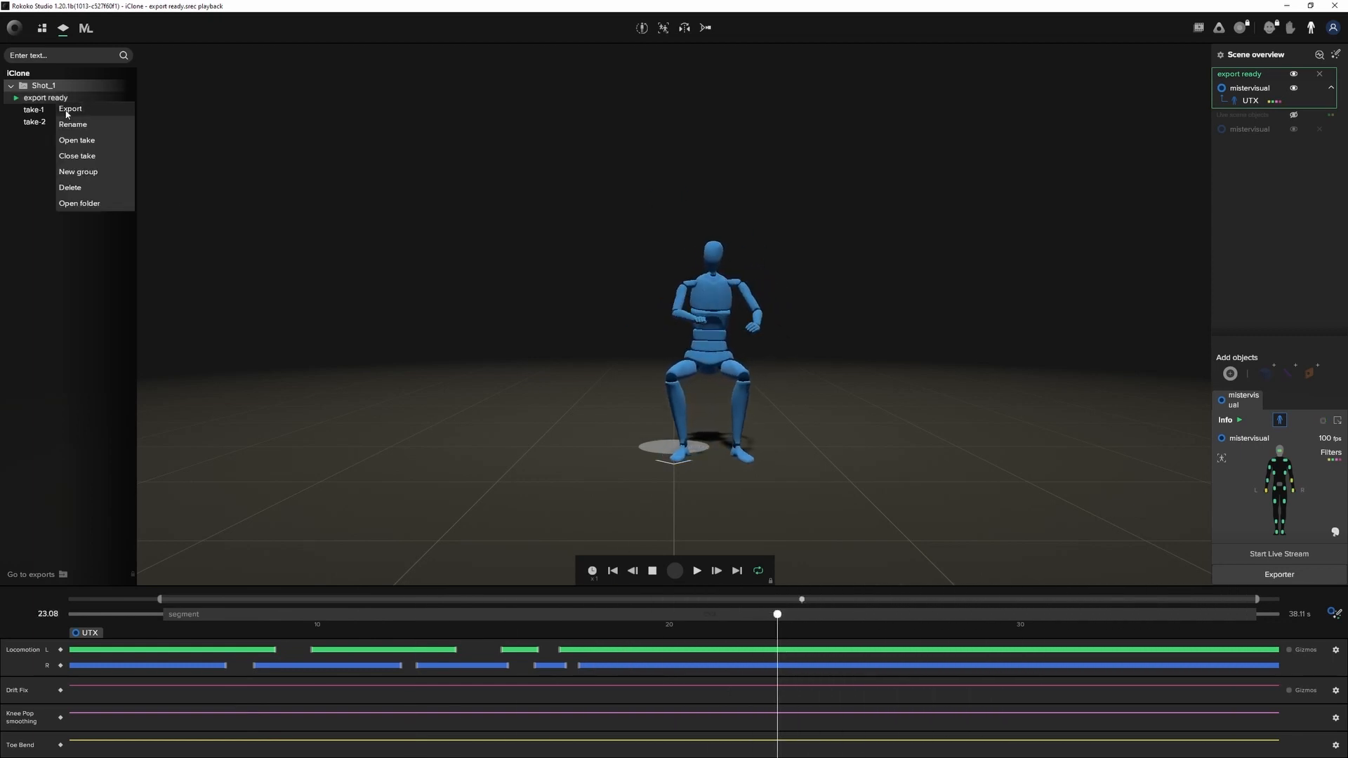
{"action": "left_click", "coordinate": [69, 108]}
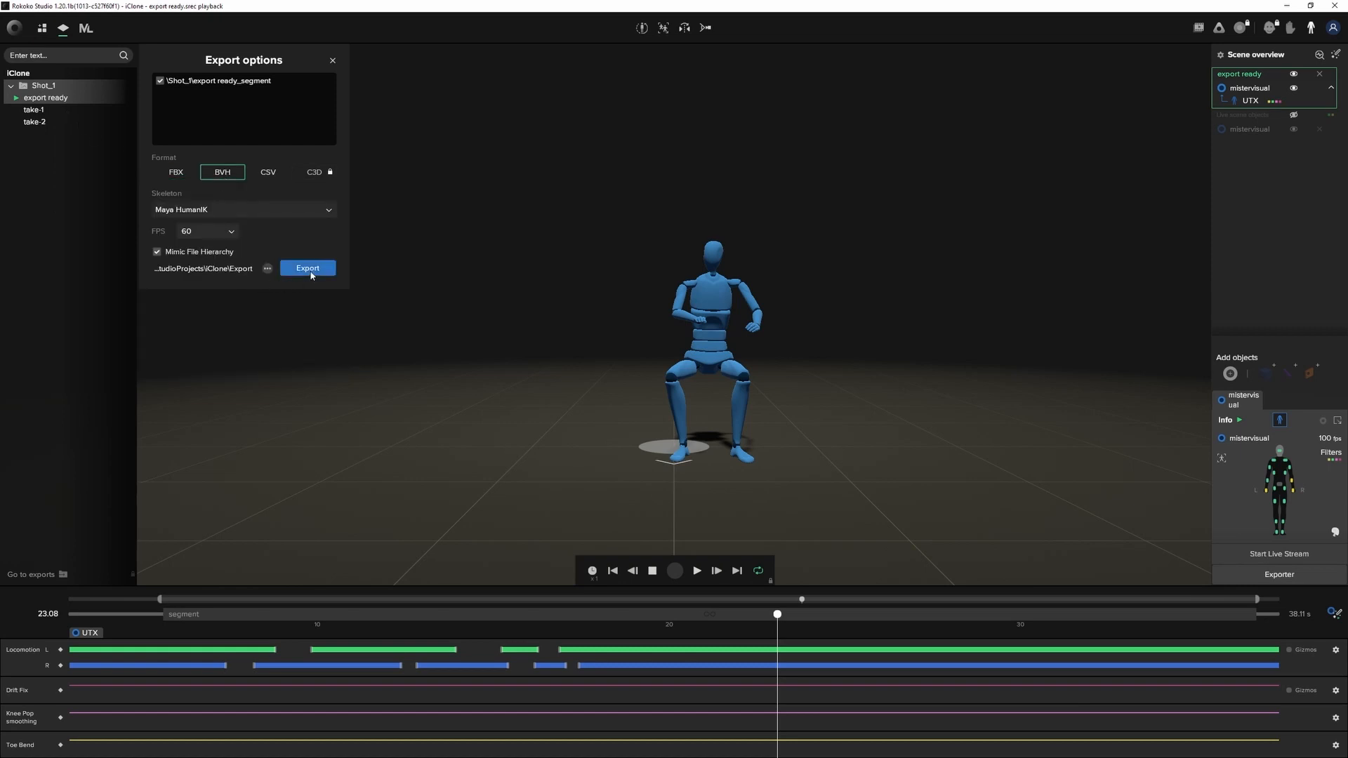
{"action": "left_click", "coordinate": [307, 267]}
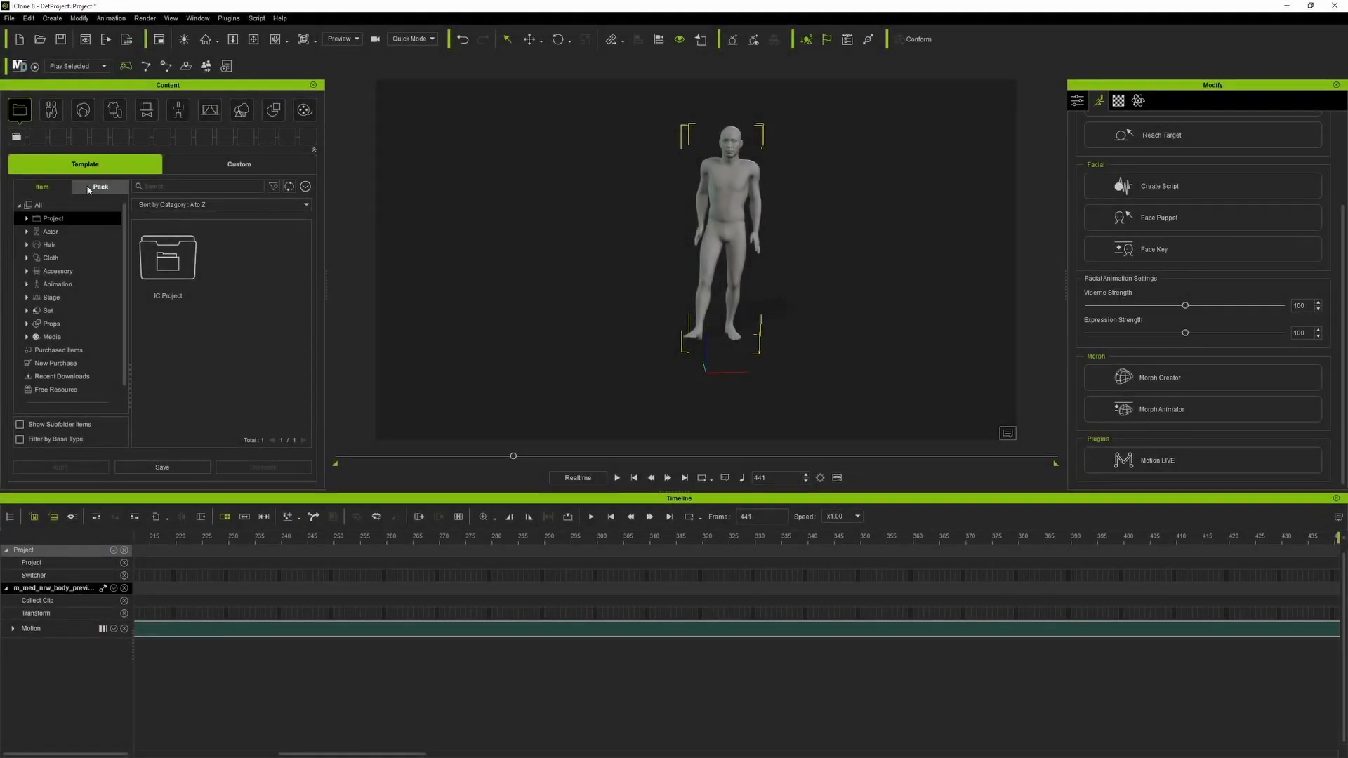
Add the CC4 Kevin avatar from Characters and expand Motion Layer > Torso > FK Bone tracks
{"action": "left_click", "coordinate": [99, 187]}
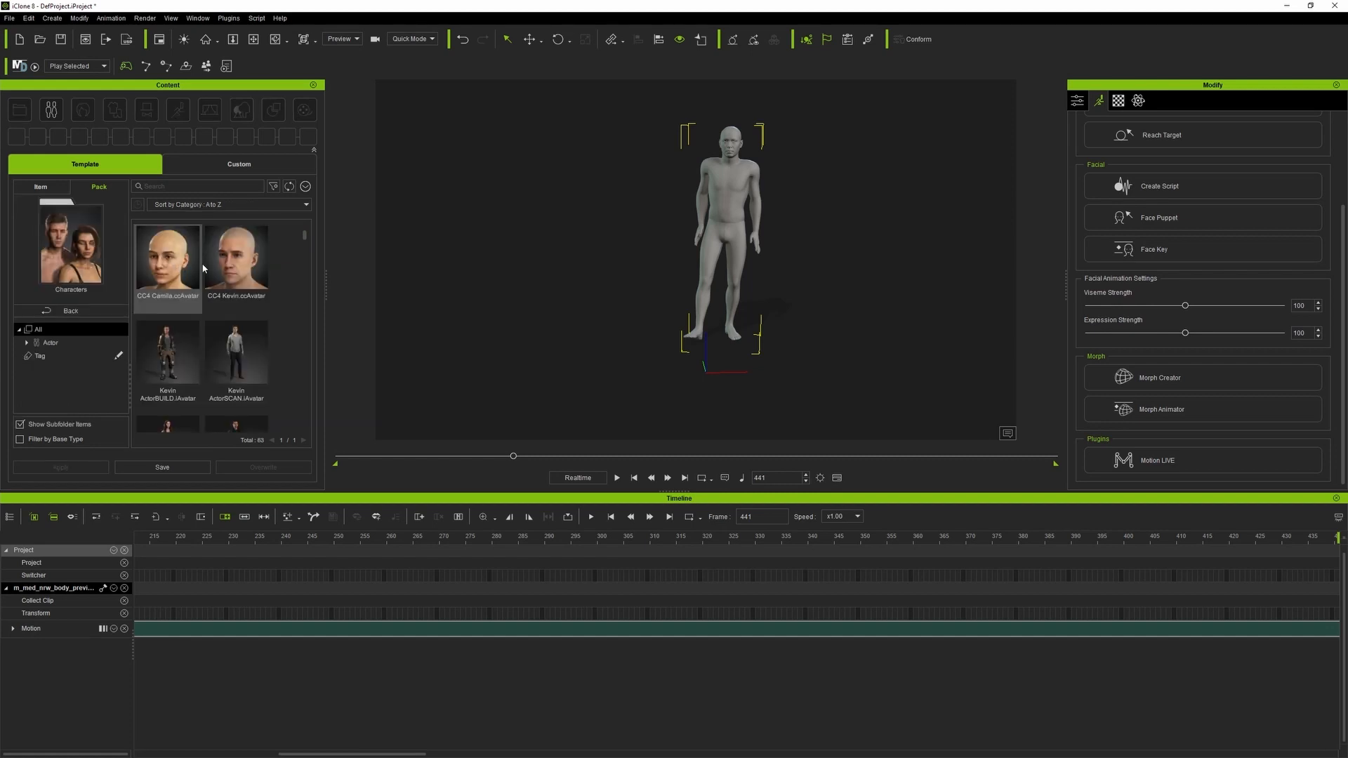
{"action": "double_click", "coordinate": [236, 262]}
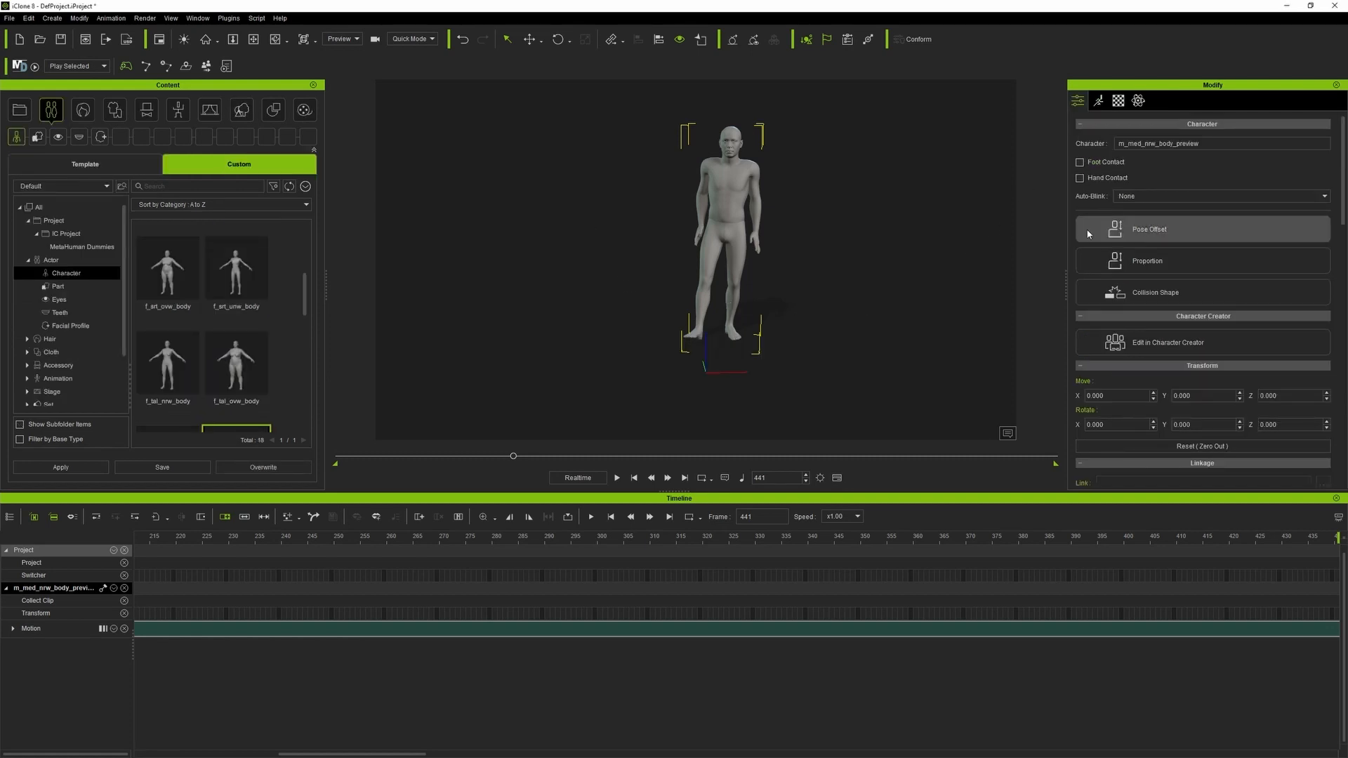
{"action": "left_click", "coordinate": [1098, 101]}
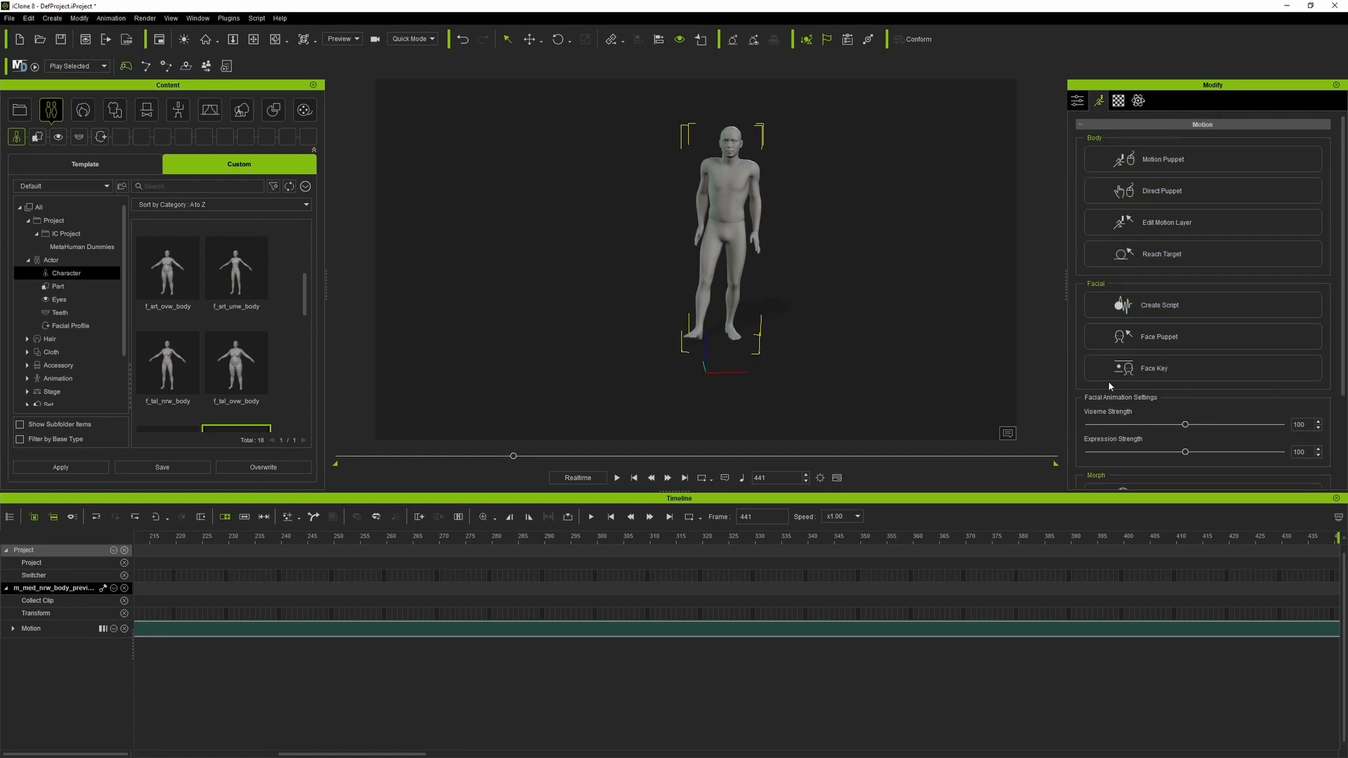
{"action": "left_click", "coordinate": [1165, 222]}
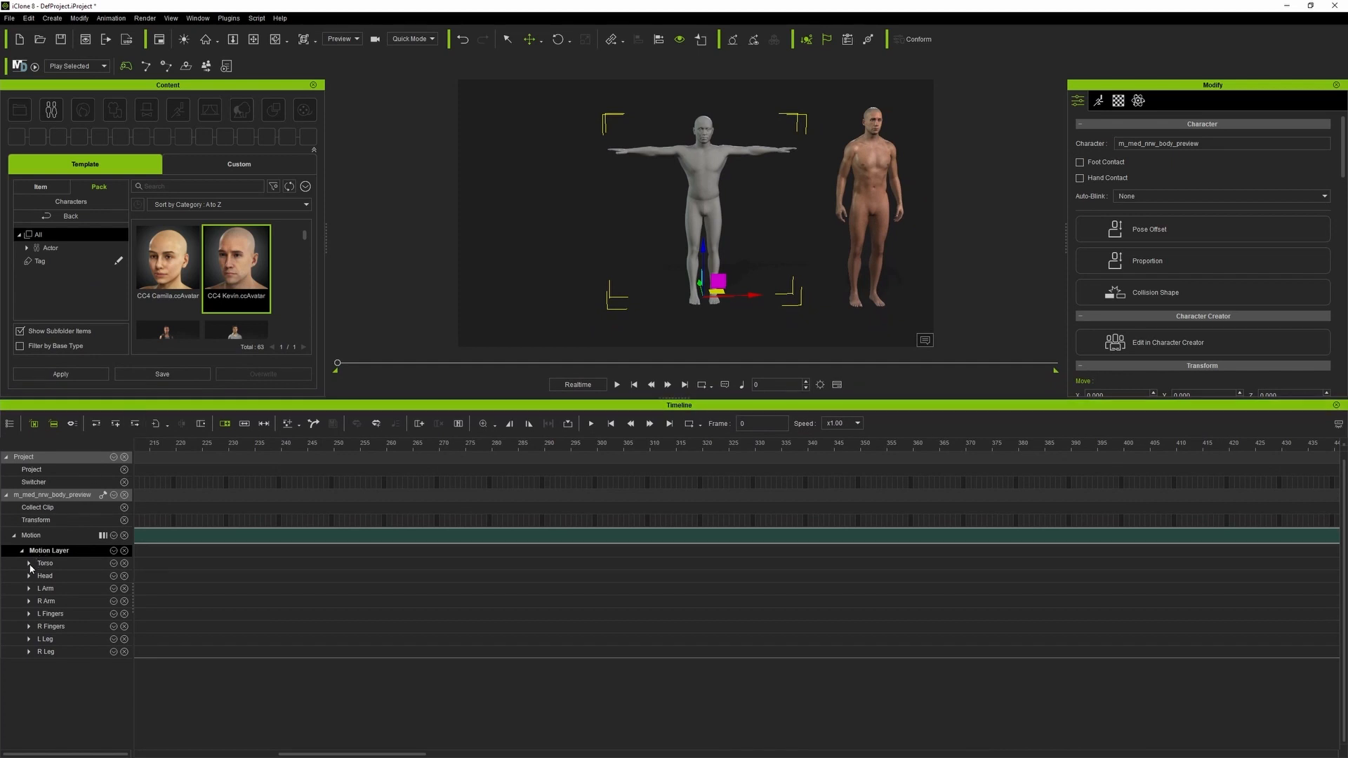
{"action": "left_click", "coordinate": [28, 563]}
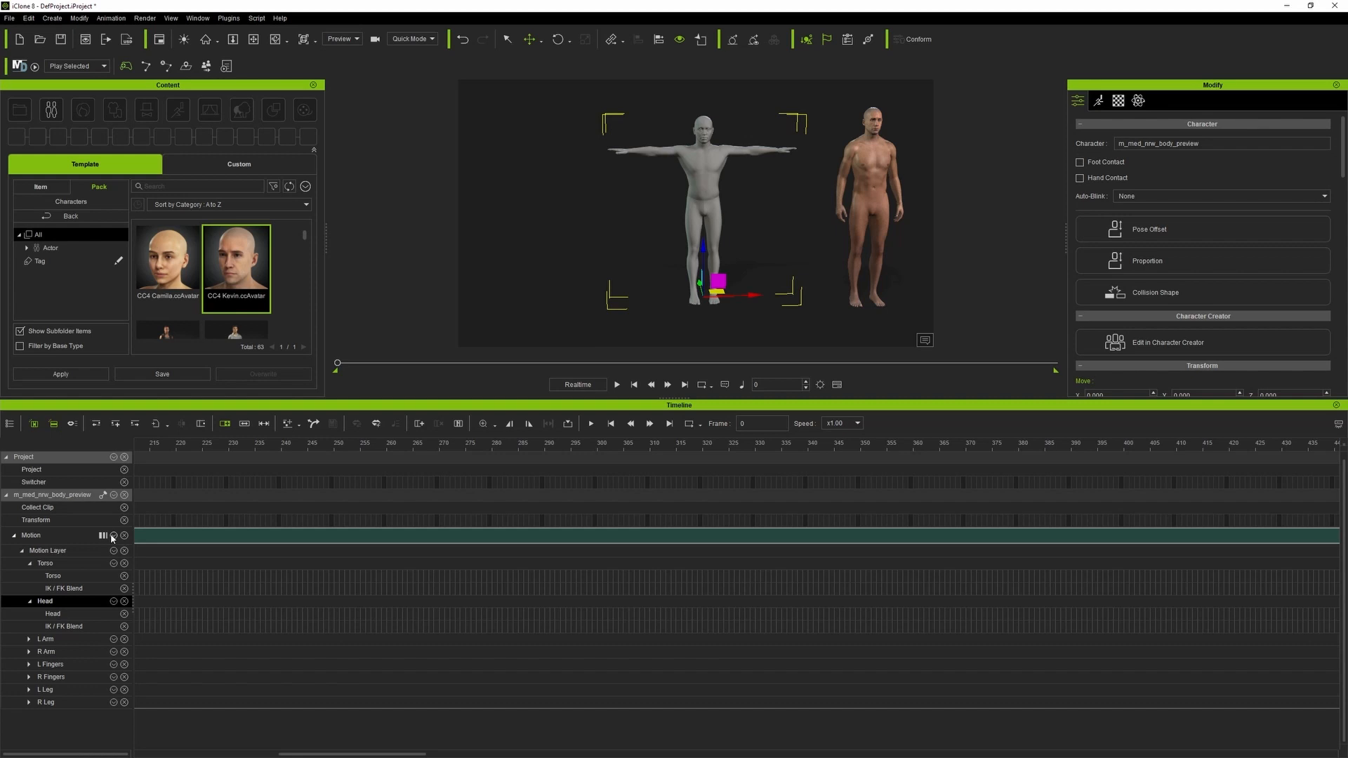
{"action": "left_click", "coordinate": [104, 535]}
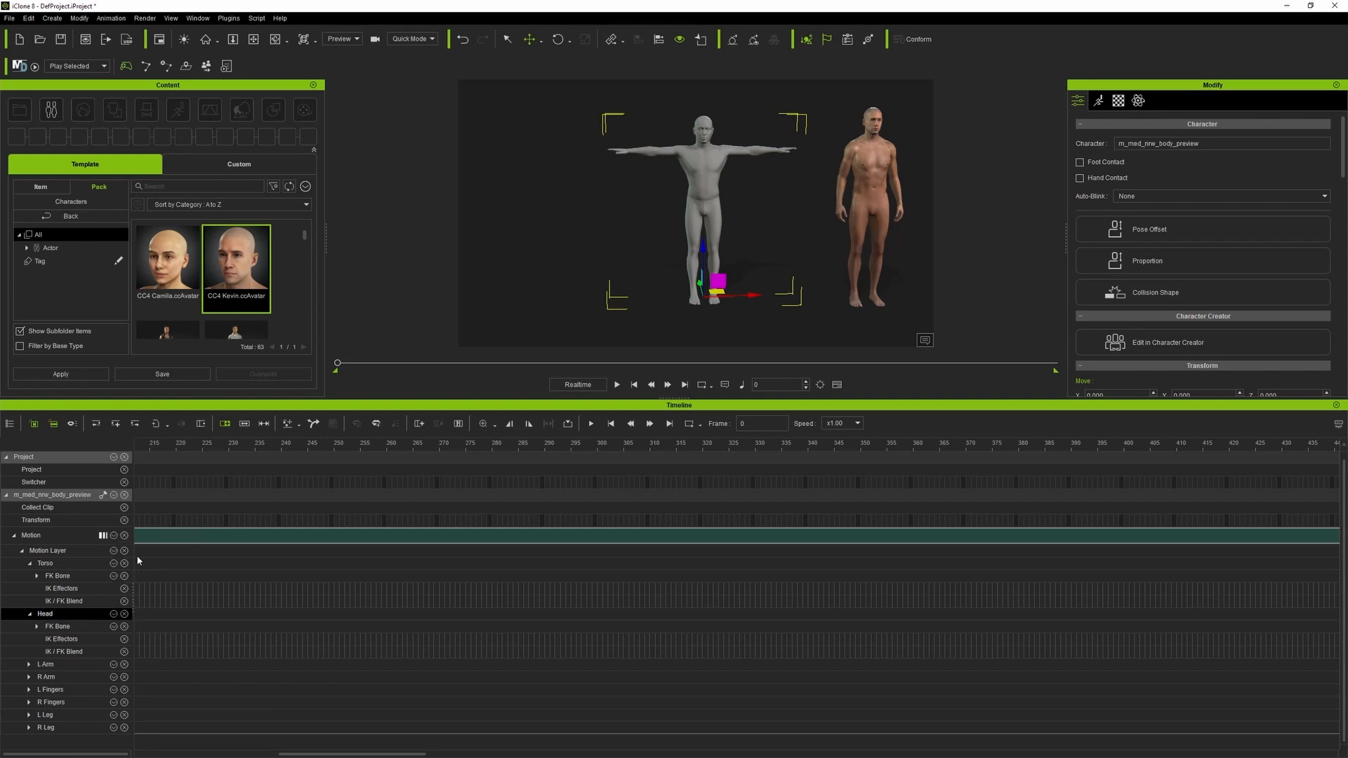
{"action": "left_click", "coordinate": [36, 575]}
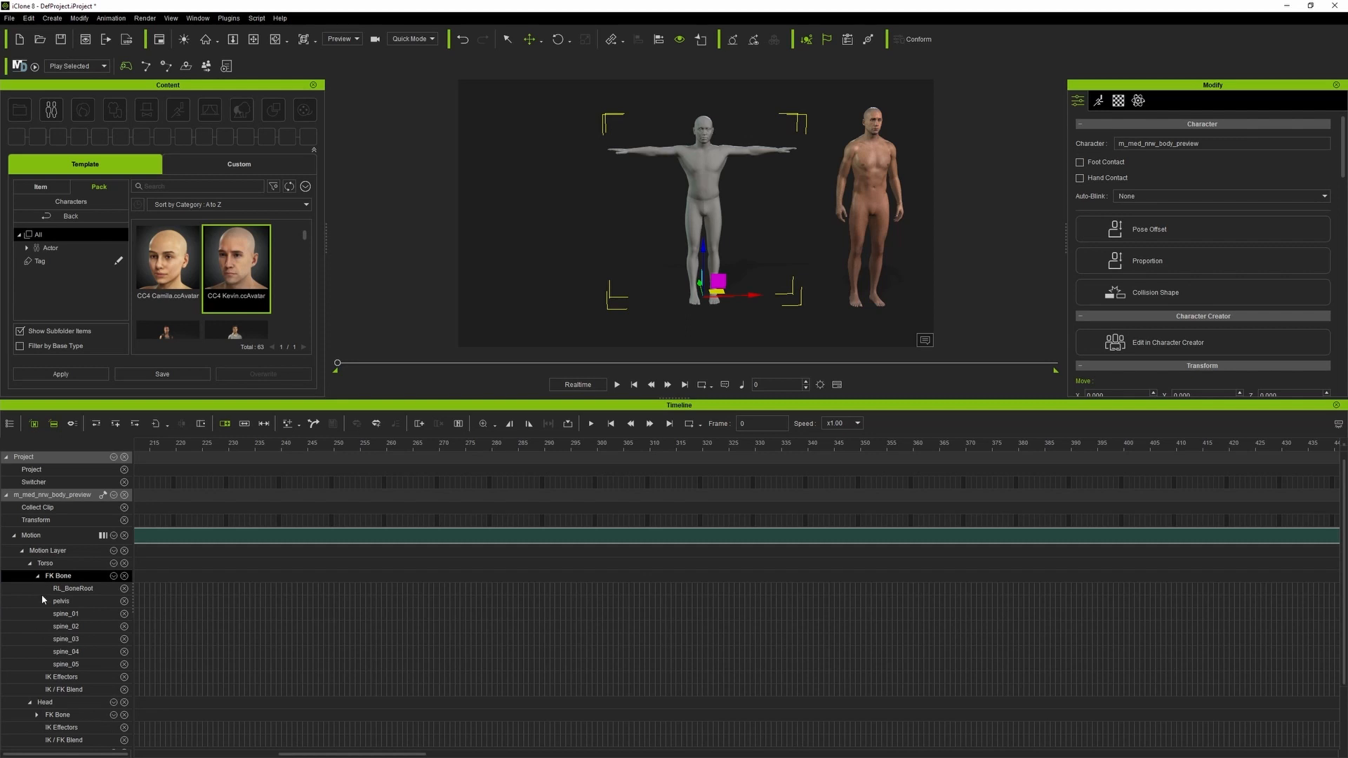
{"action": "left_click", "coordinate": [66, 664]}
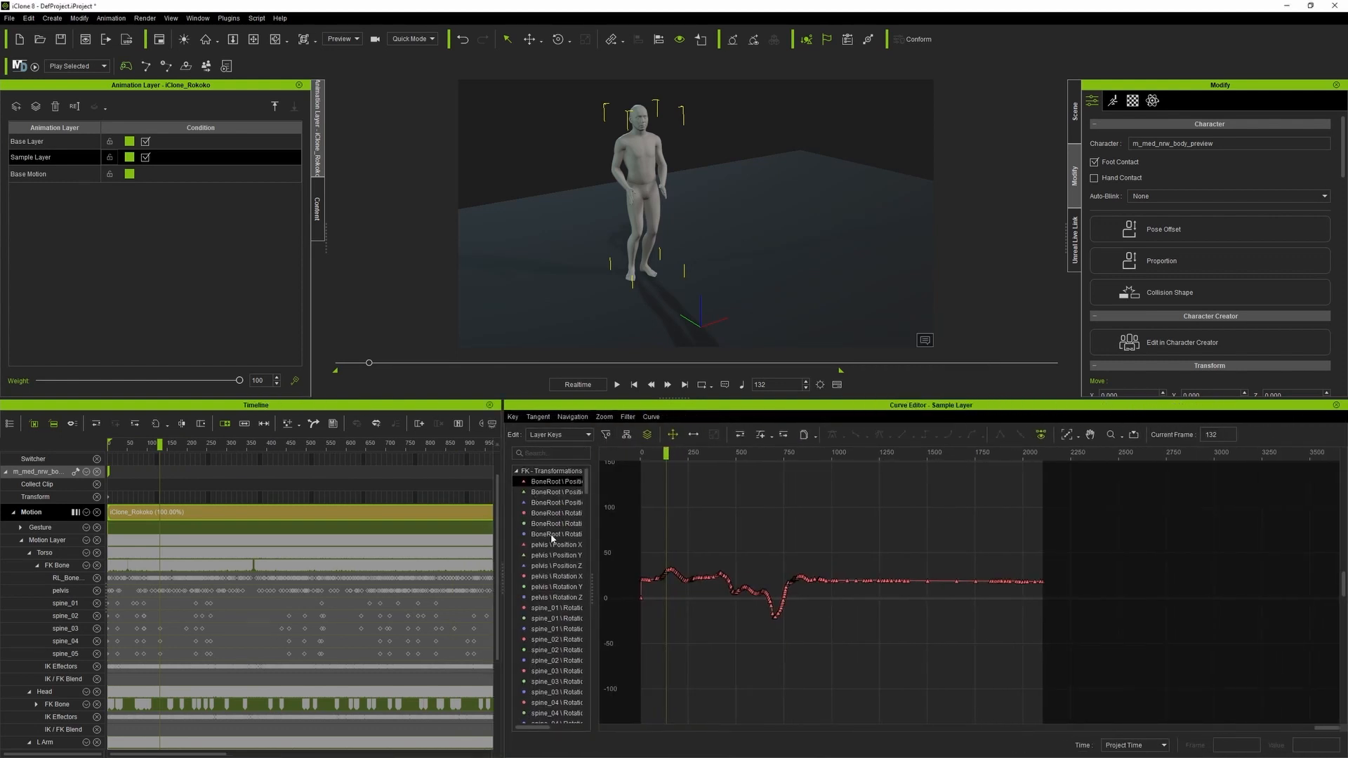
Apply Optimize All to the selected Sample Layer keys in the Curve Editor
{"action": "right_click", "coordinate": [774, 584]}
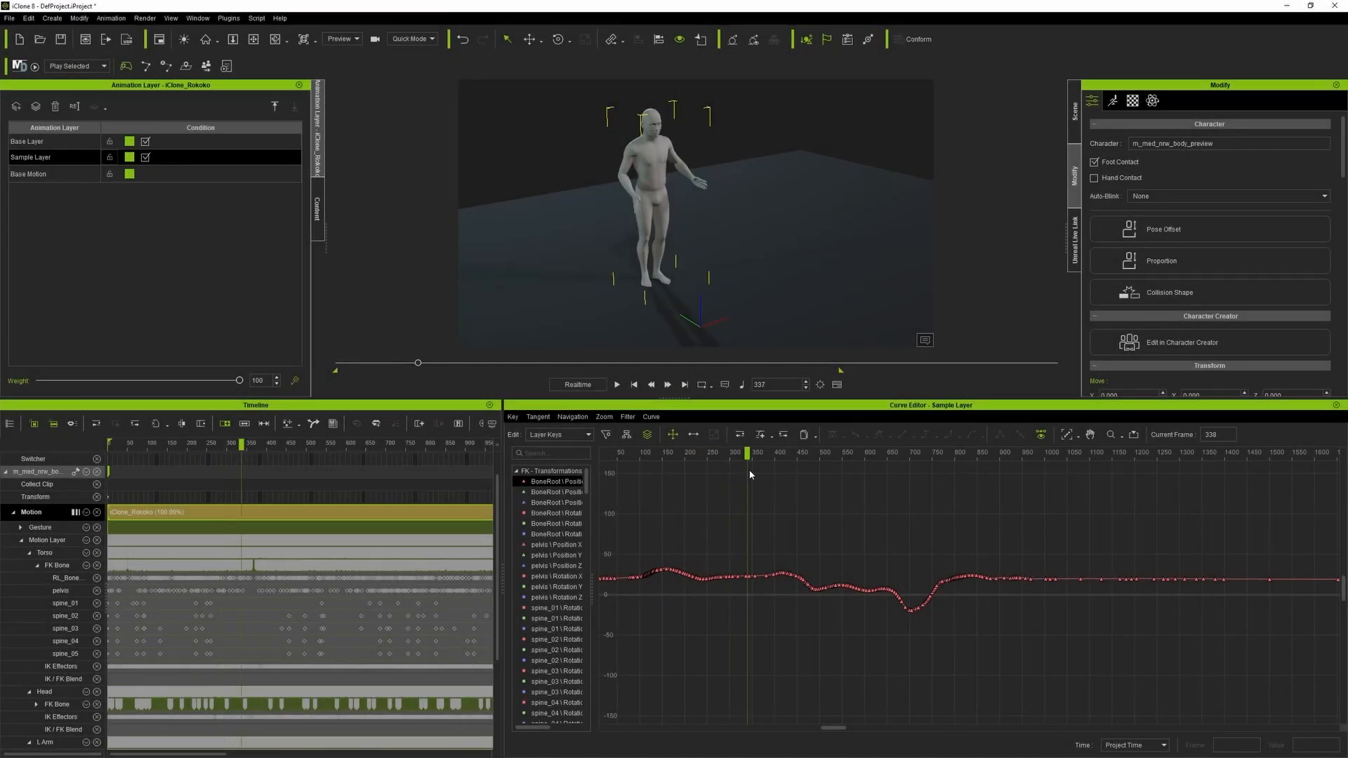
{"action": "right_click", "coordinate": [748, 472]}
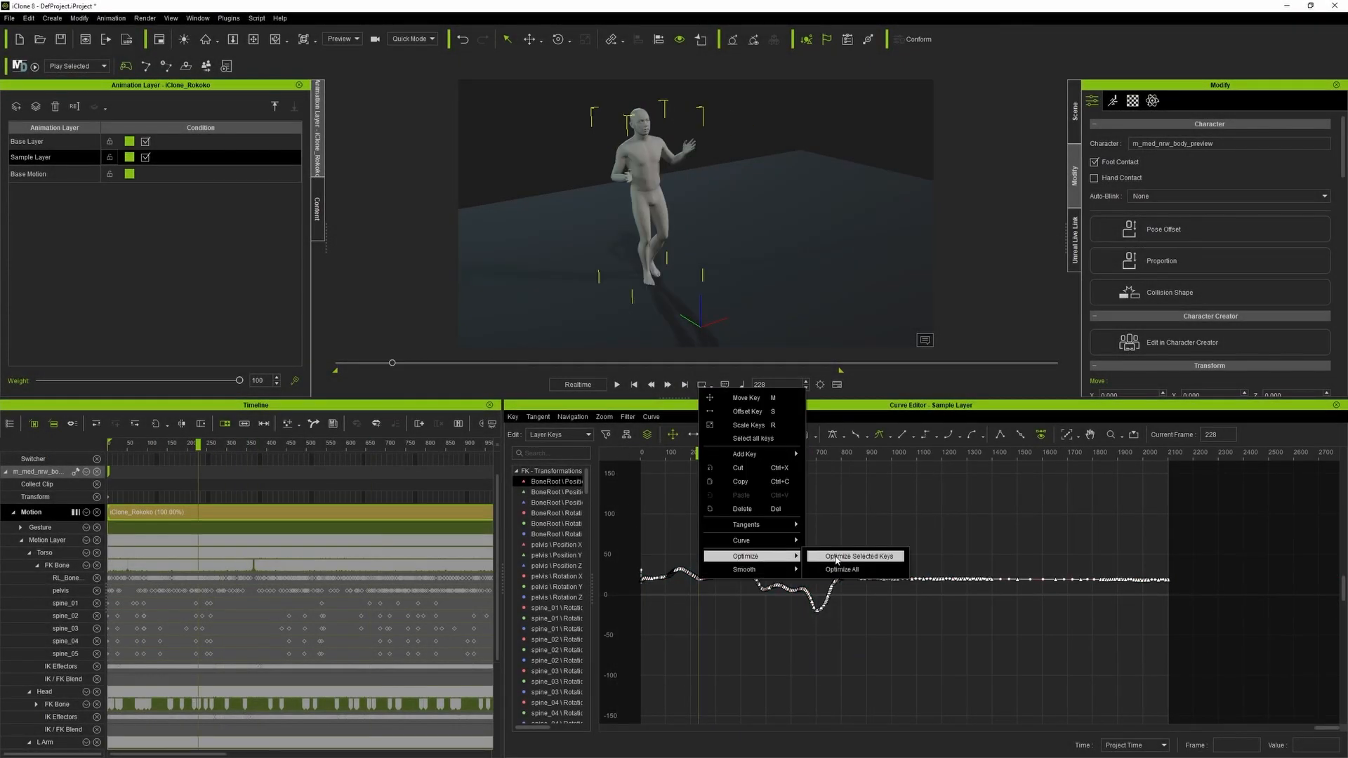
{"action": "left_click", "coordinate": [855, 556]}
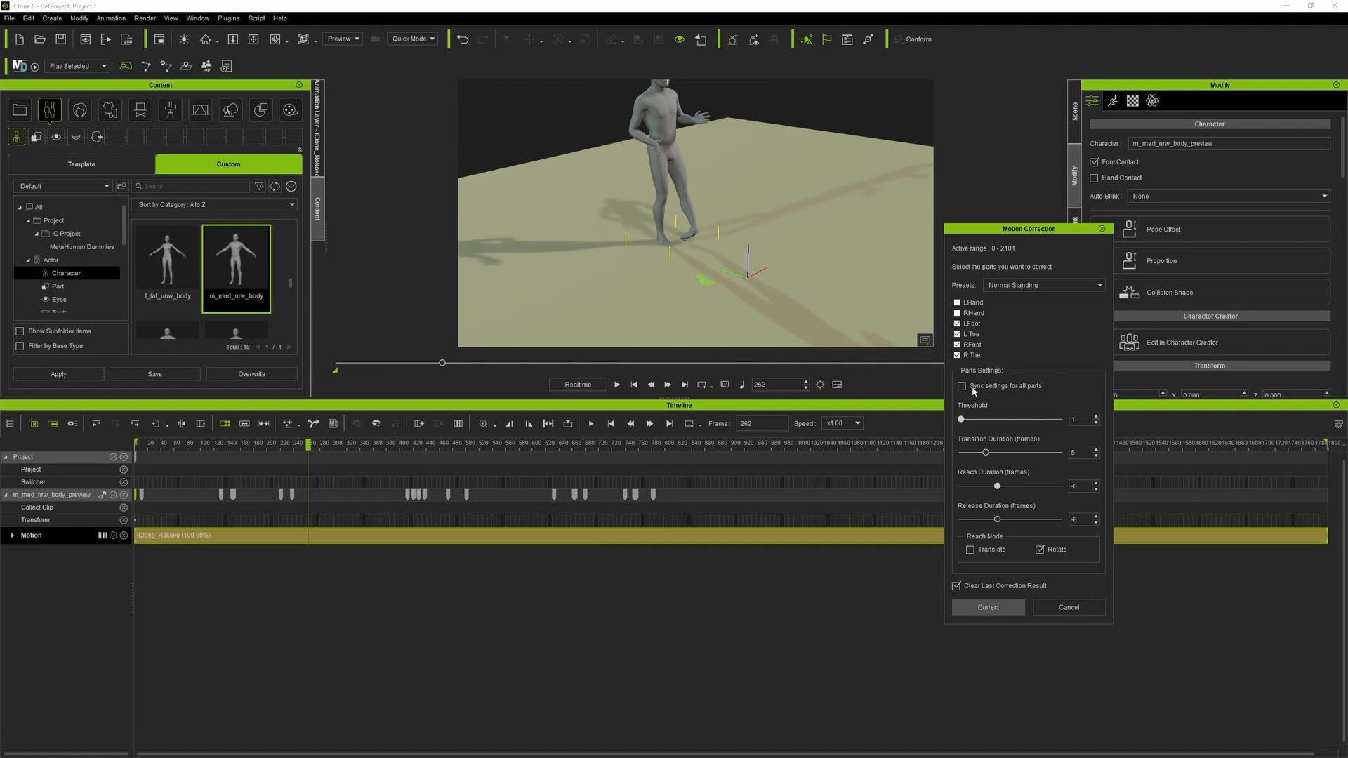
Sync foot correction across all parts and review the Reach Target keys around frame 880
{"action": "left_click", "coordinate": [962, 386]}
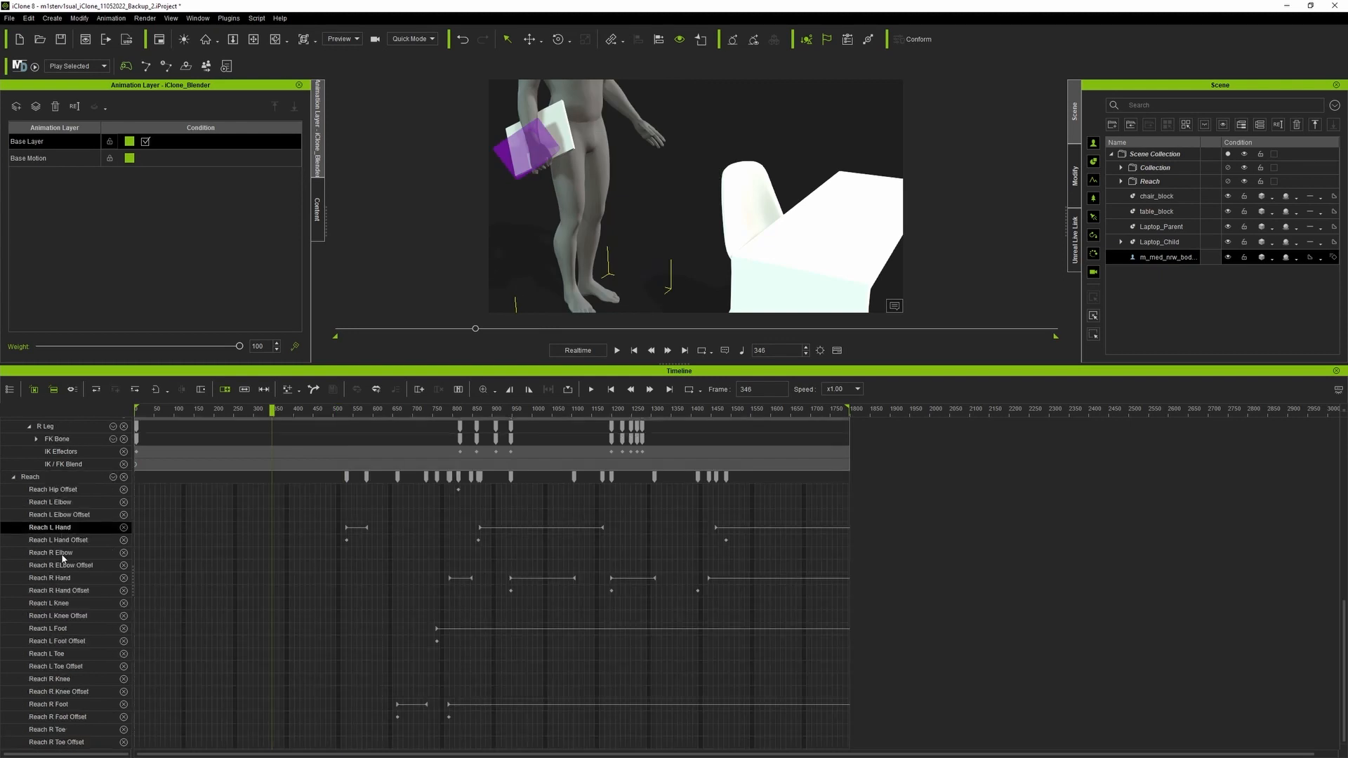
{"action": "left_click", "coordinate": [49, 578]}
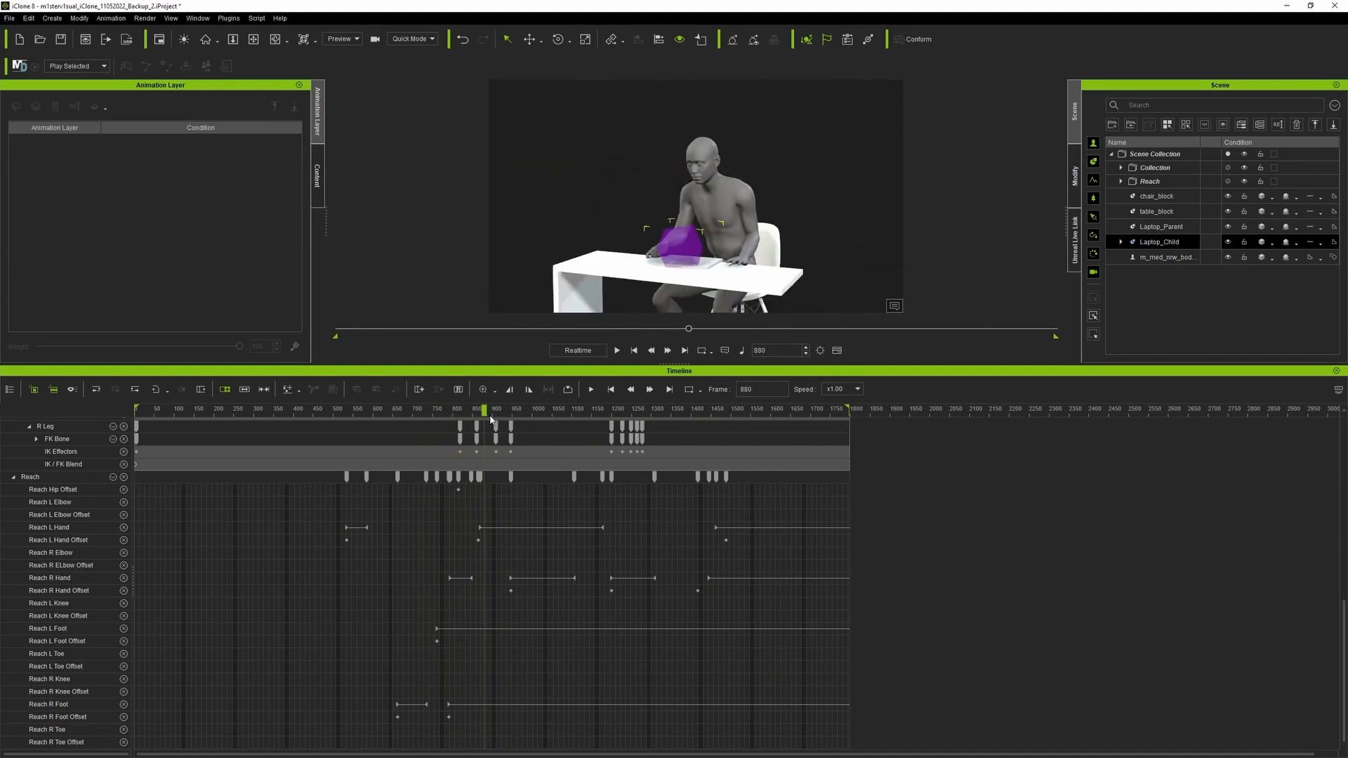
{"action": "left_click", "coordinate": [673, 409]}
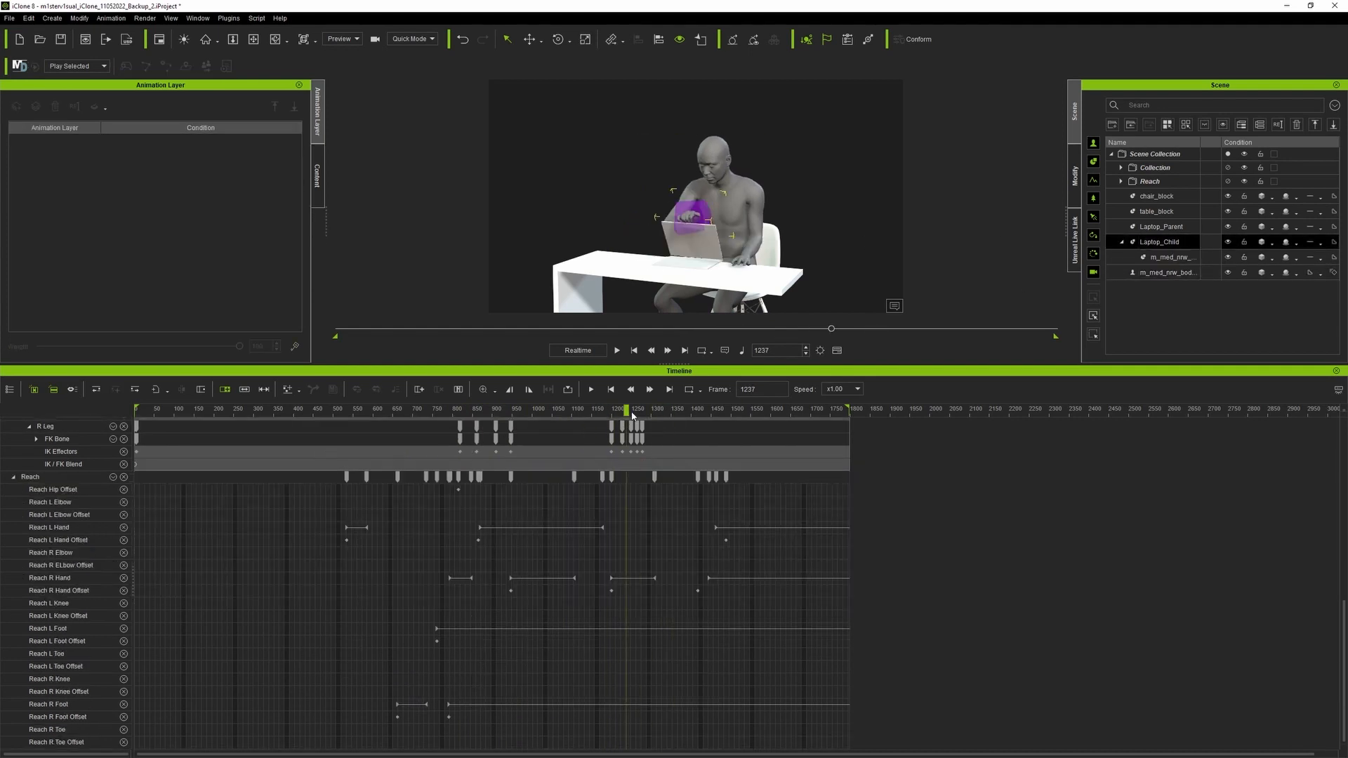
{"action": "left_click", "coordinate": [387, 409]}
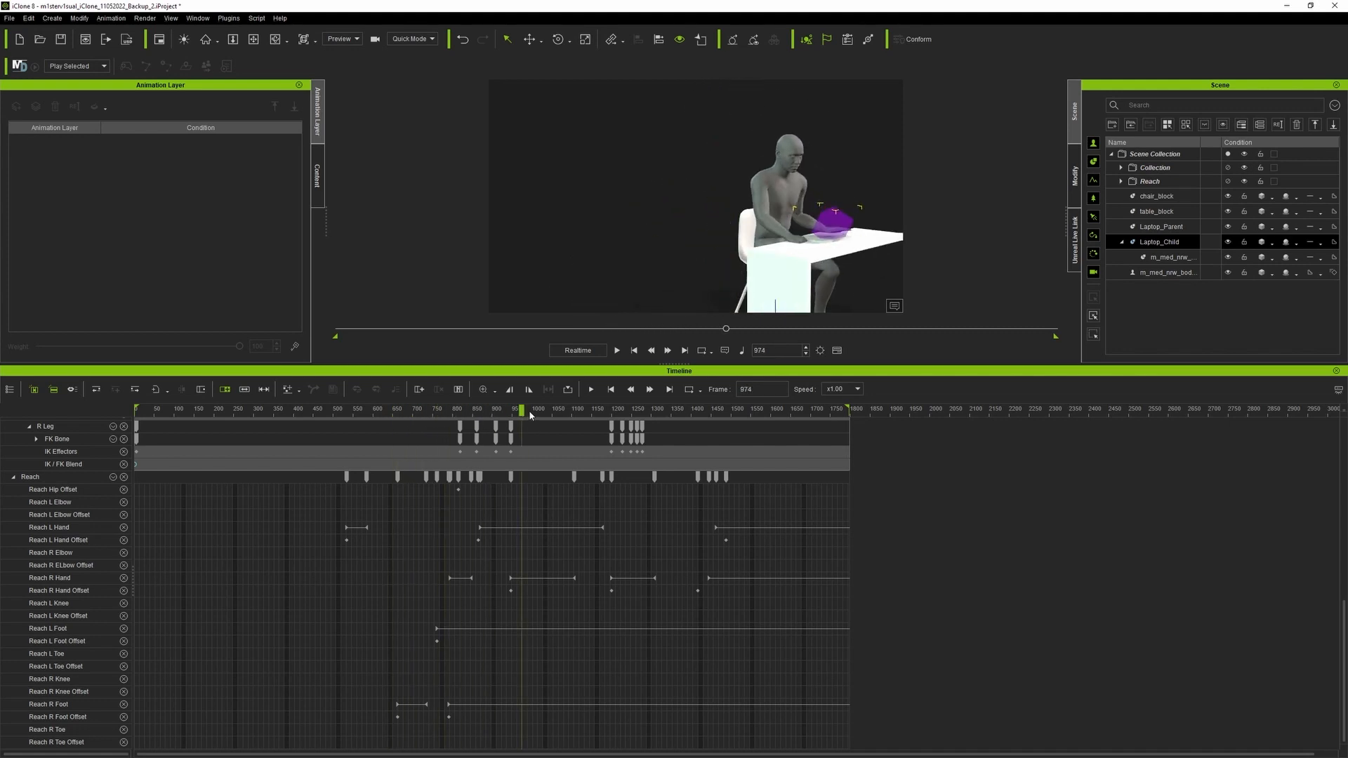
Step through the baked reach animation as the figure leans toward the green box
{"action": "left_click_drag", "start_coordinate": [522, 410], "coordinate": [651, 409]}
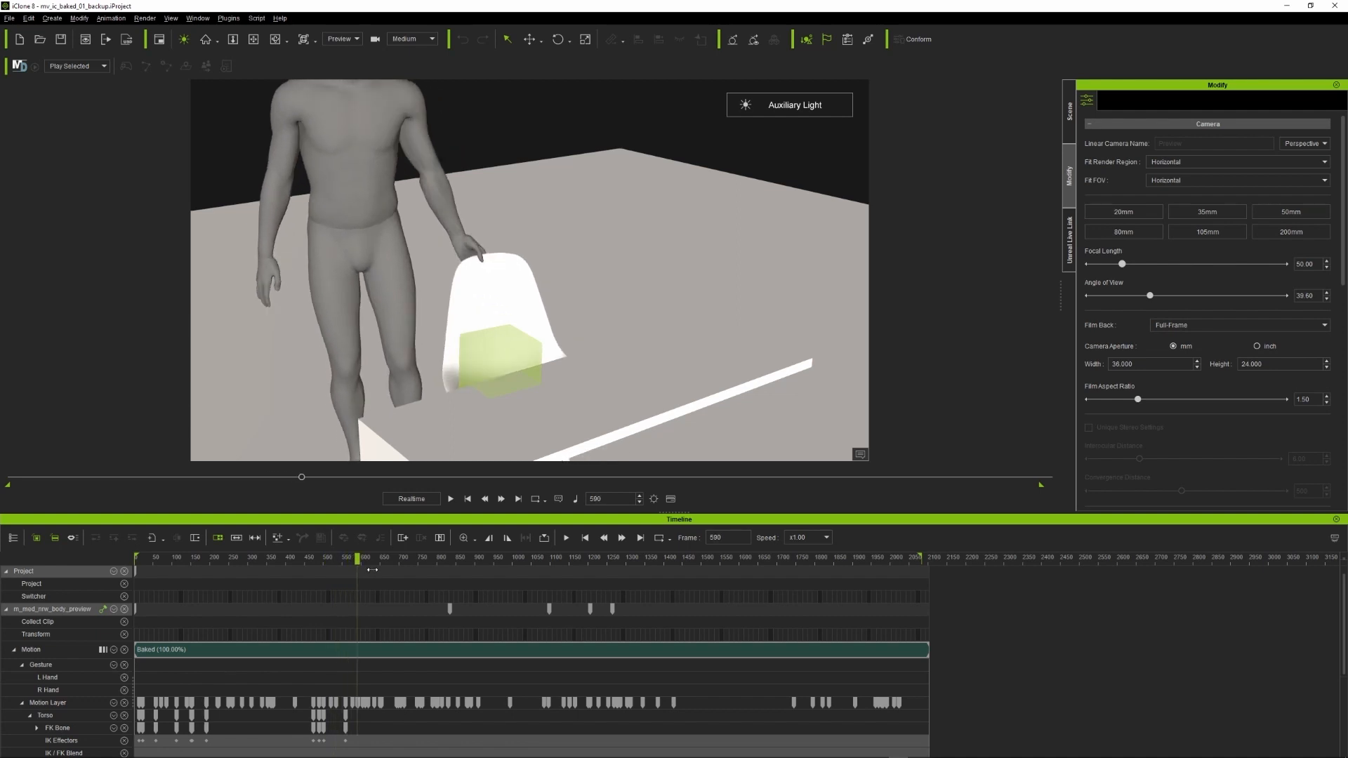
{"action": "left_click_drag", "start_coordinate": [353, 557], "coordinate": [441, 557]}
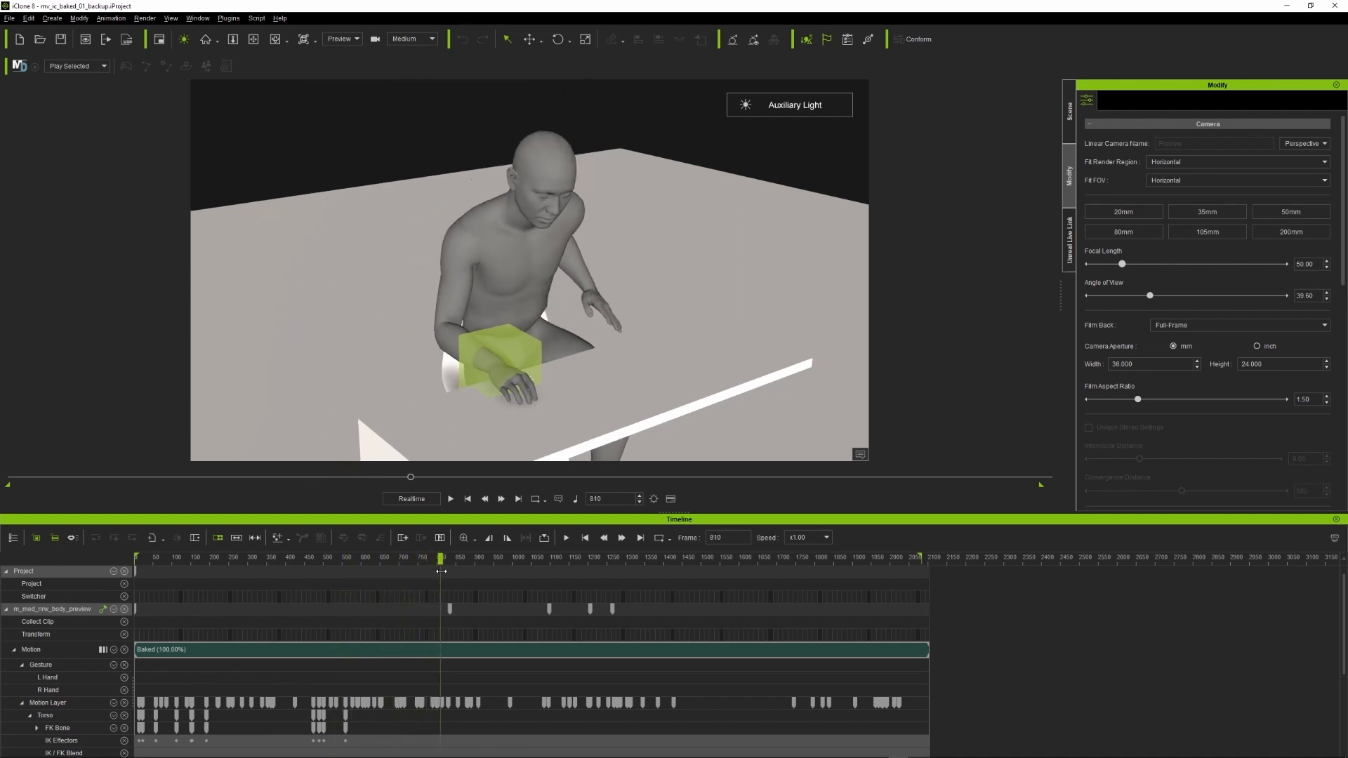
{"action": "left_click_drag", "start_coordinate": [441, 556], "coordinate": [475, 557]}
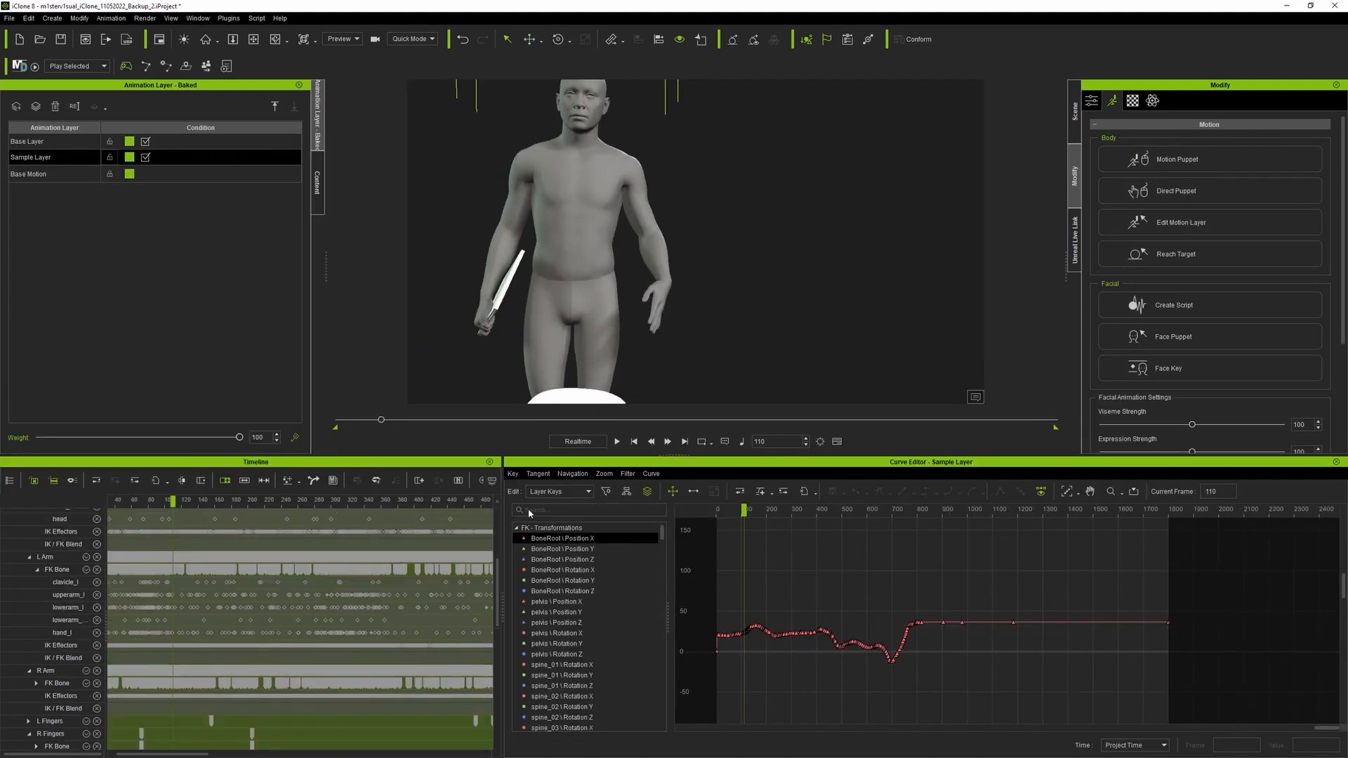
Filter the curves by 'upper' and 'hand' and select the hand_l rotation curve
{"action": "type", "text": "upper"}
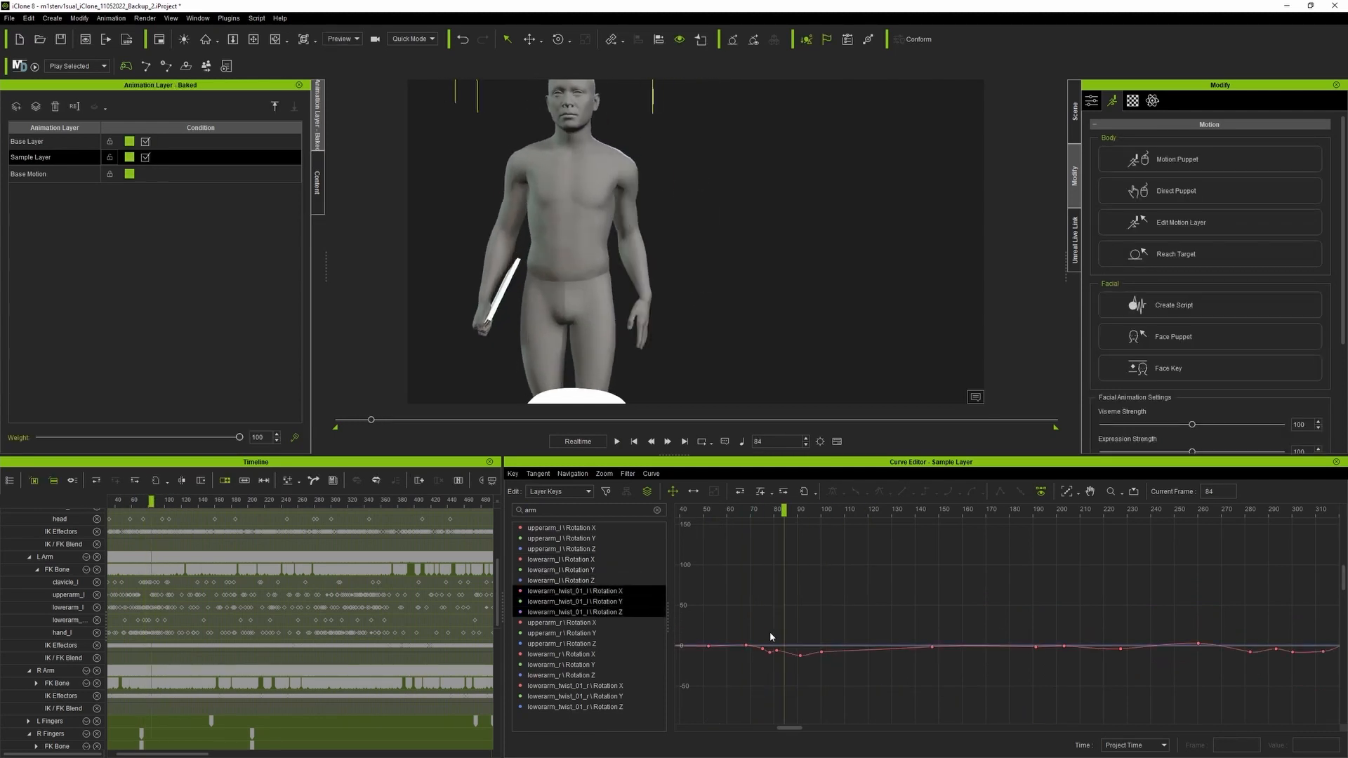
{"action": "type", "text": "hand"}
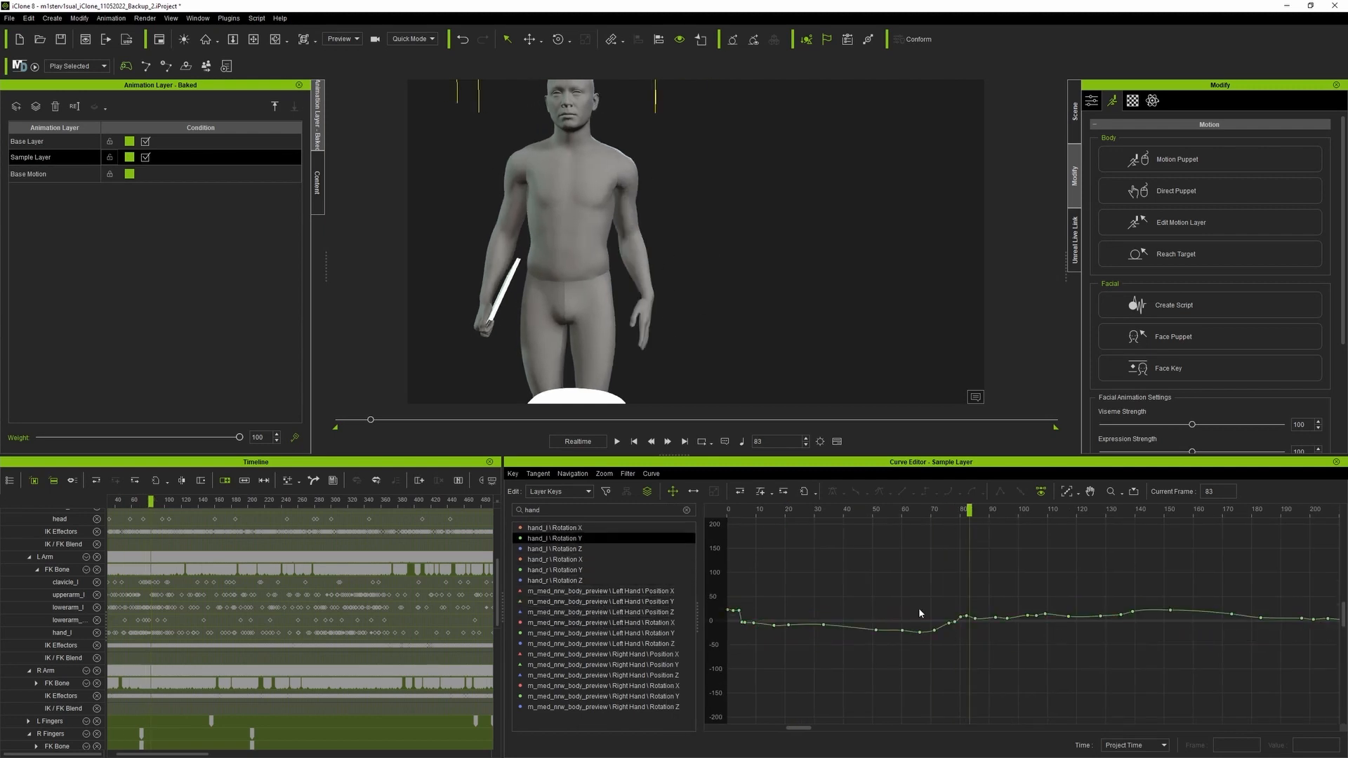
{"action": "left_click", "coordinate": [616, 441]}
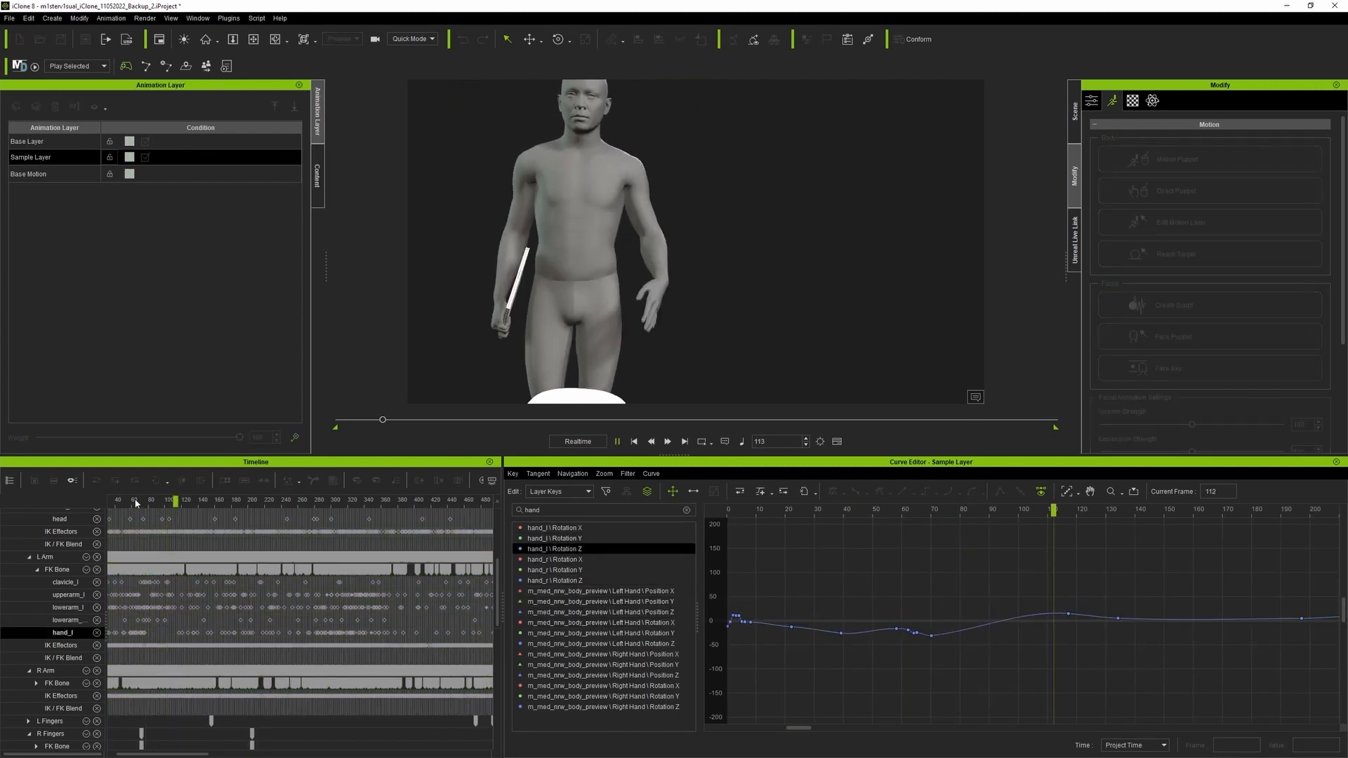
{"action": "left_click", "coordinate": [805, 39]}
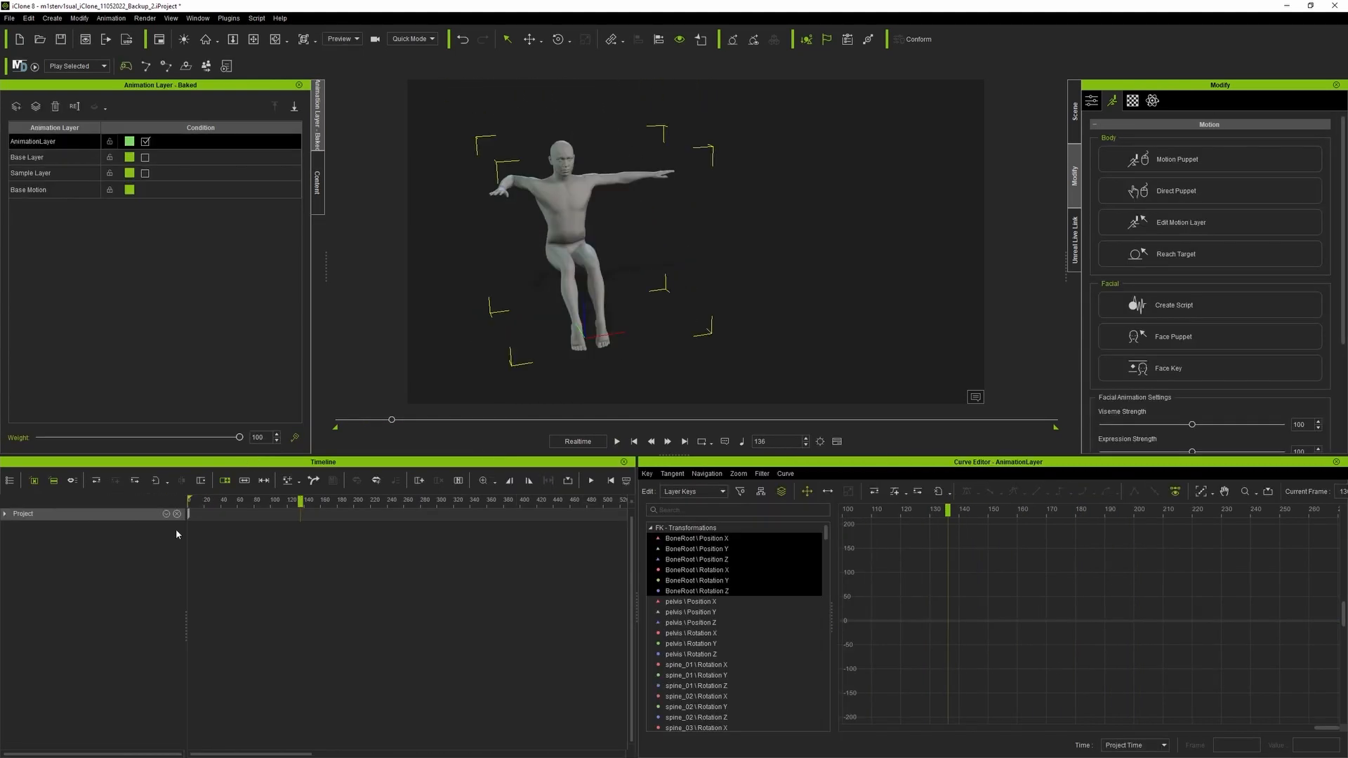
Add an Animation Layer and key an upward arm bend using the IK effectors
{"action": "left_click", "coordinate": [1181, 222]}
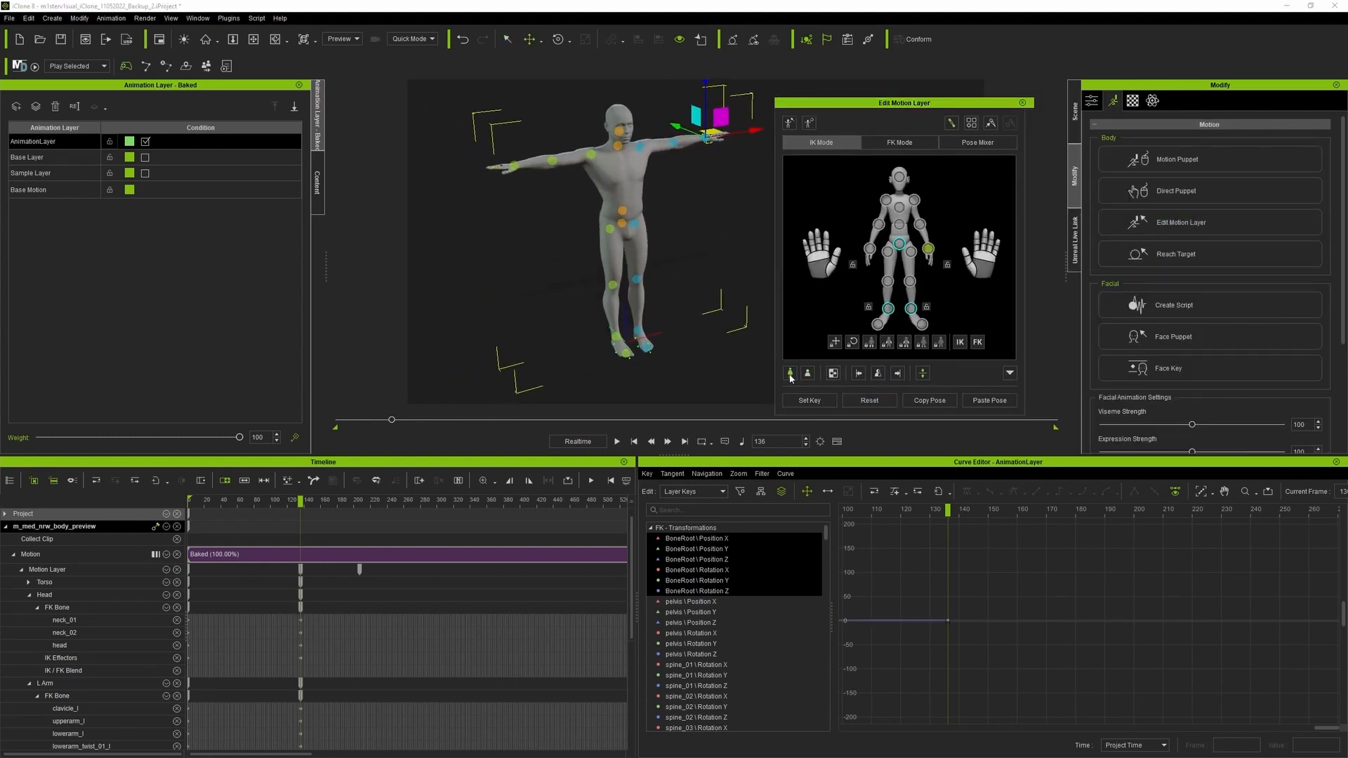
{"action": "left_click", "coordinate": [869, 400]}
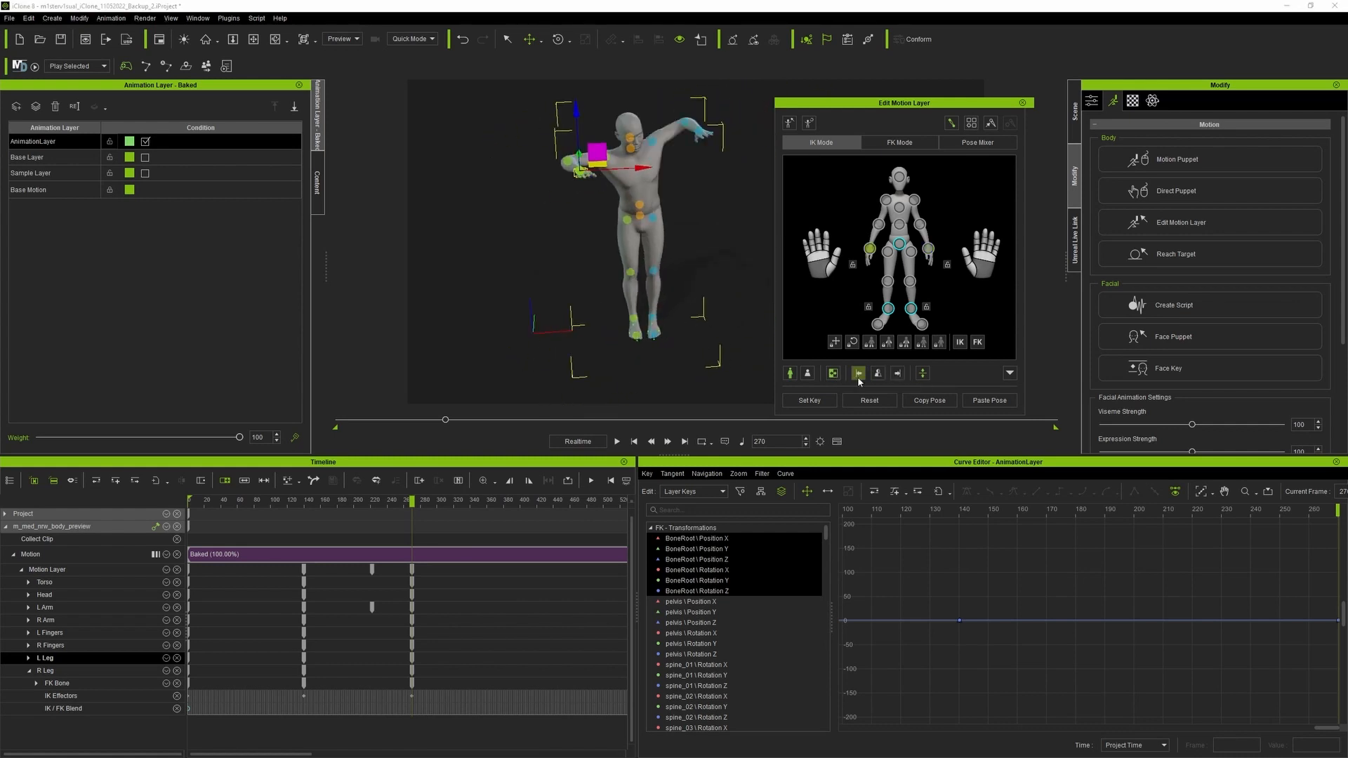
{"action": "left_click", "coordinate": [899, 141]}
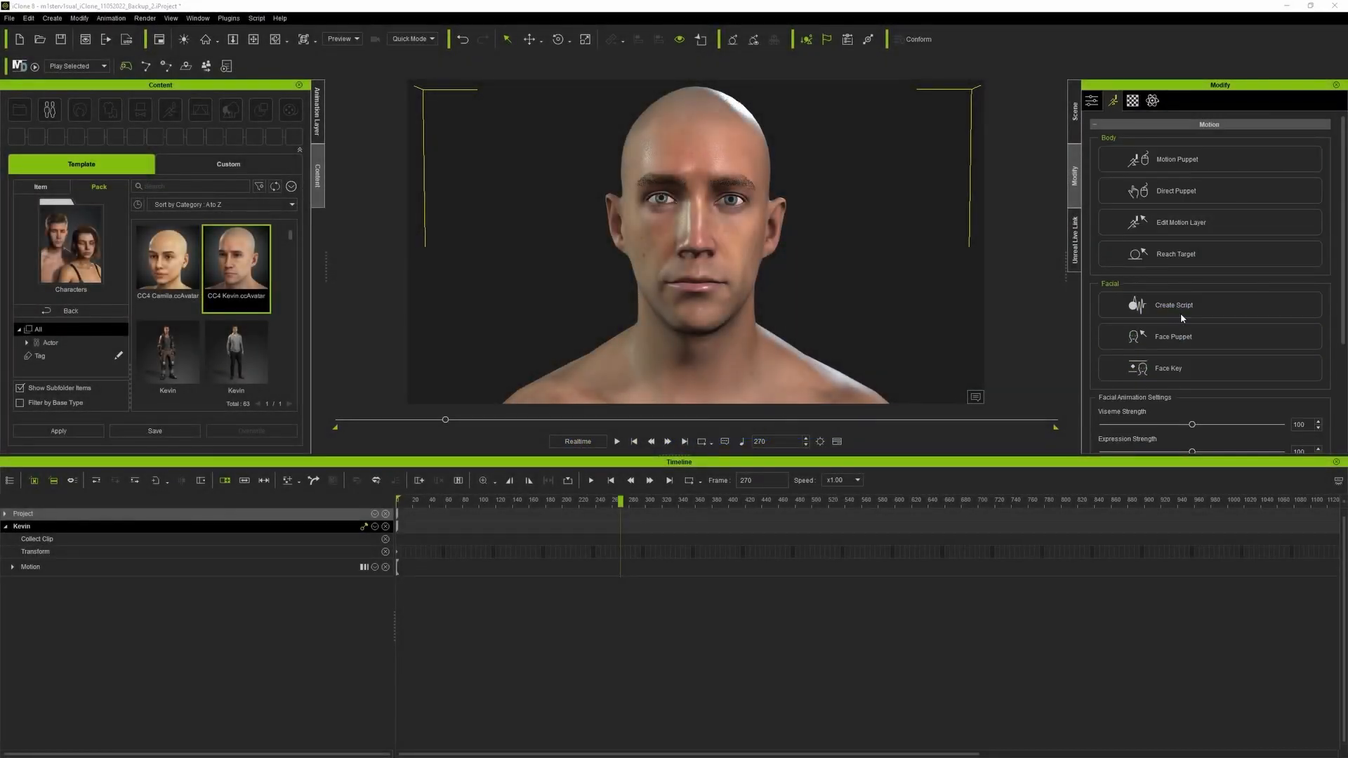
Create Kevin's AccuLips script from the voice audio, generating text and aligning the words
{"action": "left_click", "coordinate": [1173, 304]}
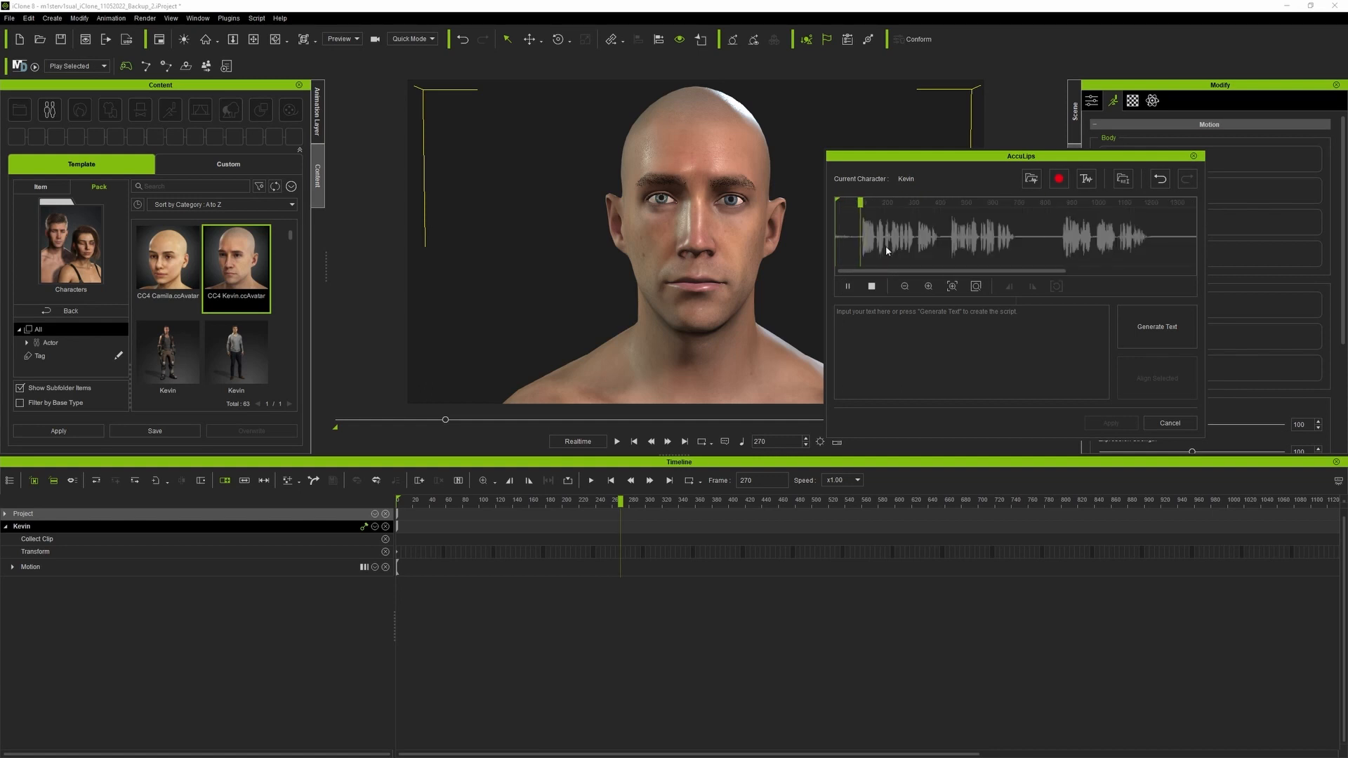
{"action": "left_click", "coordinate": [1156, 326]}
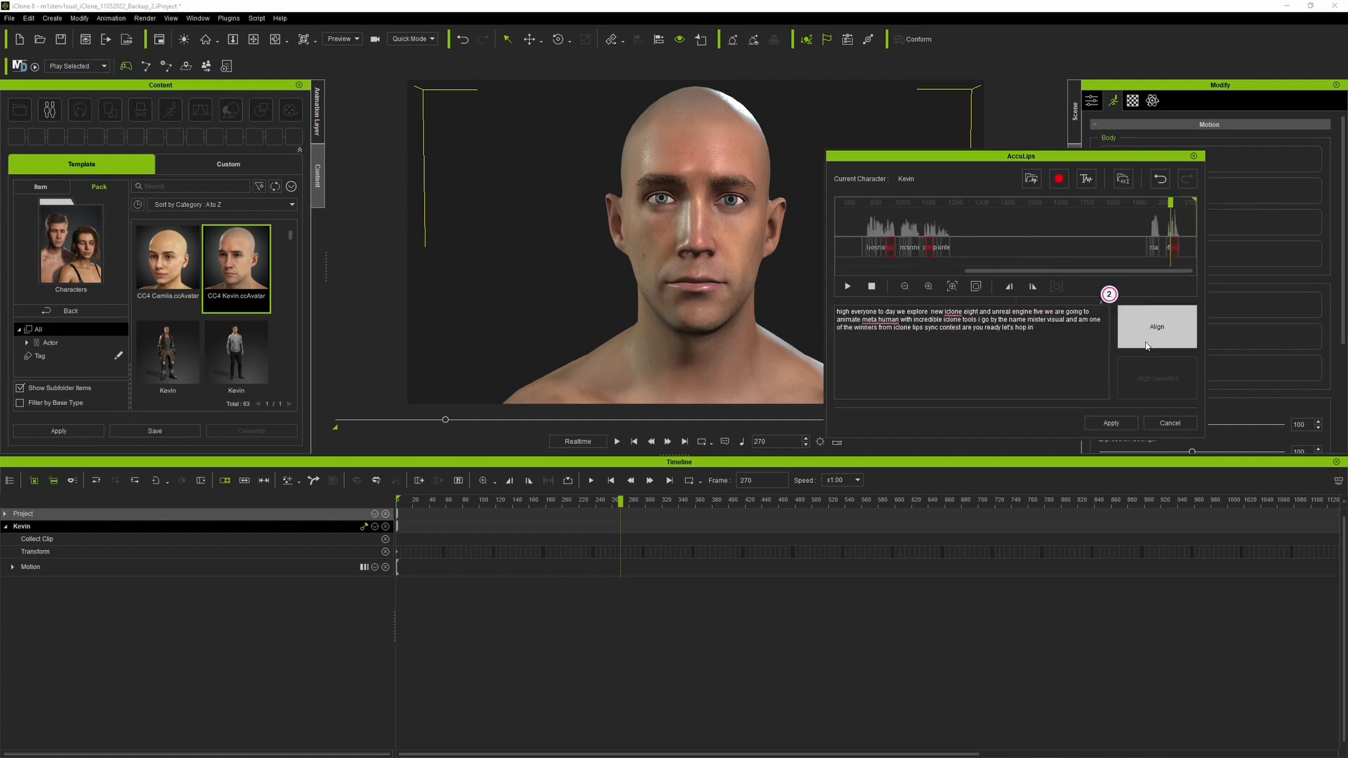
{"action": "left_click", "coordinate": [1157, 327]}
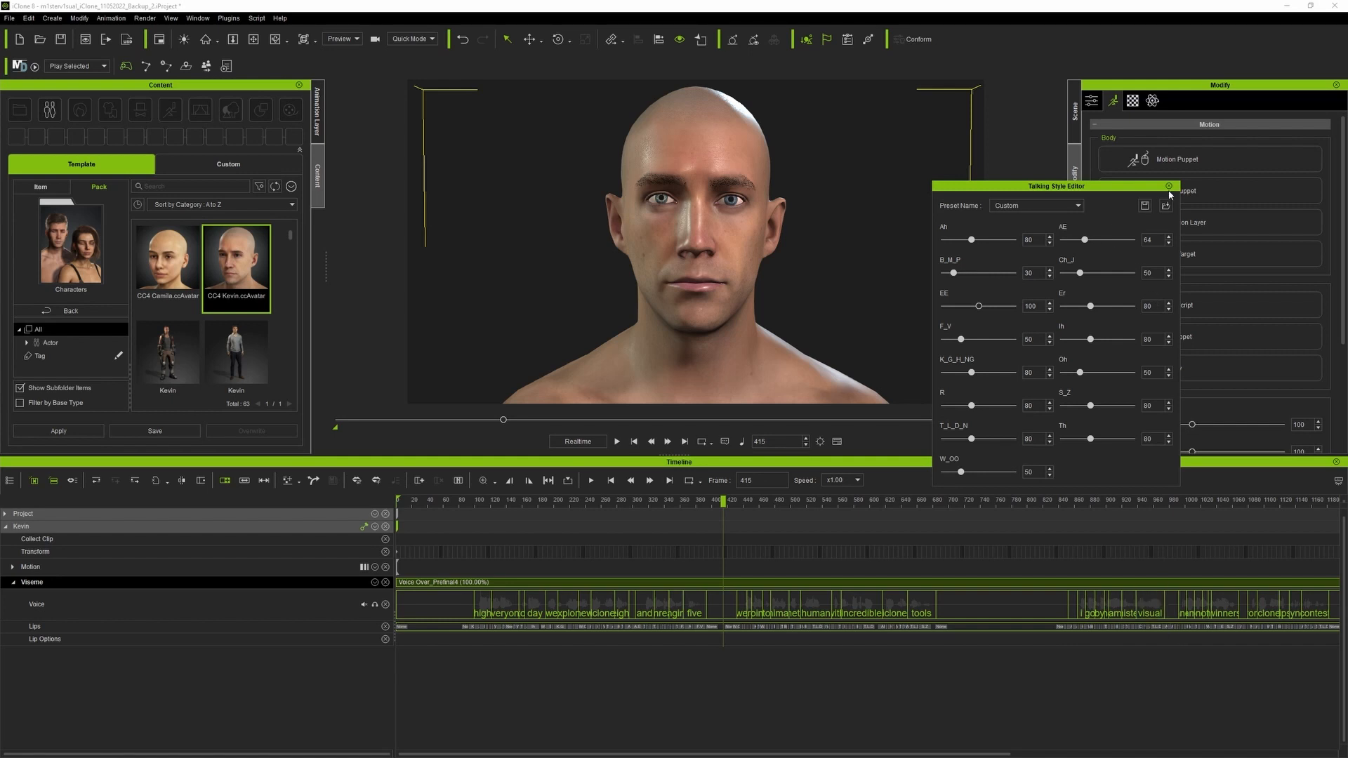
Close the Talking Style Editor and lower the tongue smoothing in Lip Options
{"action": "left_click", "coordinate": [1168, 185]}
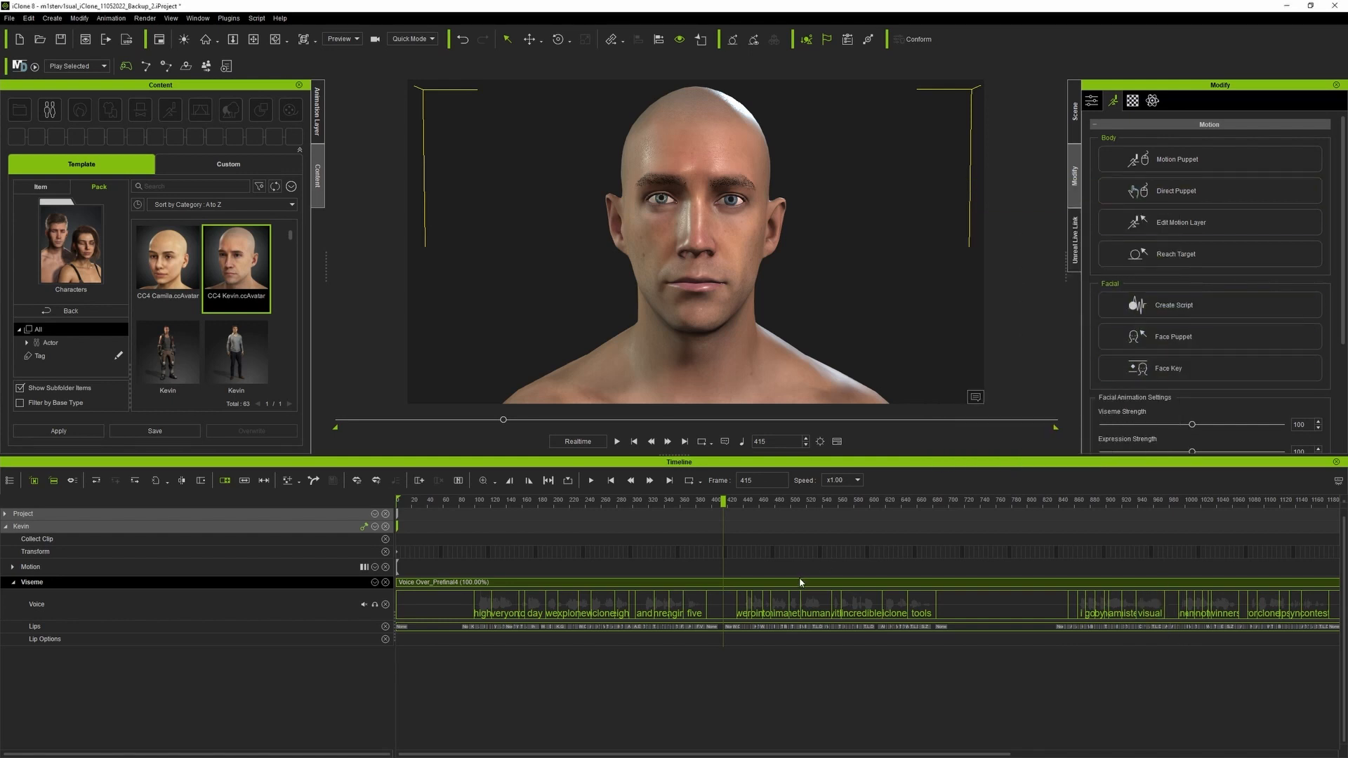
{"action": "left_click", "coordinate": [45, 639]}
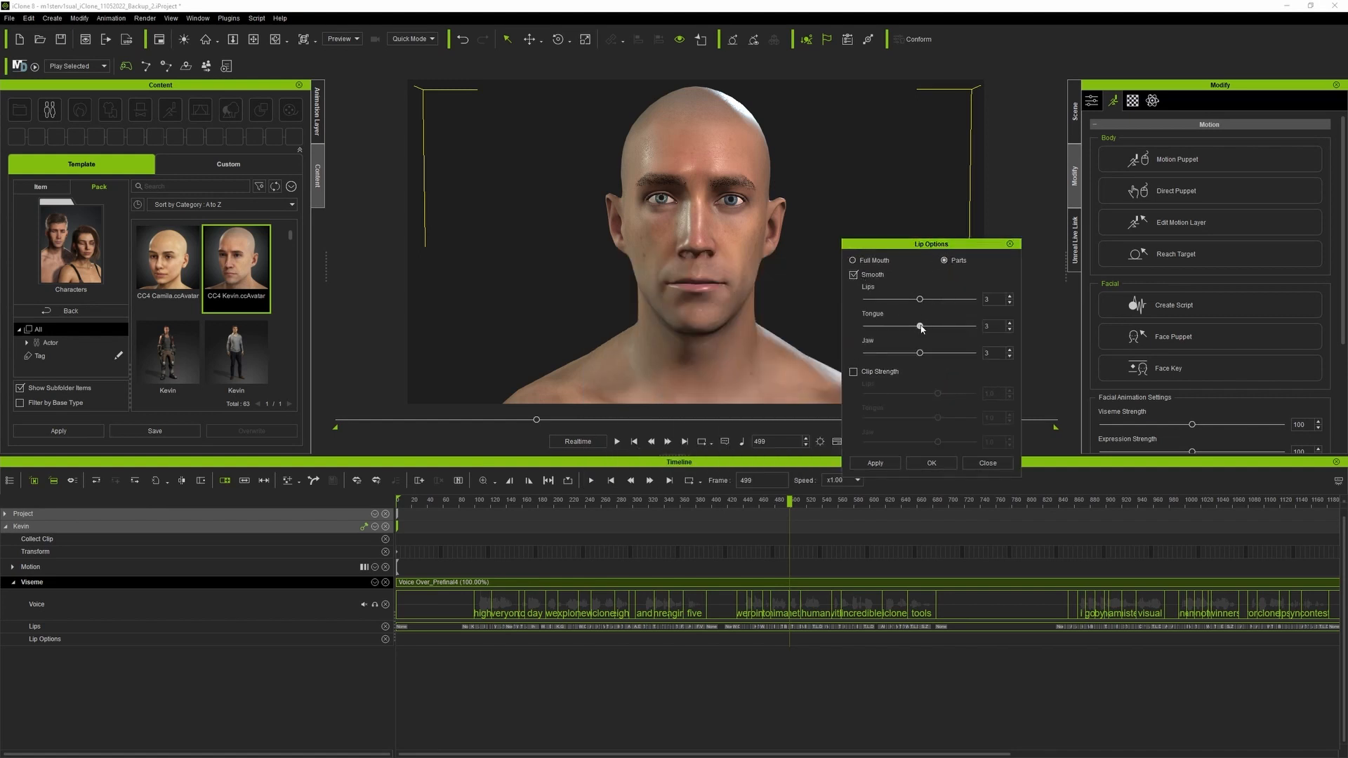
{"action": "left_click_drag", "start_coordinate": [921, 326], "coordinate": [892, 326]}
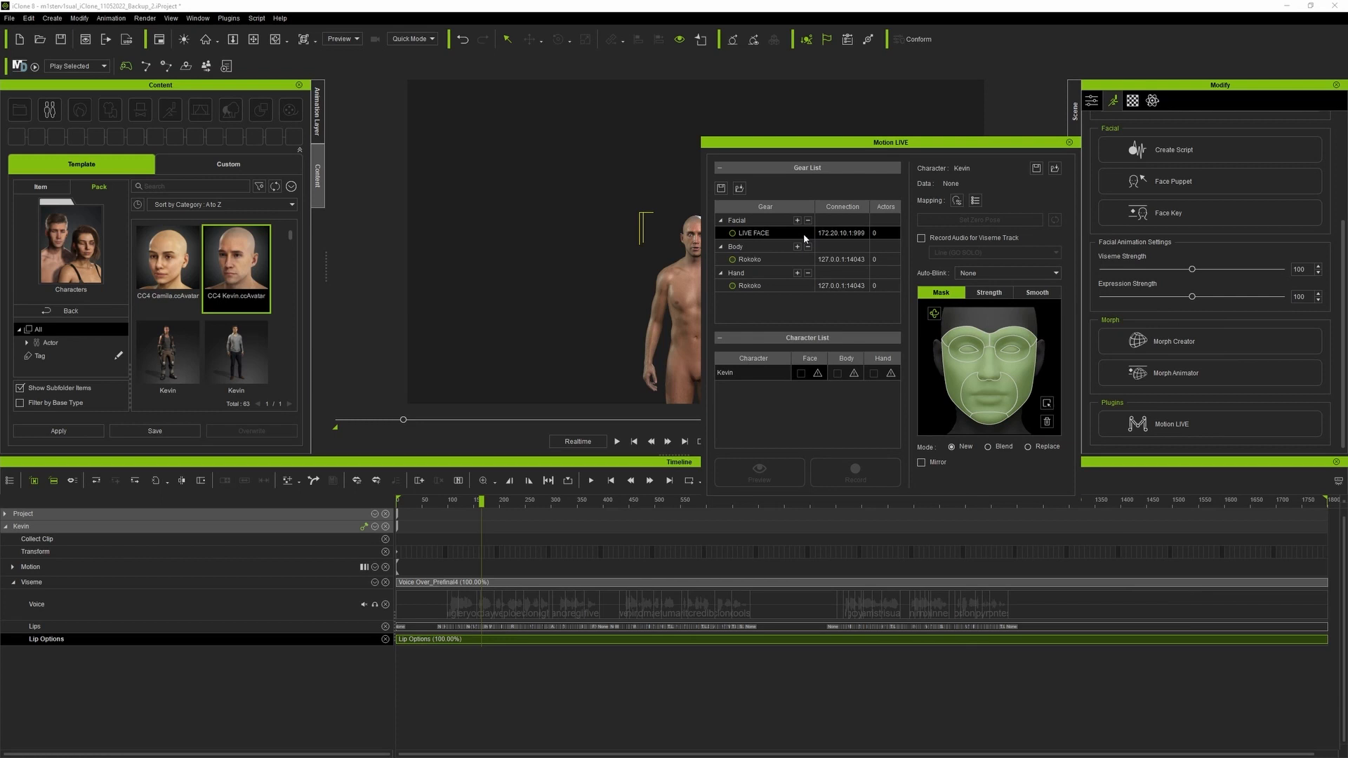
Connect LIVE FACE in Motion LIVE and record Kevin's live facial performance
{"action": "left_click", "coordinate": [842, 233]}
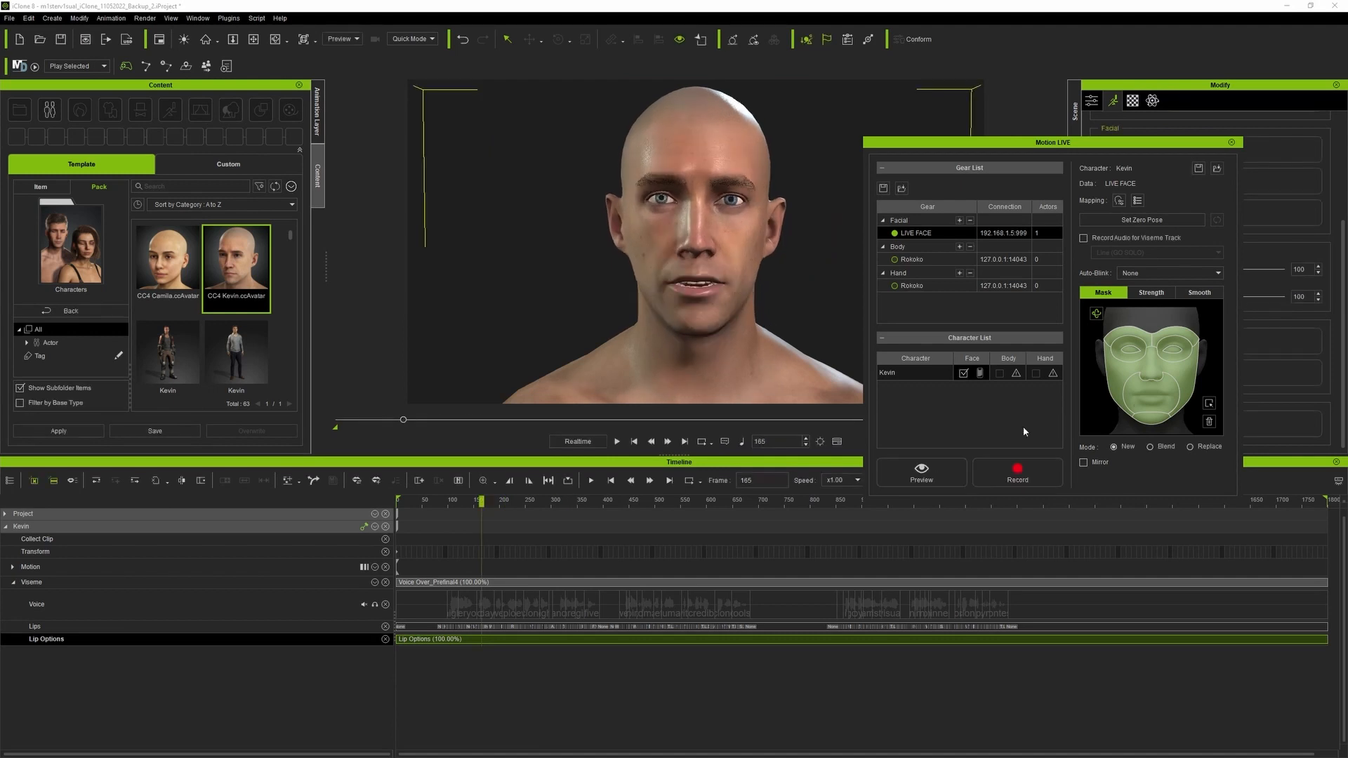
{"action": "left_click", "coordinate": [1017, 471]}
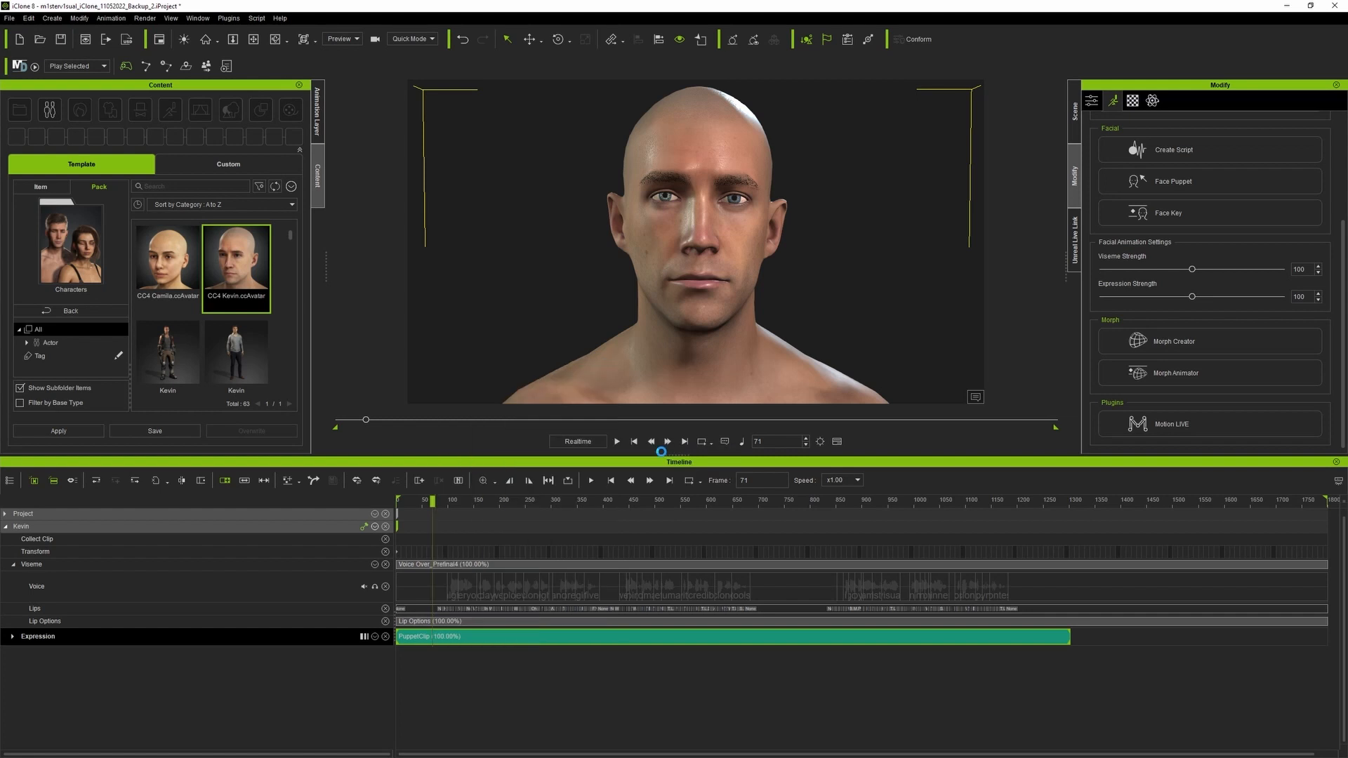
Expand Kevin's Expression track and adjust his mouth muscles in Face Key
{"action": "left_click", "coordinate": [13, 636]}
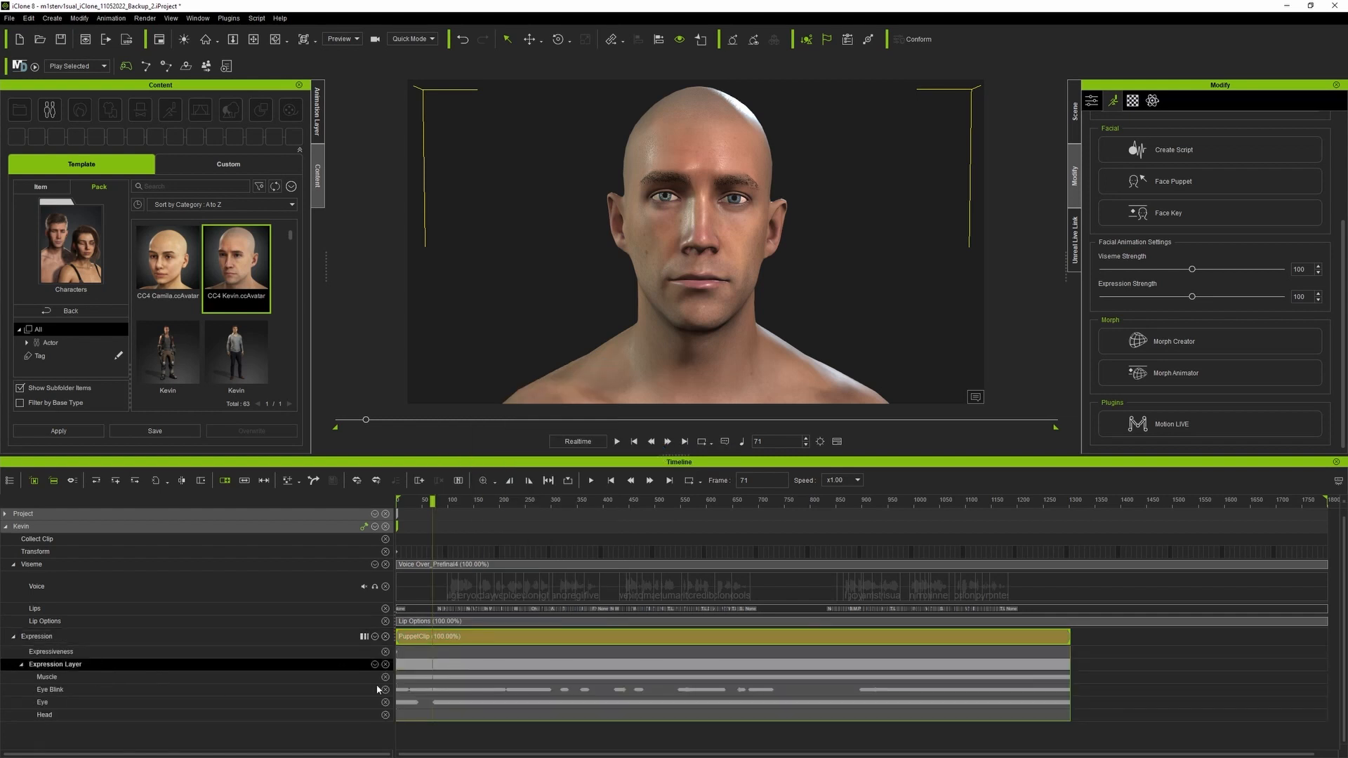
{"action": "left_click", "coordinate": [363, 636]}
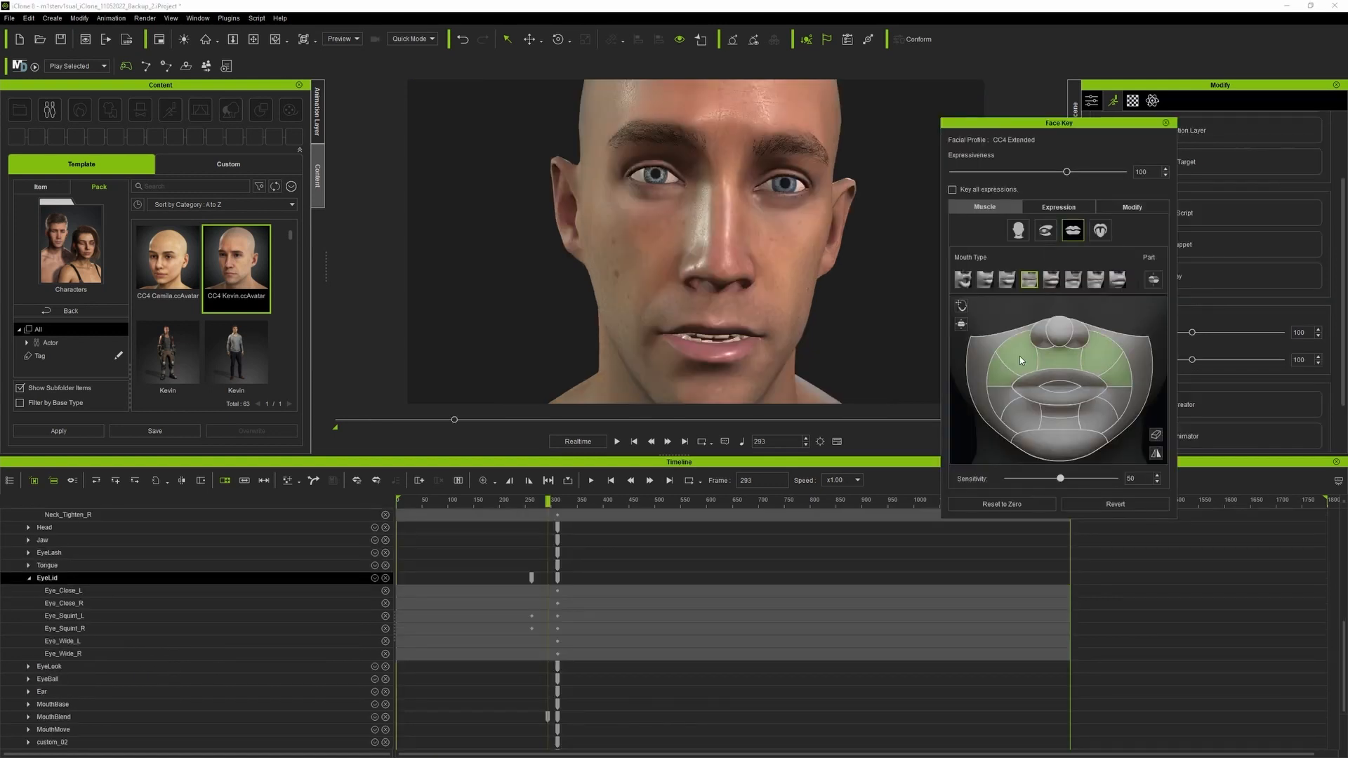
{"action": "left_click", "coordinate": [1154, 280]}
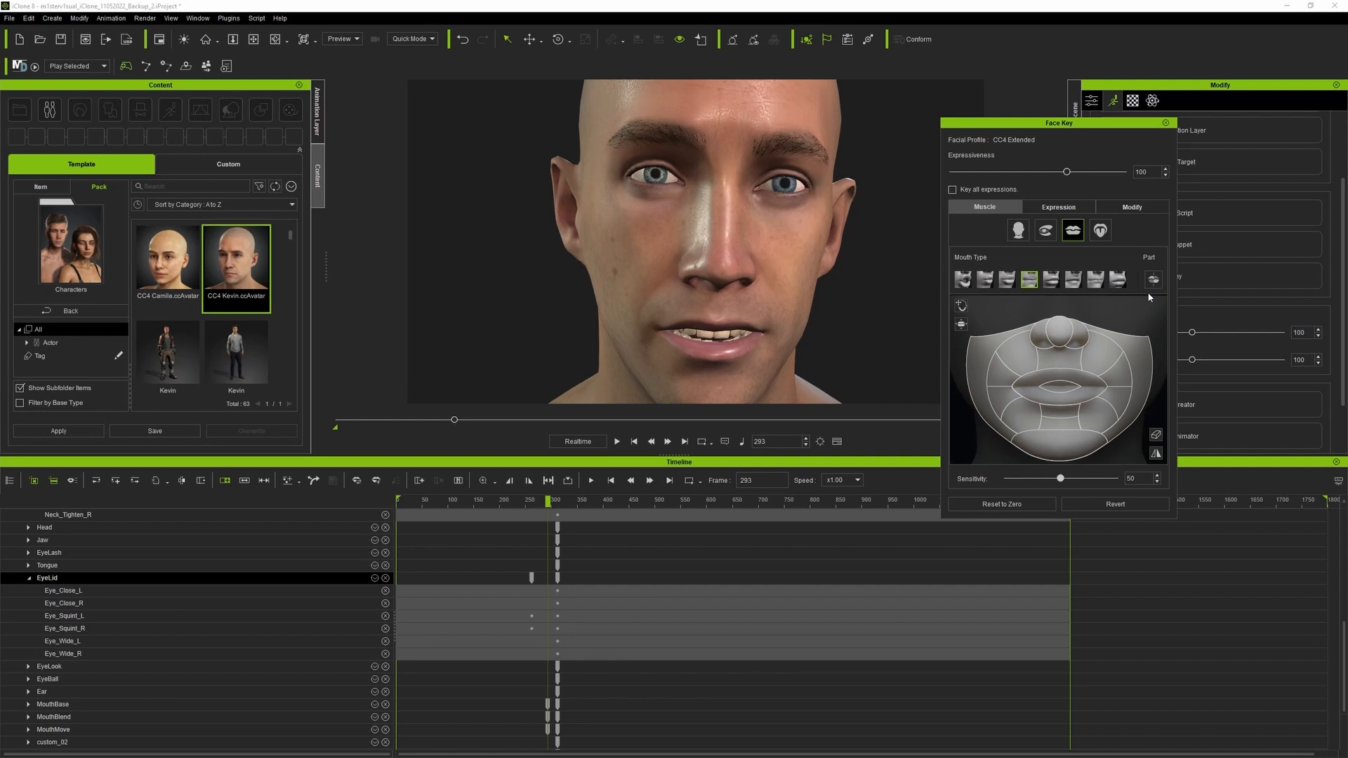
Apply the C2_Happy expression and lower Expressiveness to 77
{"action": "left_click", "coordinate": [1132, 206]}
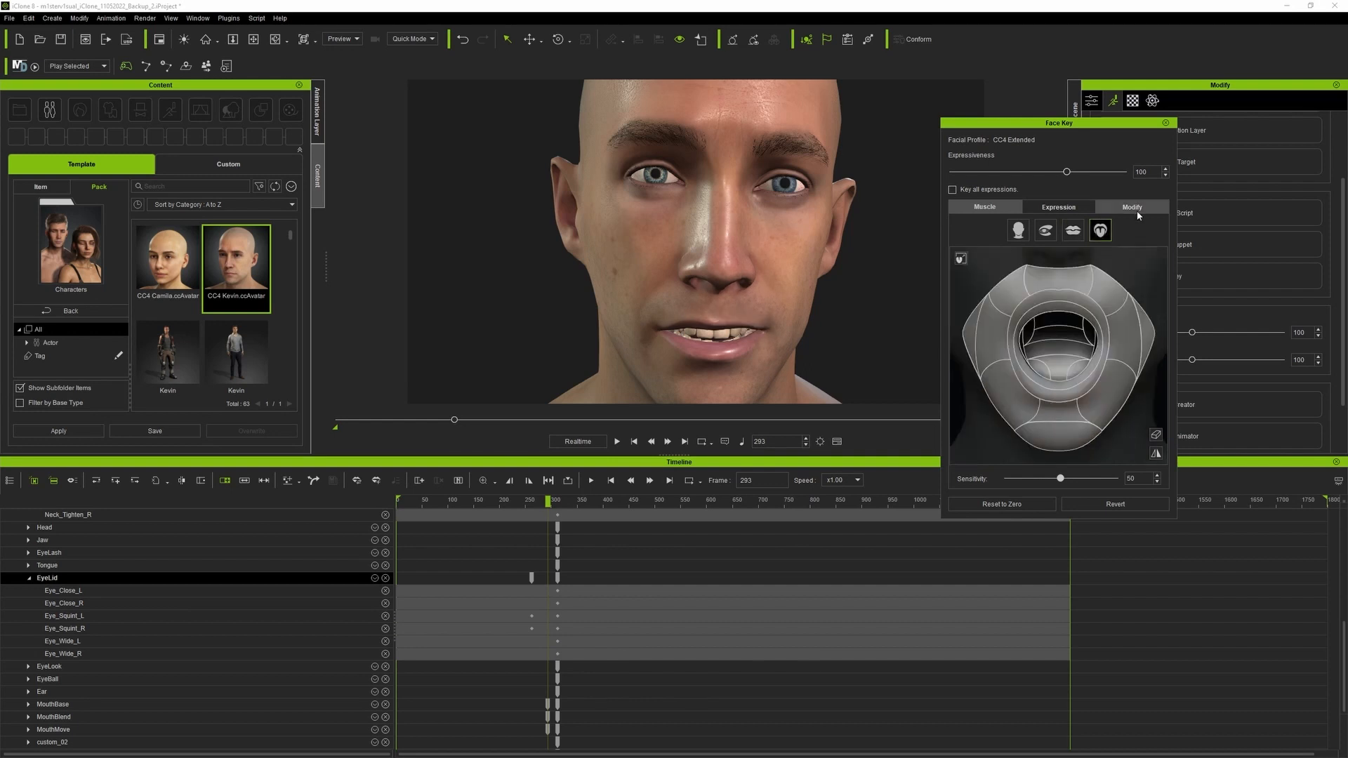
{"action": "left_click", "coordinate": [1057, 206]}
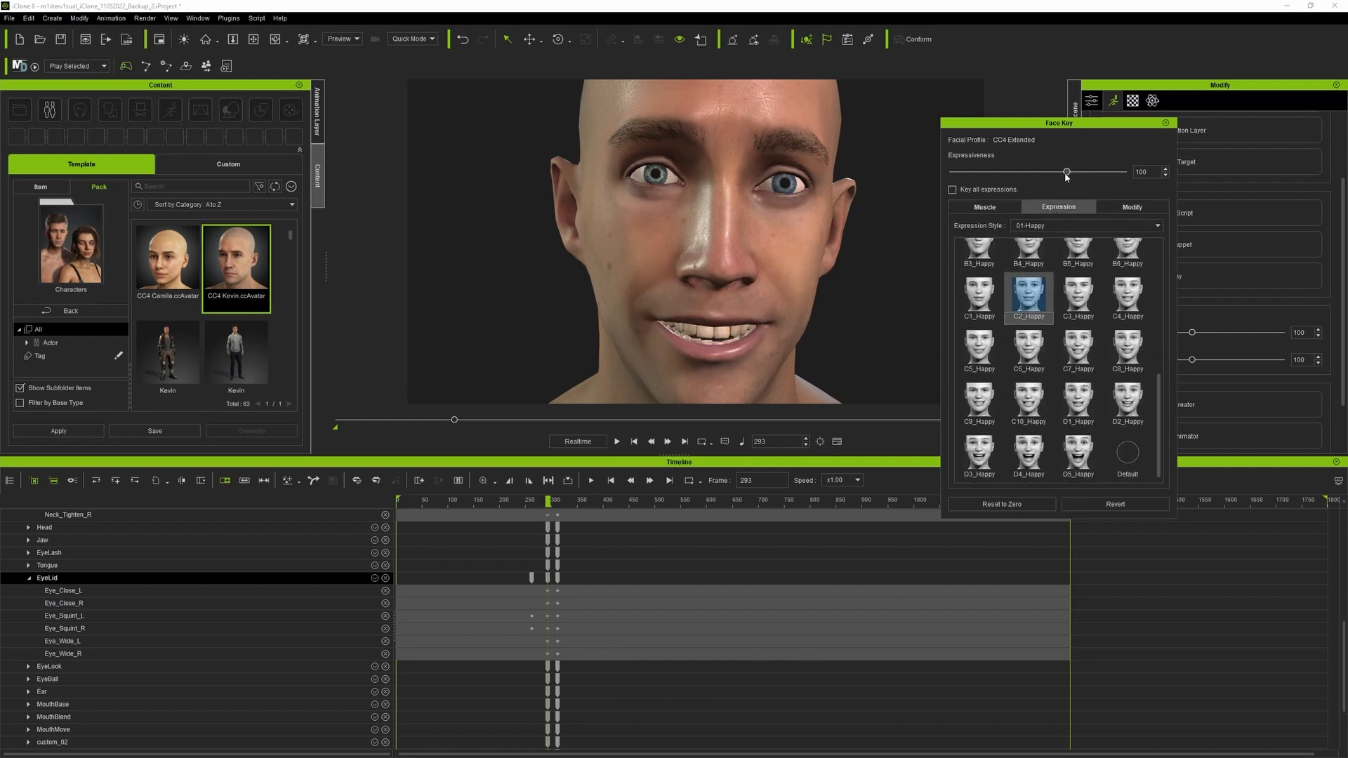
{"action": "left_click", "coordinate": [1131, 206]}
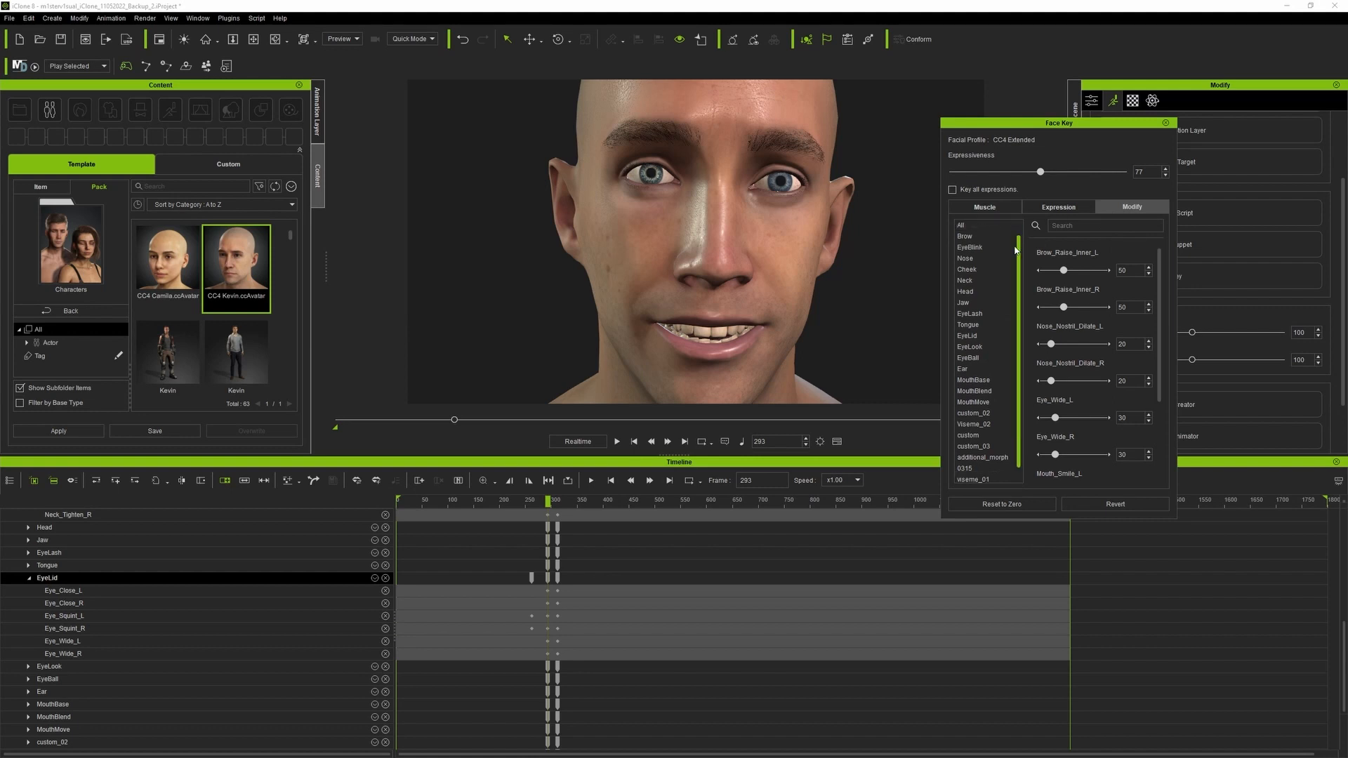
{"action": "left_click", "coordinate": [968, 269]}
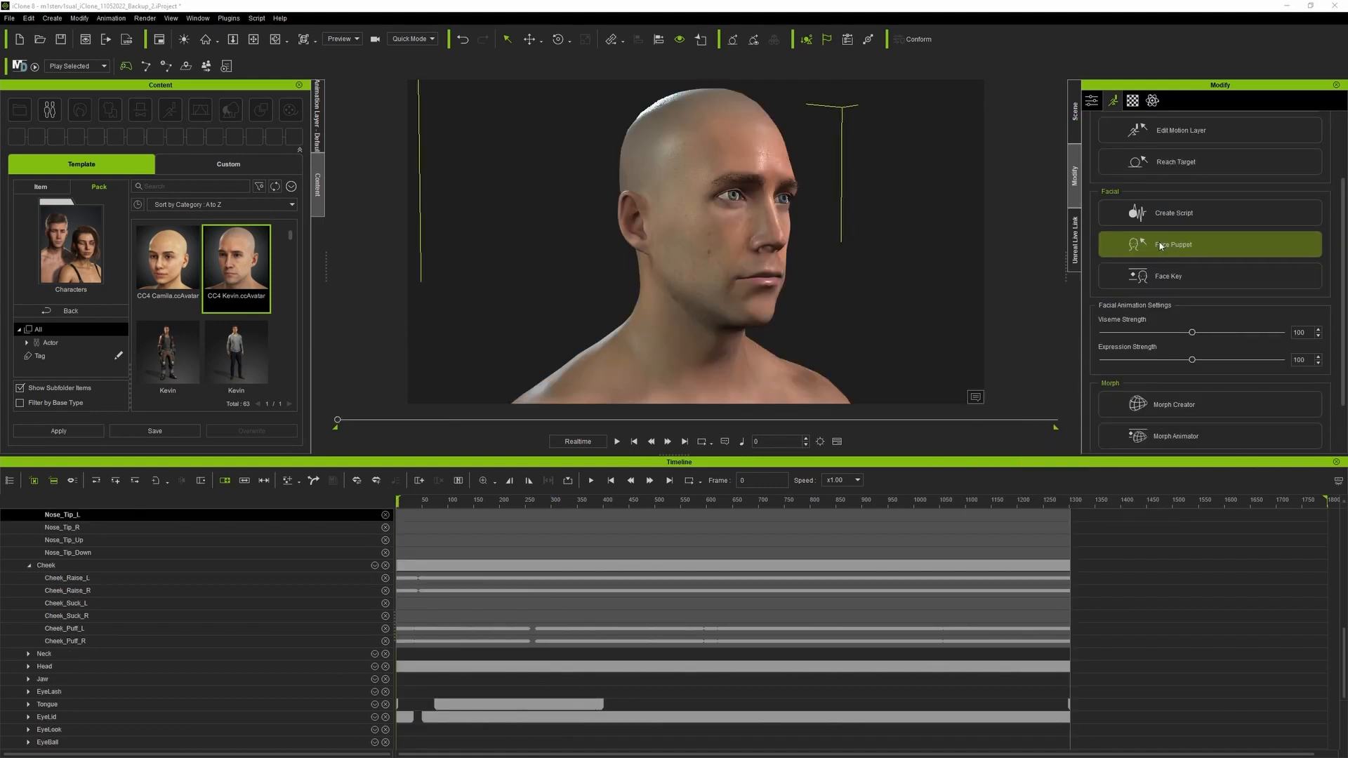
Start the Face Puppet preview on Kevin's face, then stop it
{"action": "left_click", "coordinate": [1173, 244]}
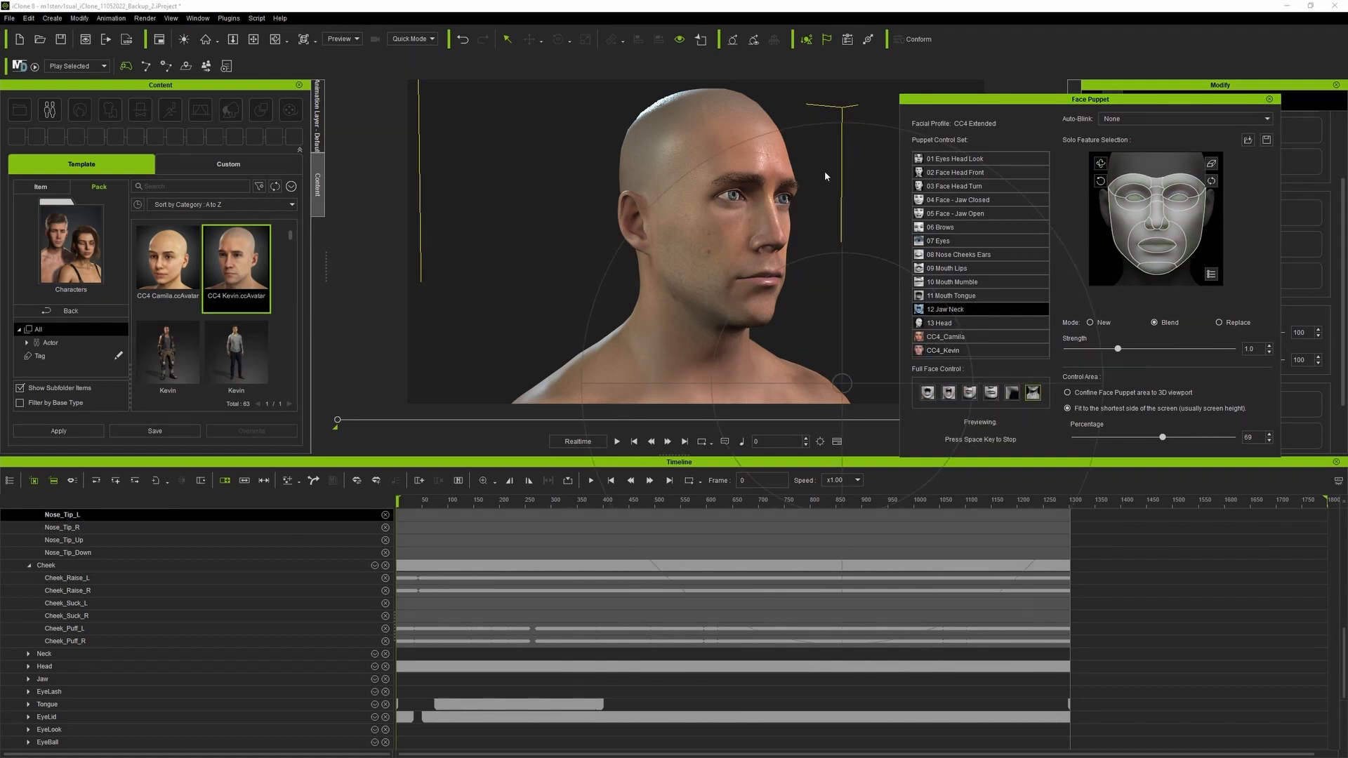
{"action": "left_click", "coordinate": [943, 430]}
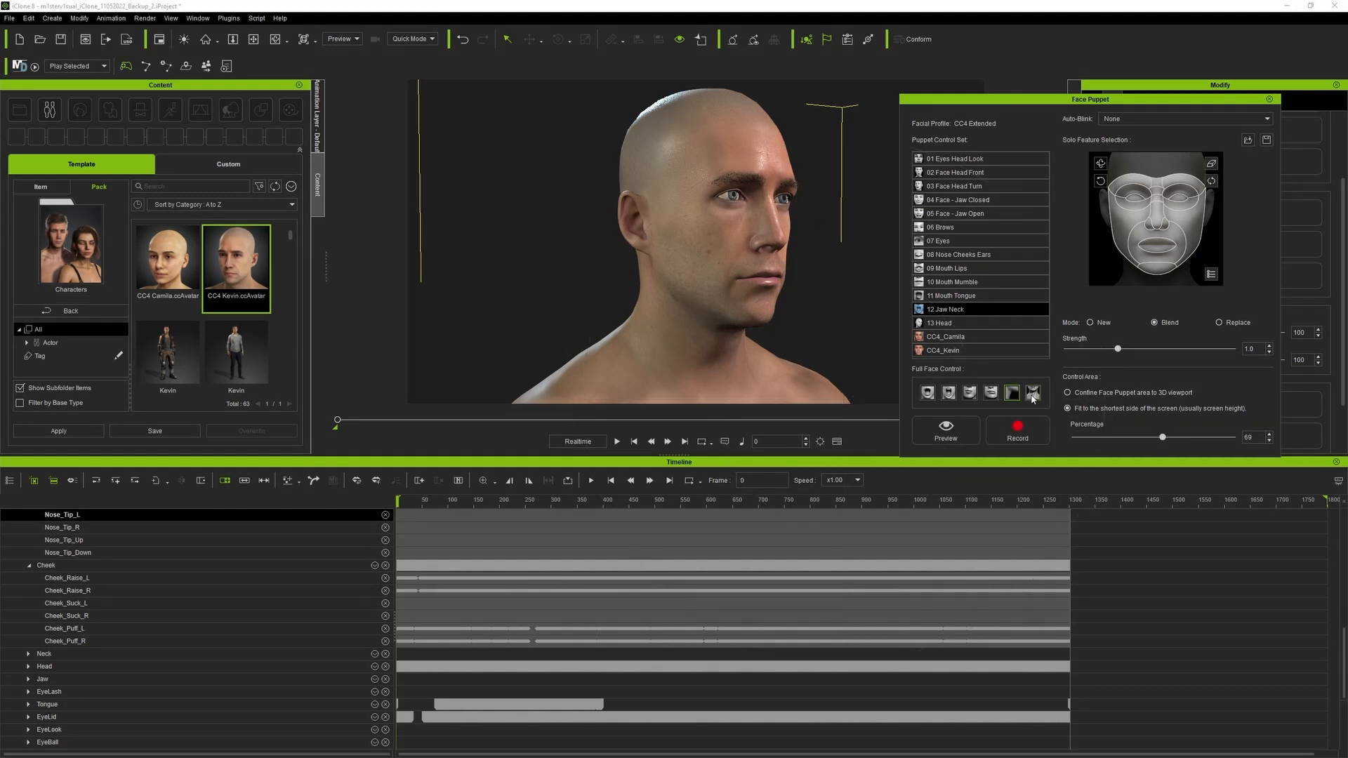
{"action": "left_click", "coordinate": [1017, 428]}
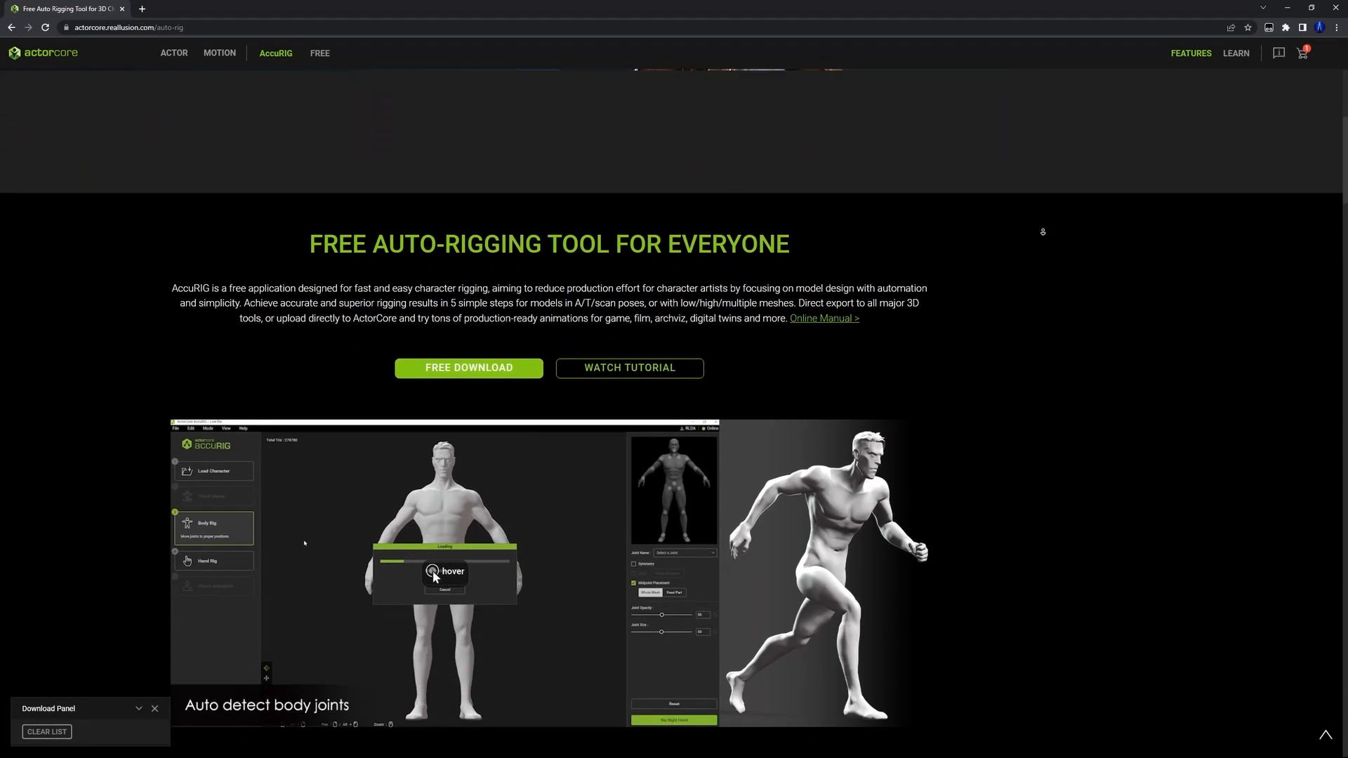
Download ActorCore's free Idle motion for iClone/Character Creator with the Male Robot avatar
{"action": "scroll", "scroll_direction": "down", "scroll_amount": 3}
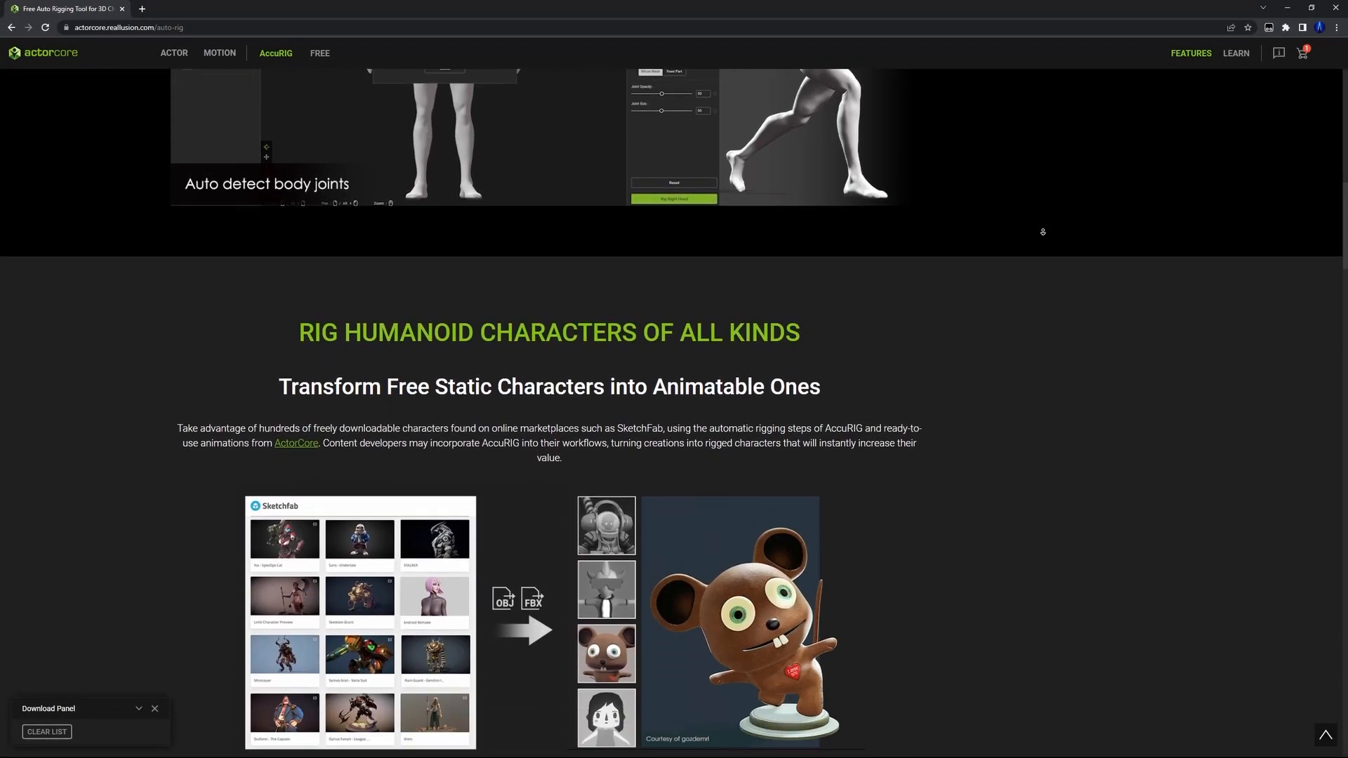
{"action": "left_click", "coordinate": [173, 52]}
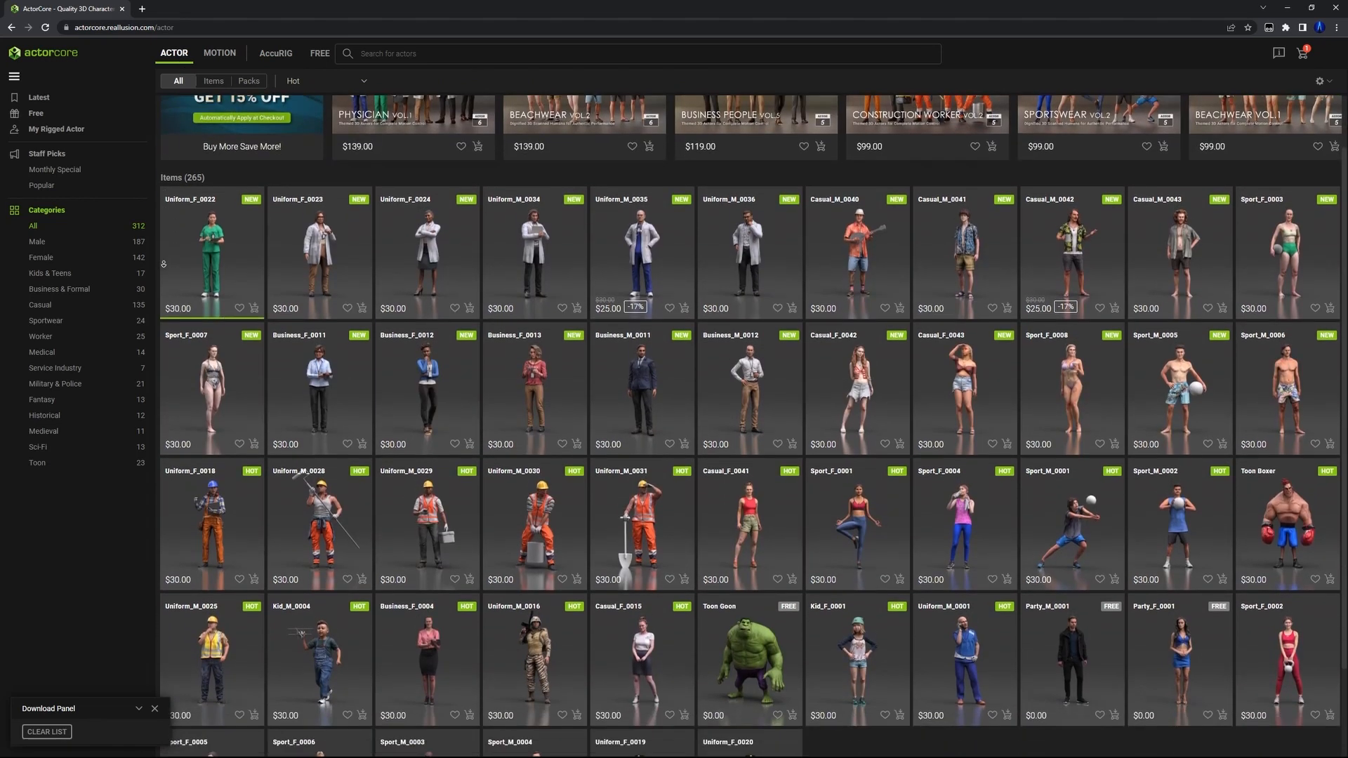
{"action": "left_click", "coordinate": [219, 52]}
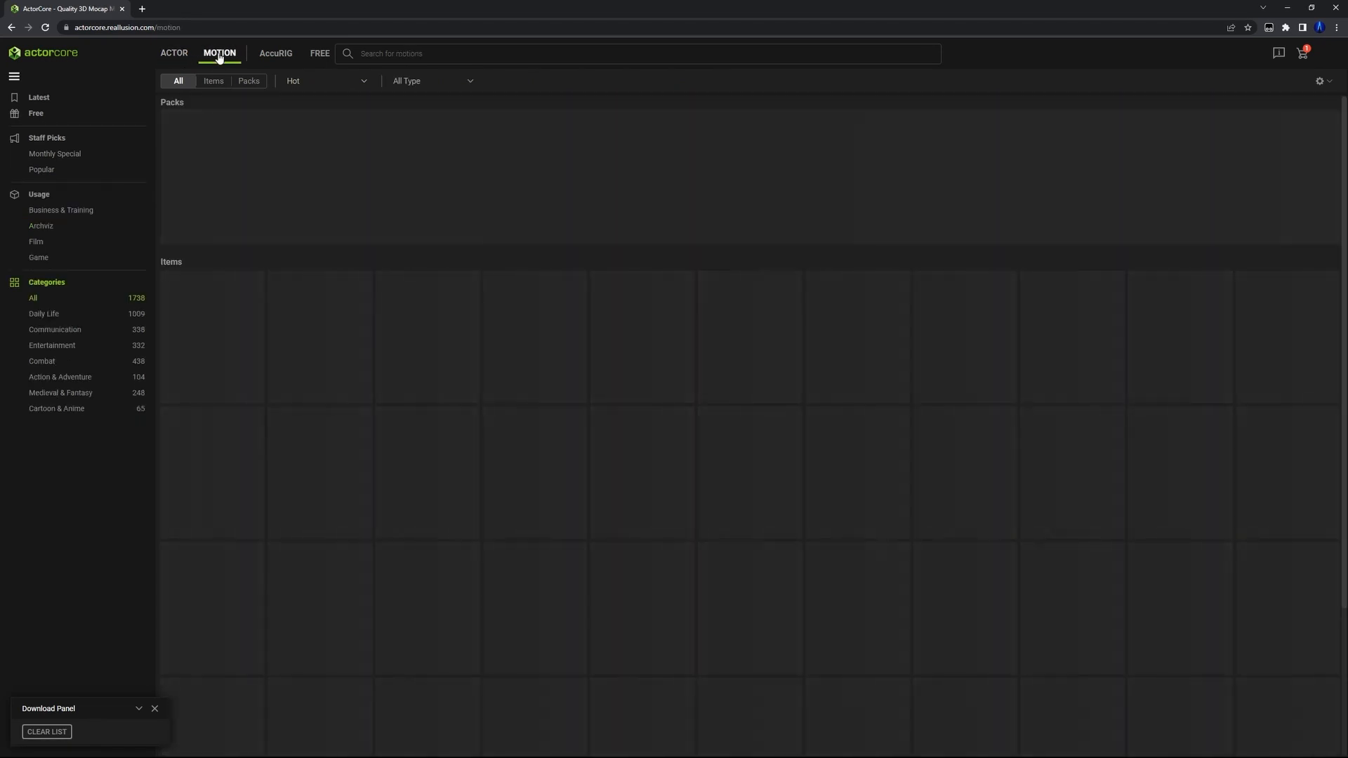
{"action": "left_click", "coordinate": [36, 113]}
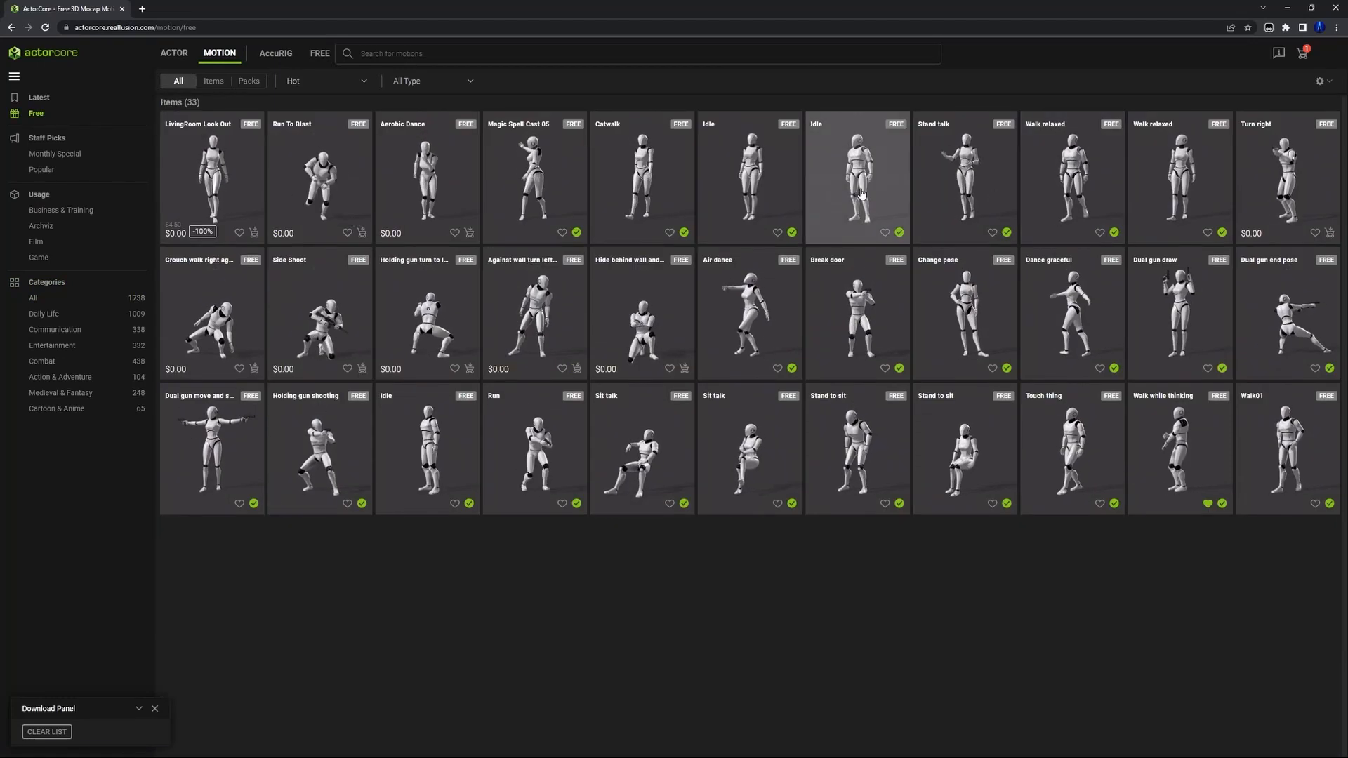
{"action": "left_click", "coordinate": [817, 176]}
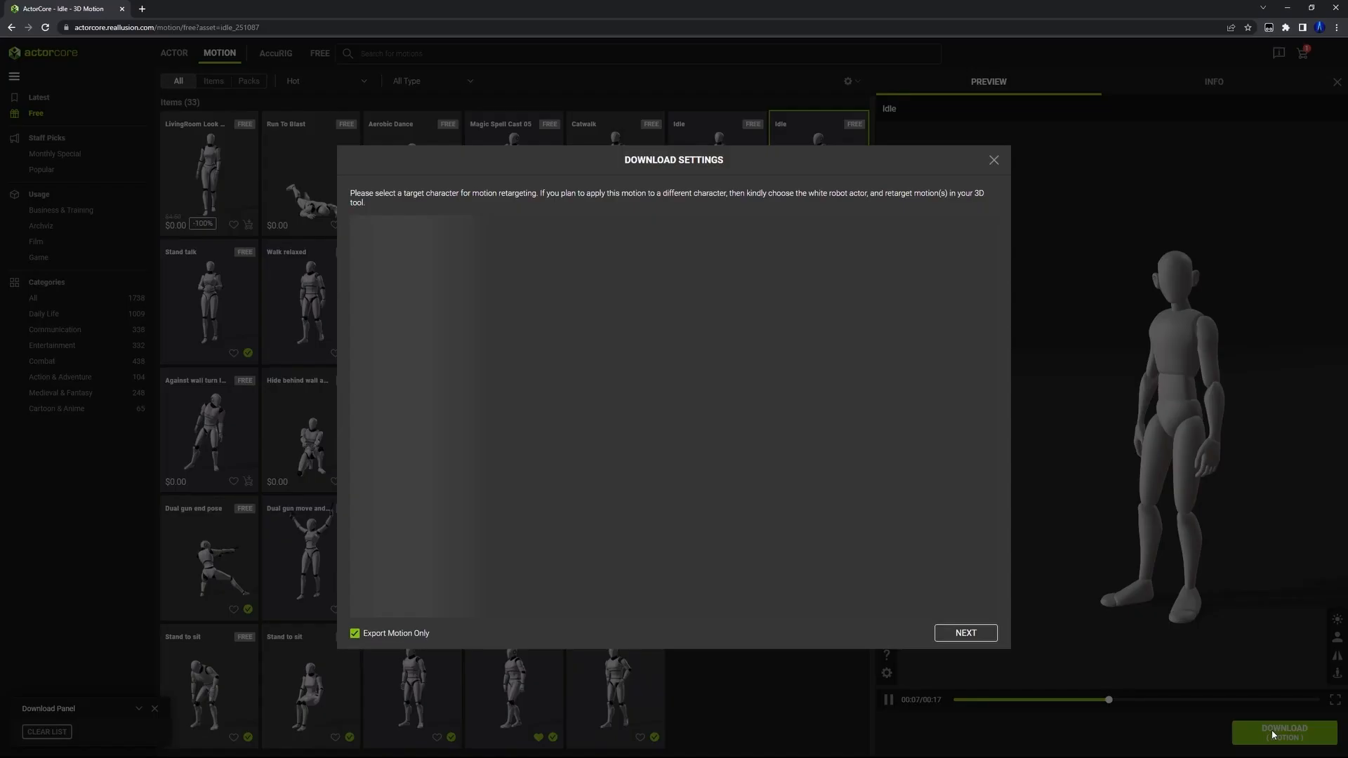
{"action": "left_click", "coordinate": [965, 632]}
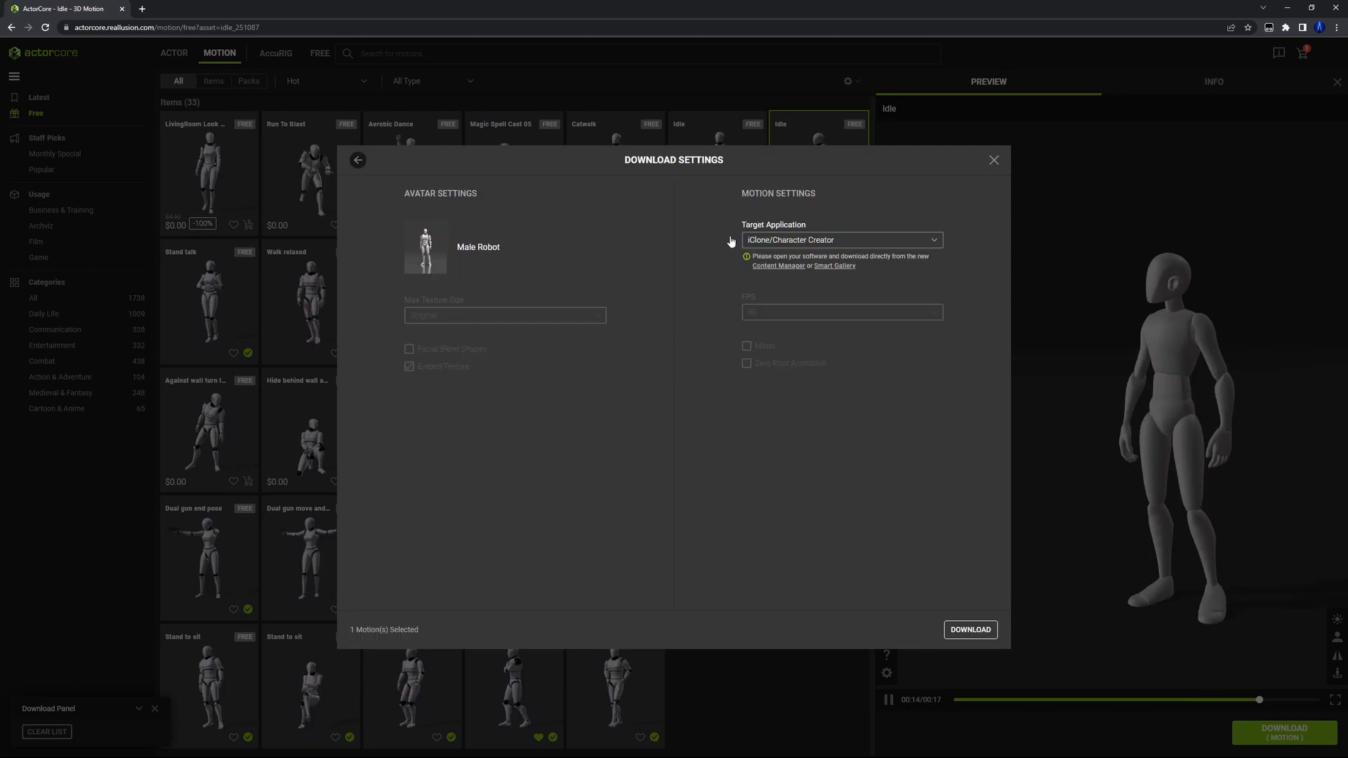
{"action": "left_click", "coordinate": [841, 240]}
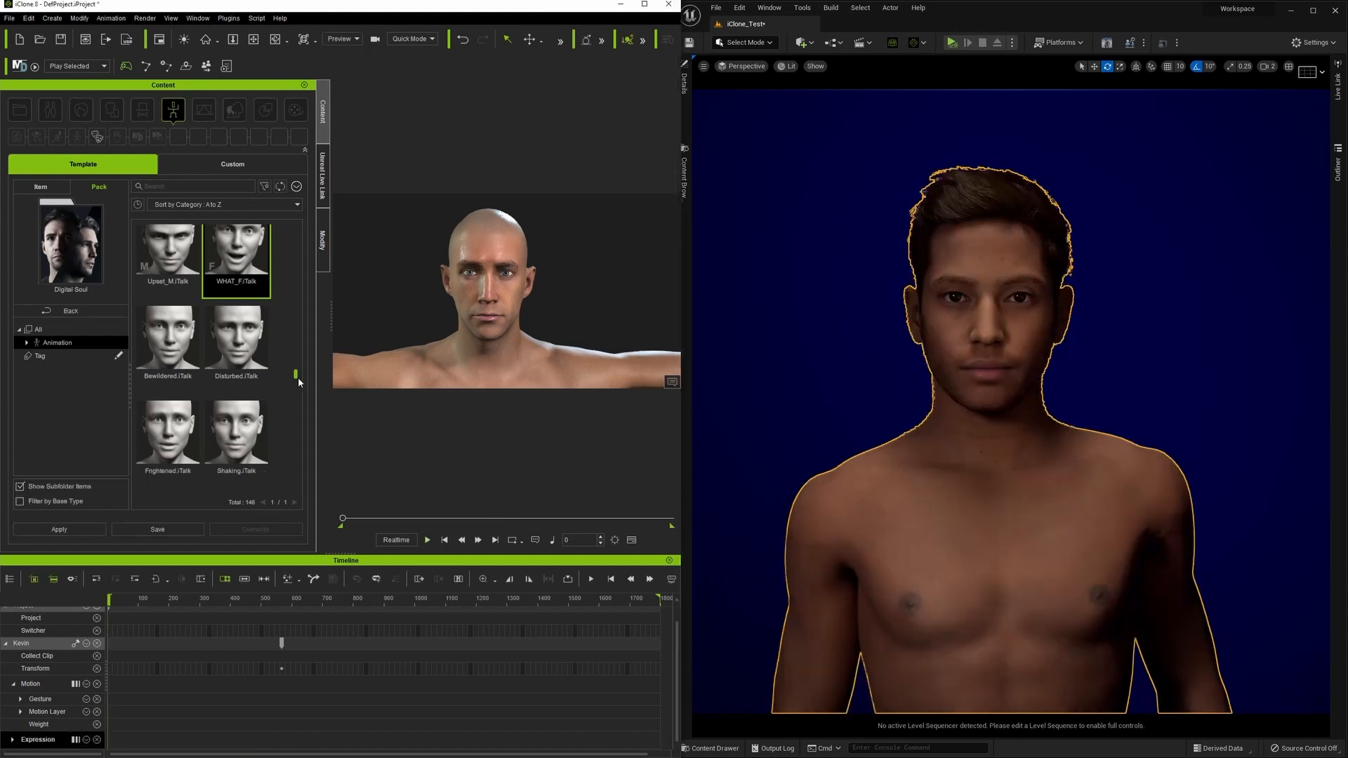
Scroll through the Digital Soul talk templates for Kevin
{"action": "scroll", "scroll_direction": "down", "scroll_amount": 3}
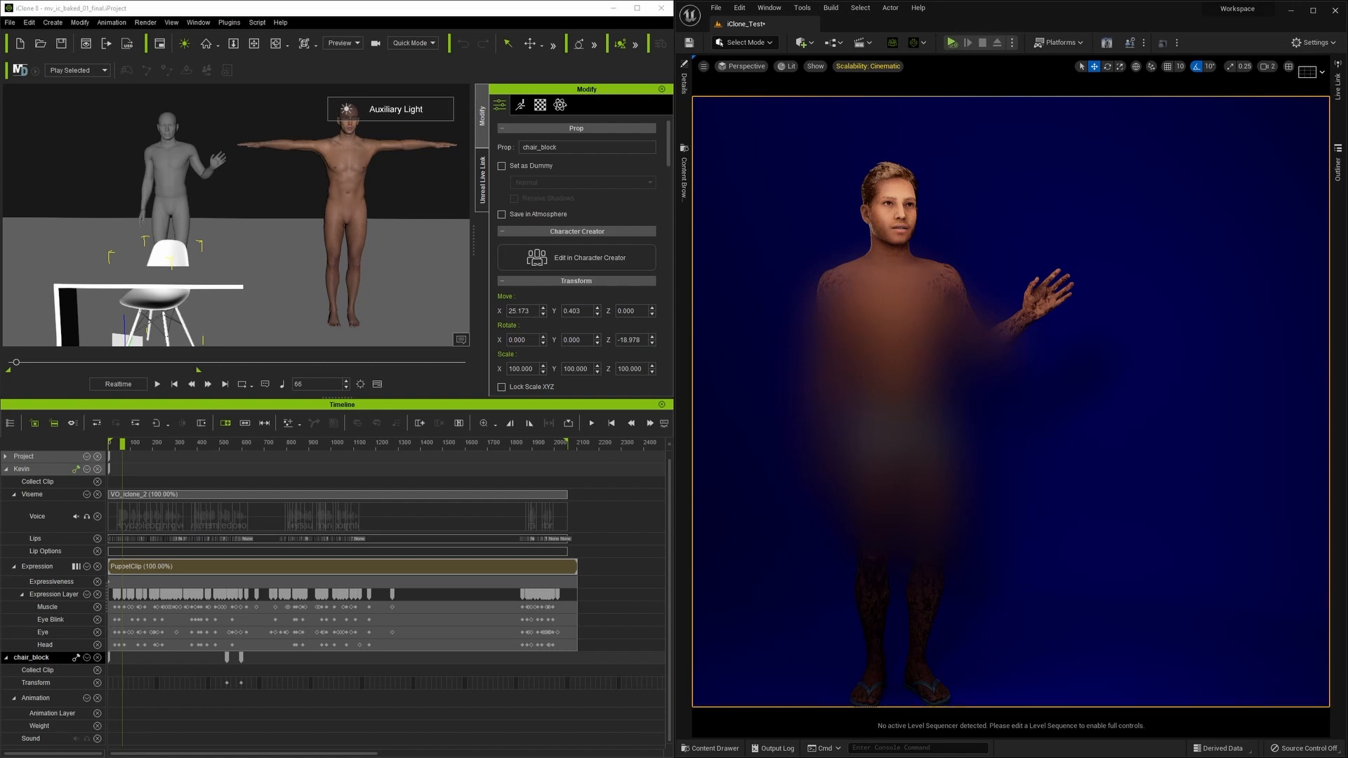
Set viewport Scalability to Low and Wireframe, then open Take Recorder on BP_Emanuel
{"action": "left_click", "coordinate": [867, 66]}
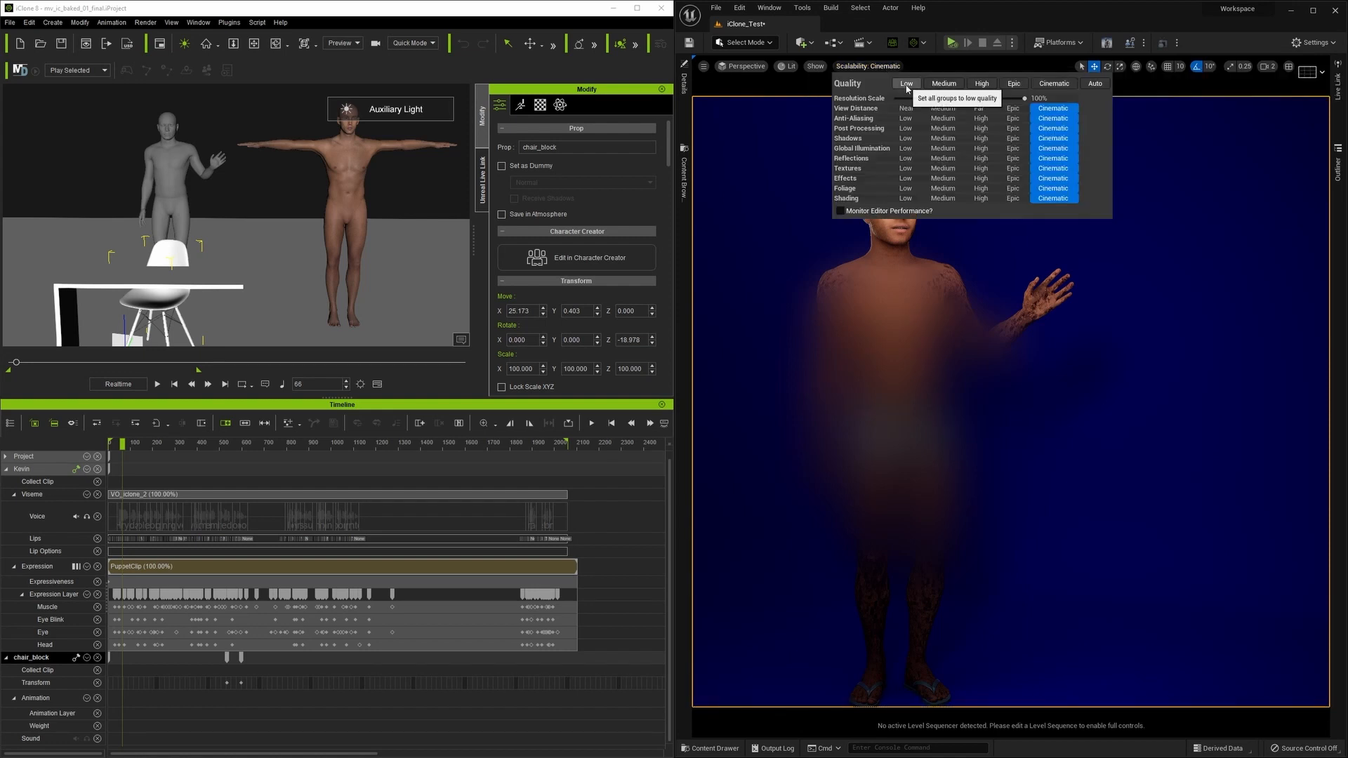
{"action": "left_click", "coordinate": [905, 84]}
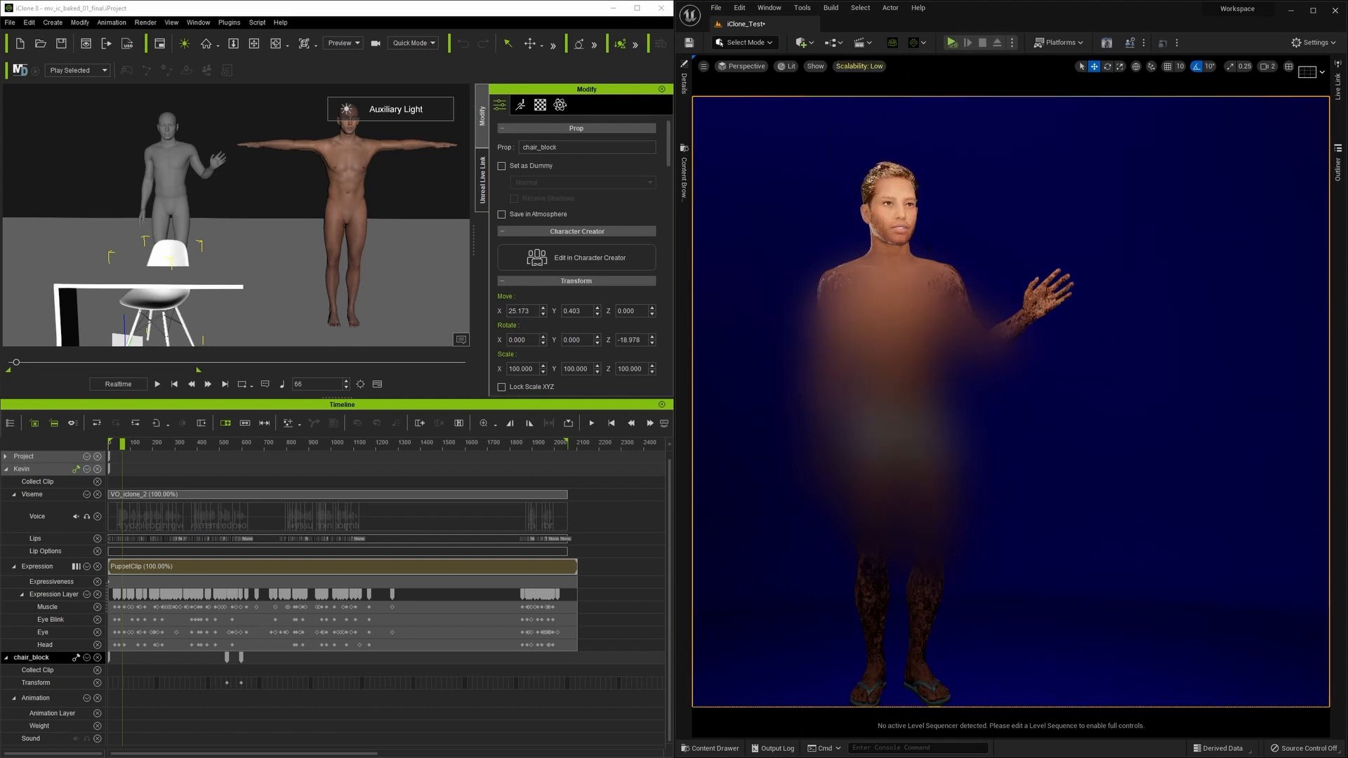
{"action": "left_click", "coordinate": [787, 66]}
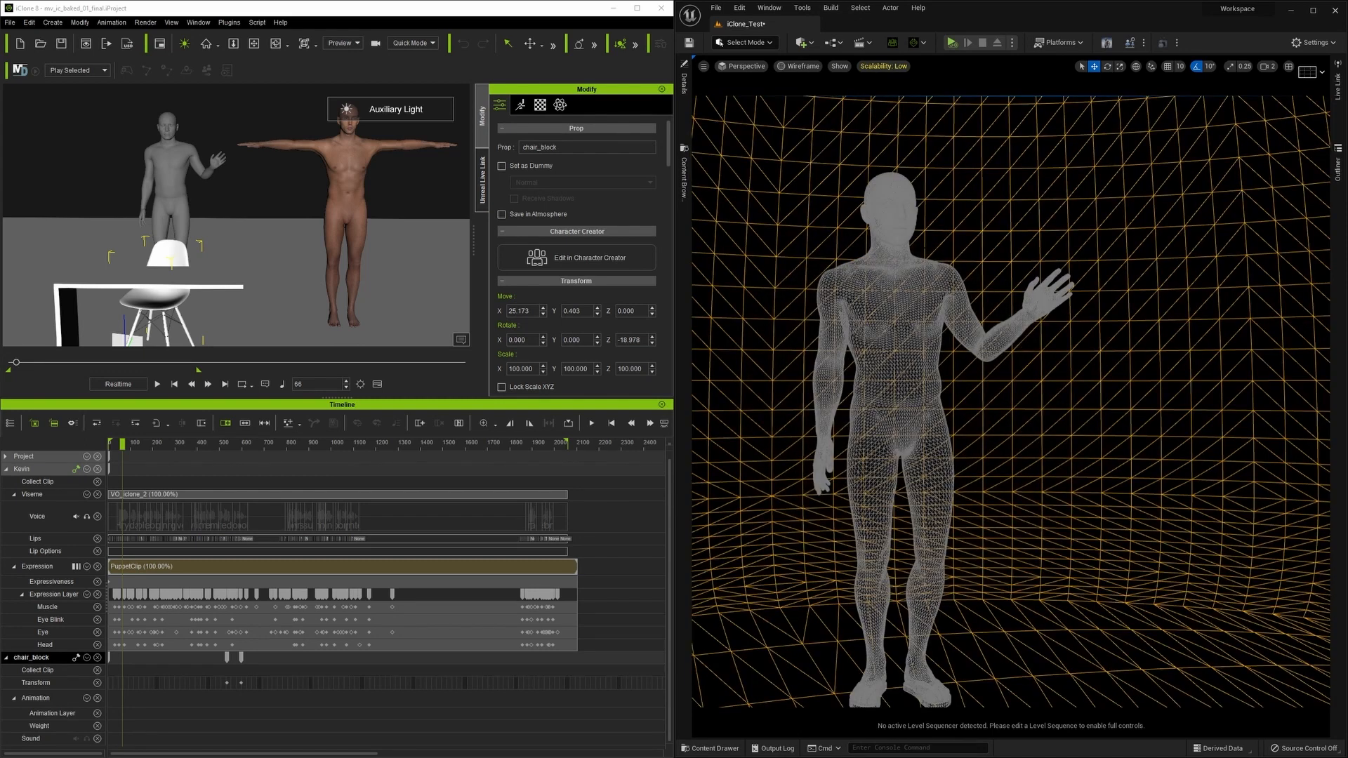
{"action": "left_click", "coordinate": [769, 7]}
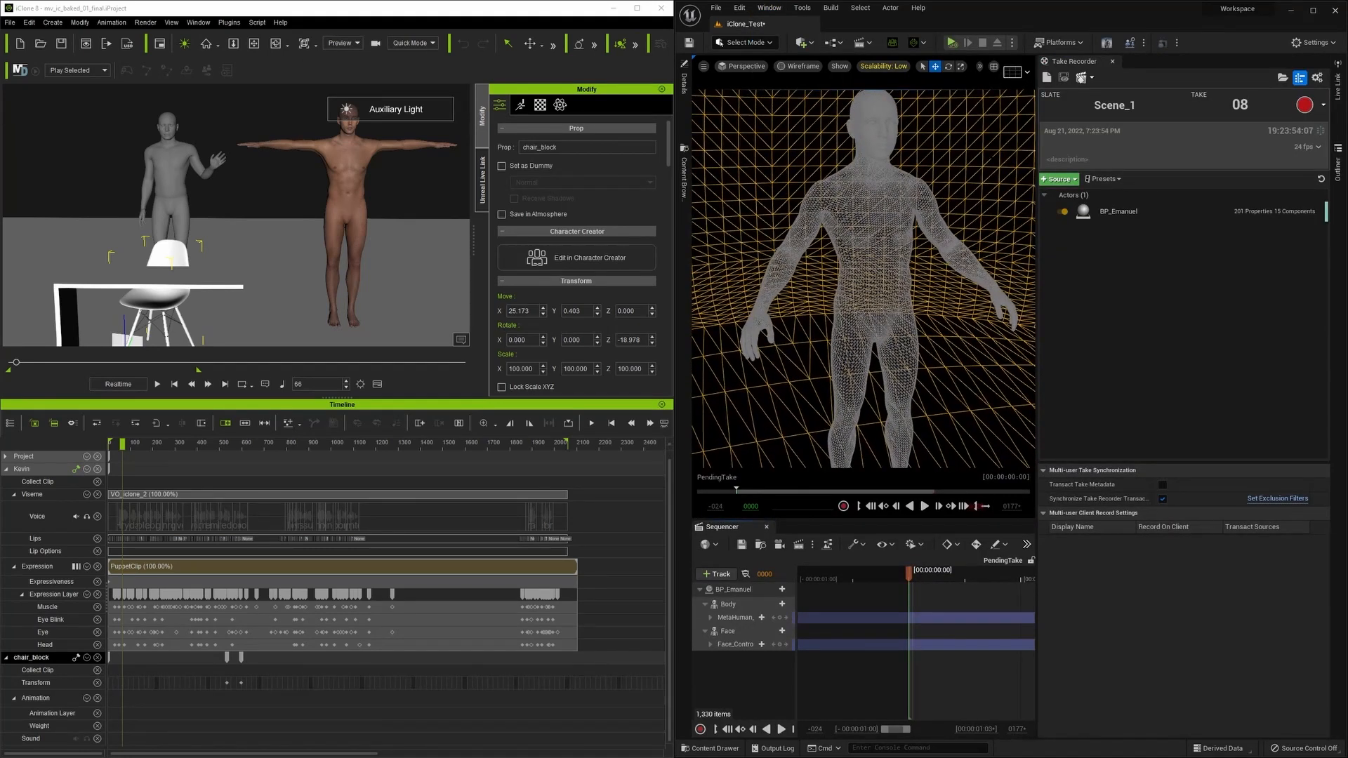
{"action": "left_click", "coordinate": [1118, 211]}
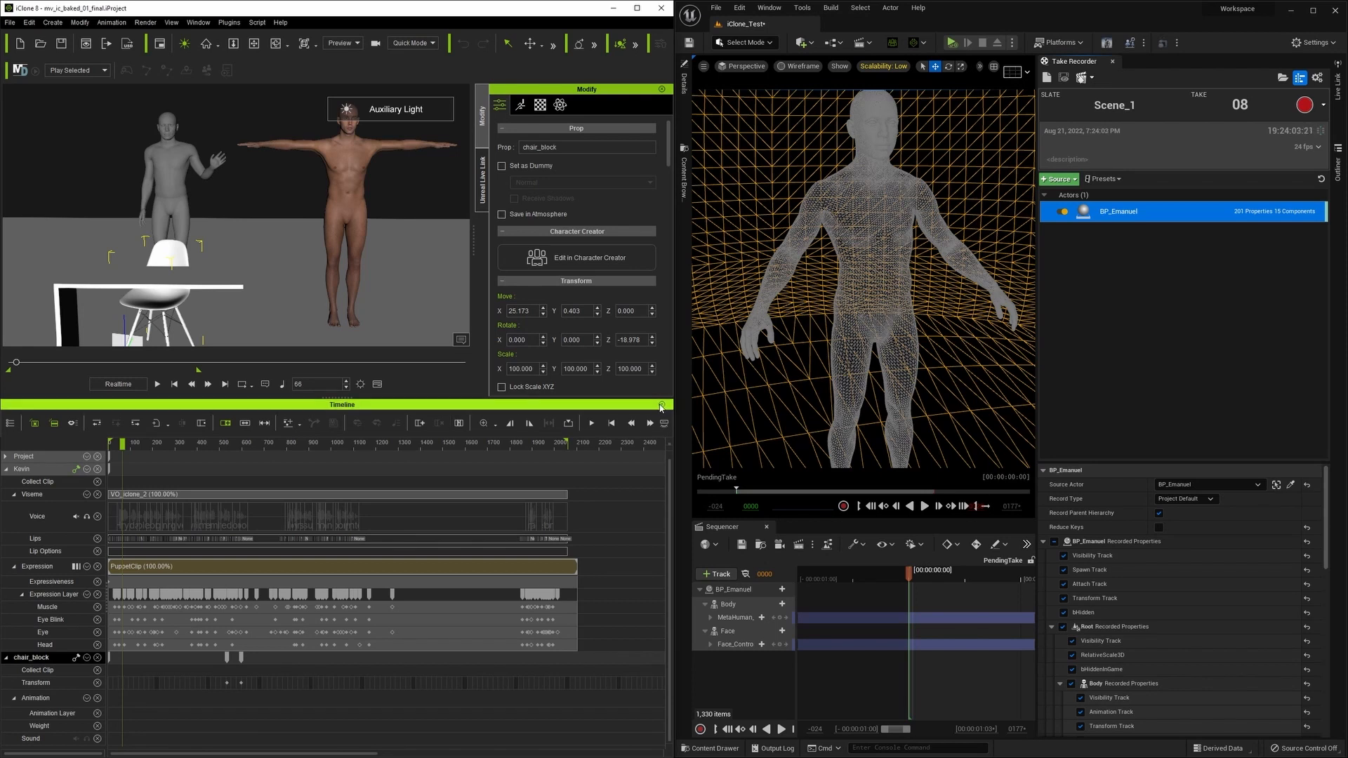
{"action": "mouse_move", "coordinate": [661, 406]}
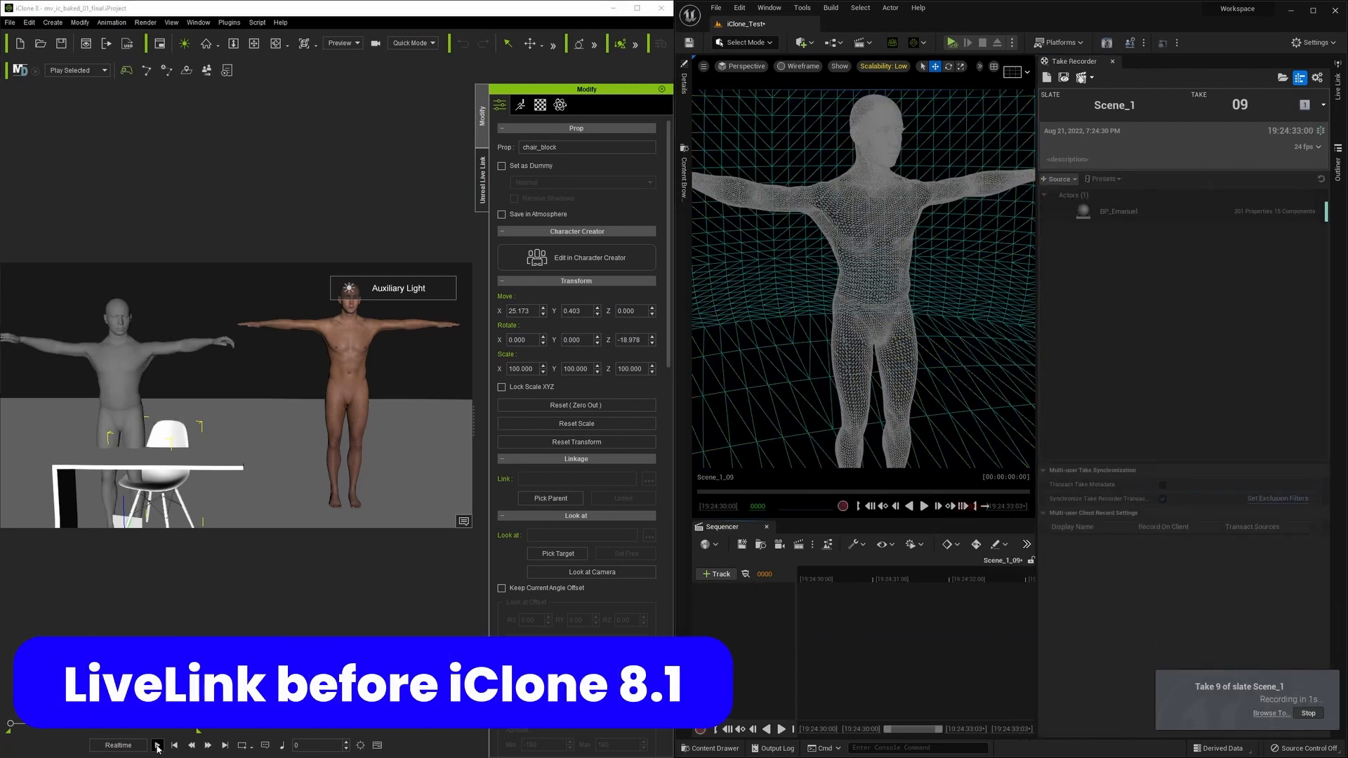
Play the iClone animation so Take Recorder captures Scene_1 take 10
{"action": "left_click", "coordinate": [156, 745]}
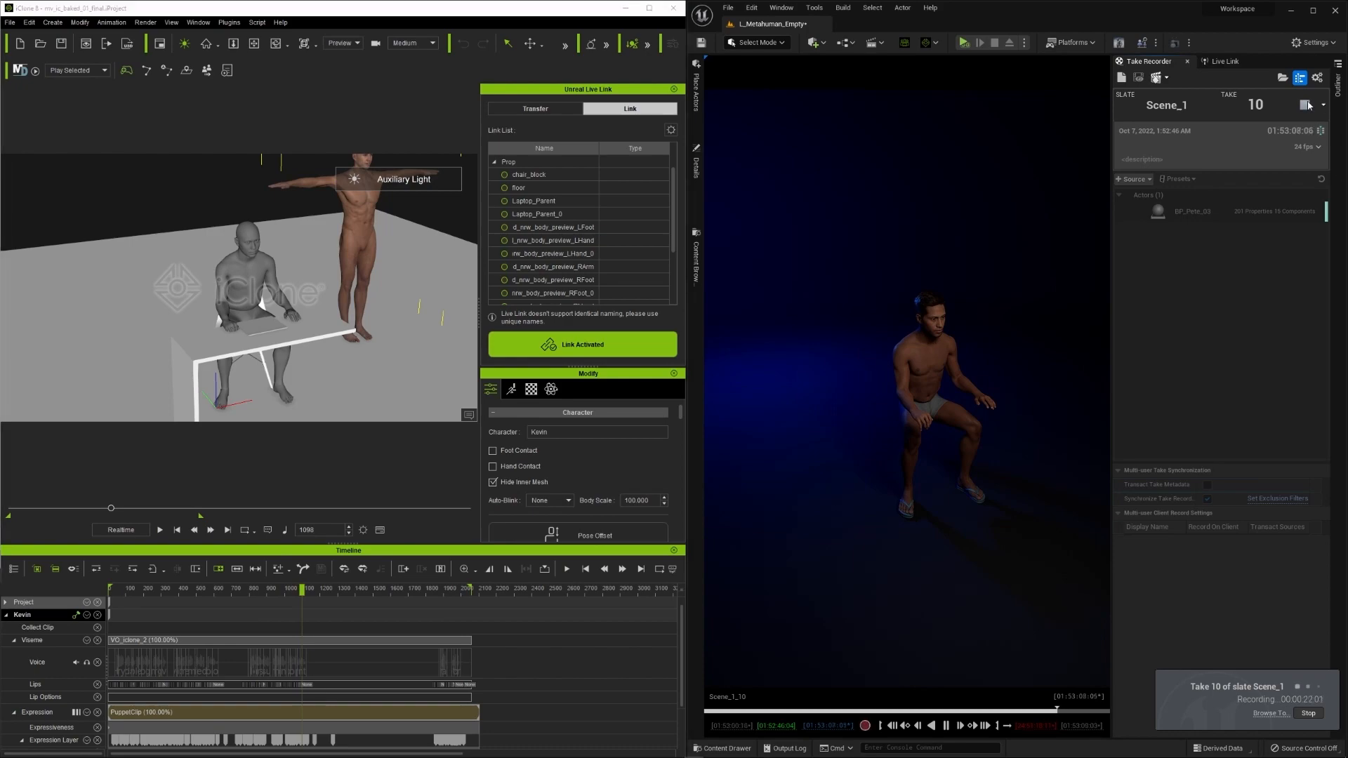
{"action": "left_click", "coordinate": [222, 107]}
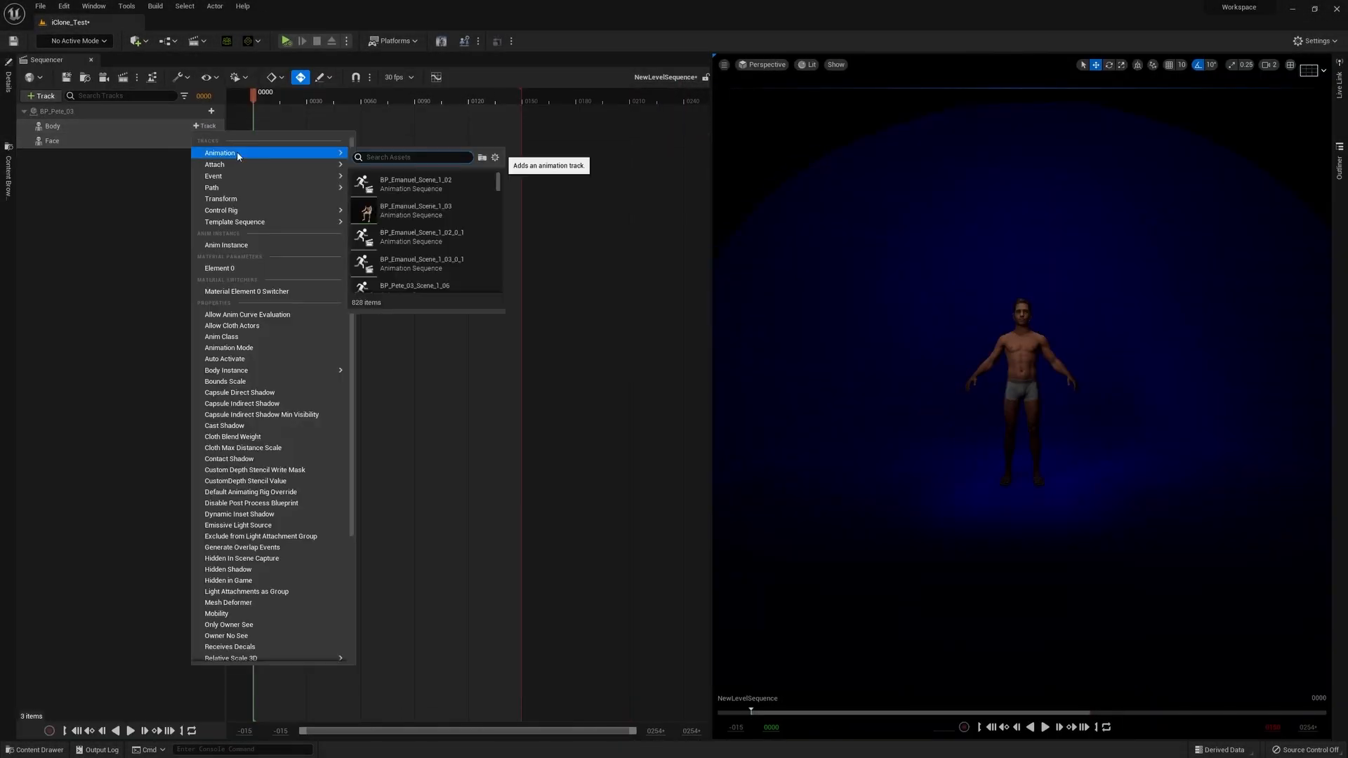
Add iClone_Body_FinalAnim to the Body track and export the sequence as Body_Anim FBX
{"action": "type", "text": "iclone_body"}
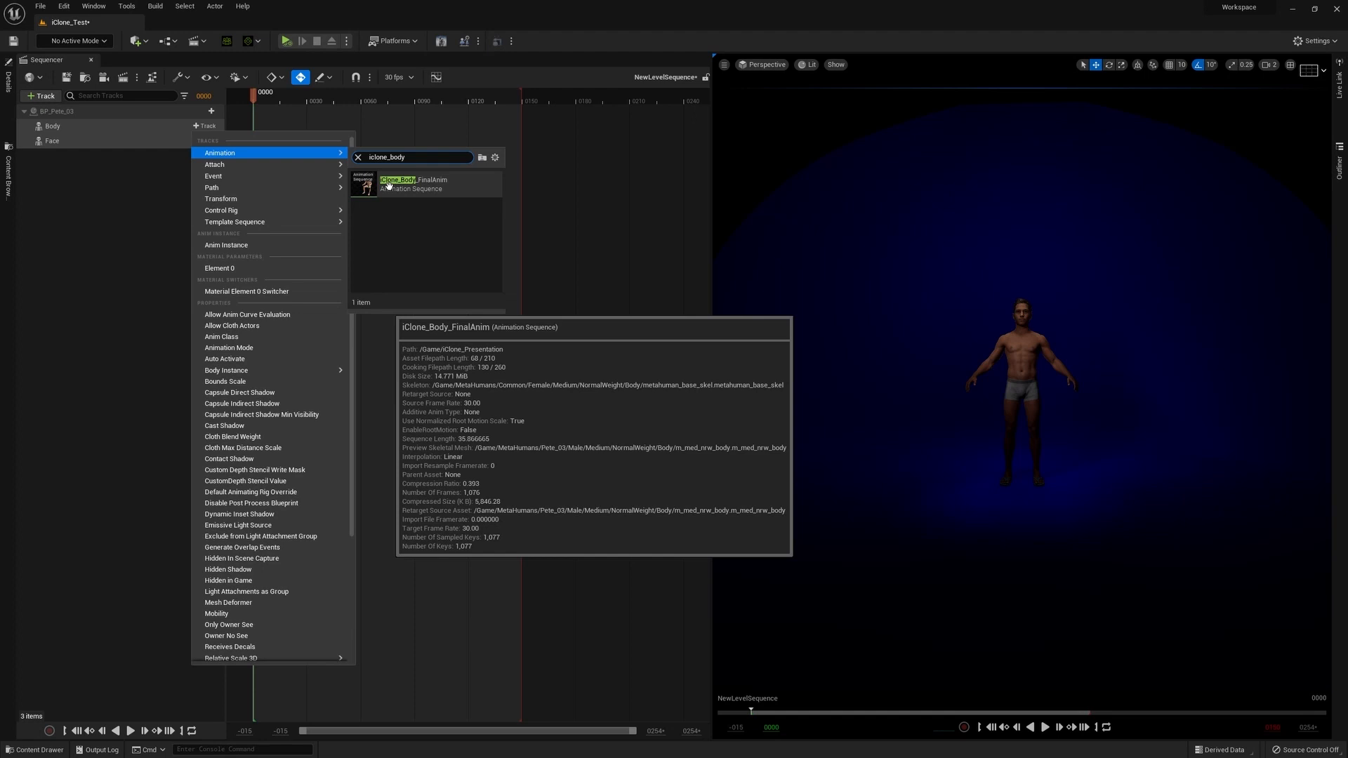
{"action": "left_click", "coordinate": [411, 184]}
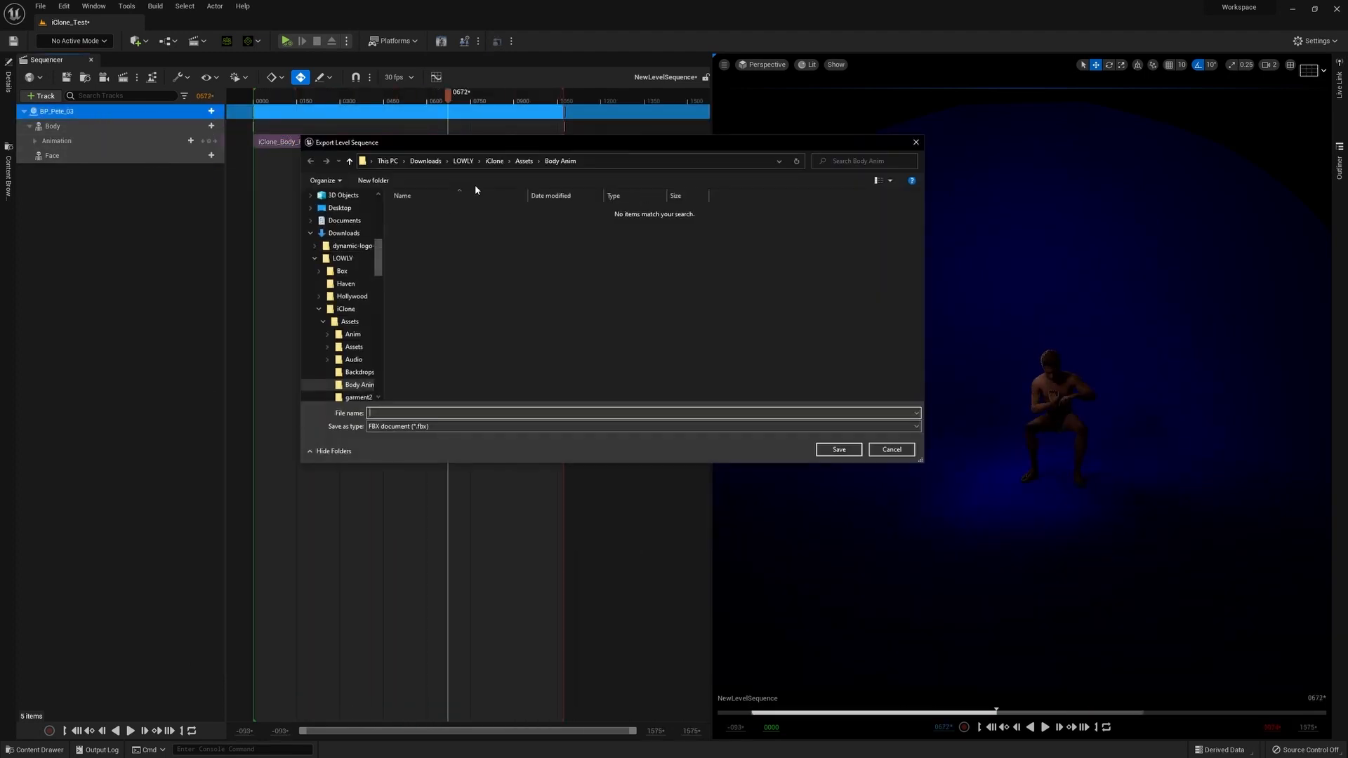
{"action": "type", "text": "Body_Anim"}
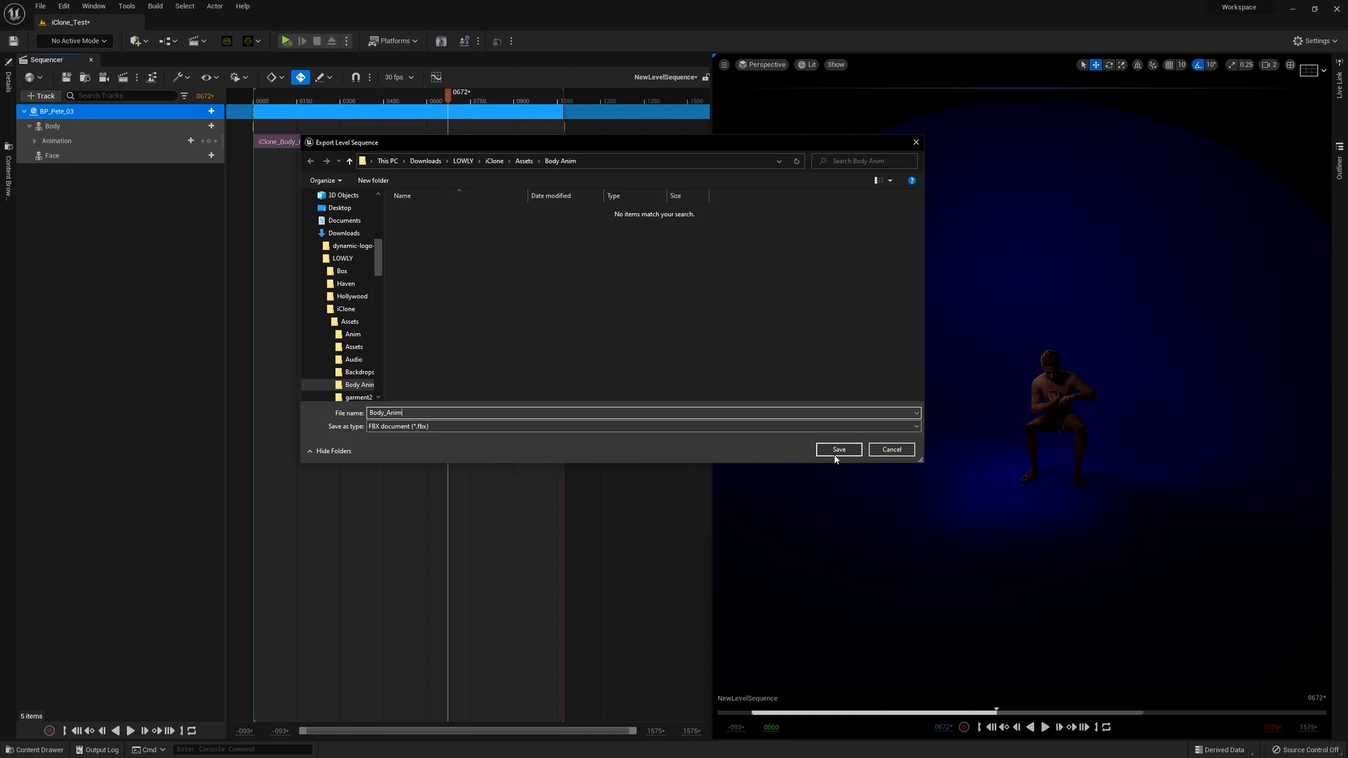
{"action": "left_click", "coordinate": [836, 449]}
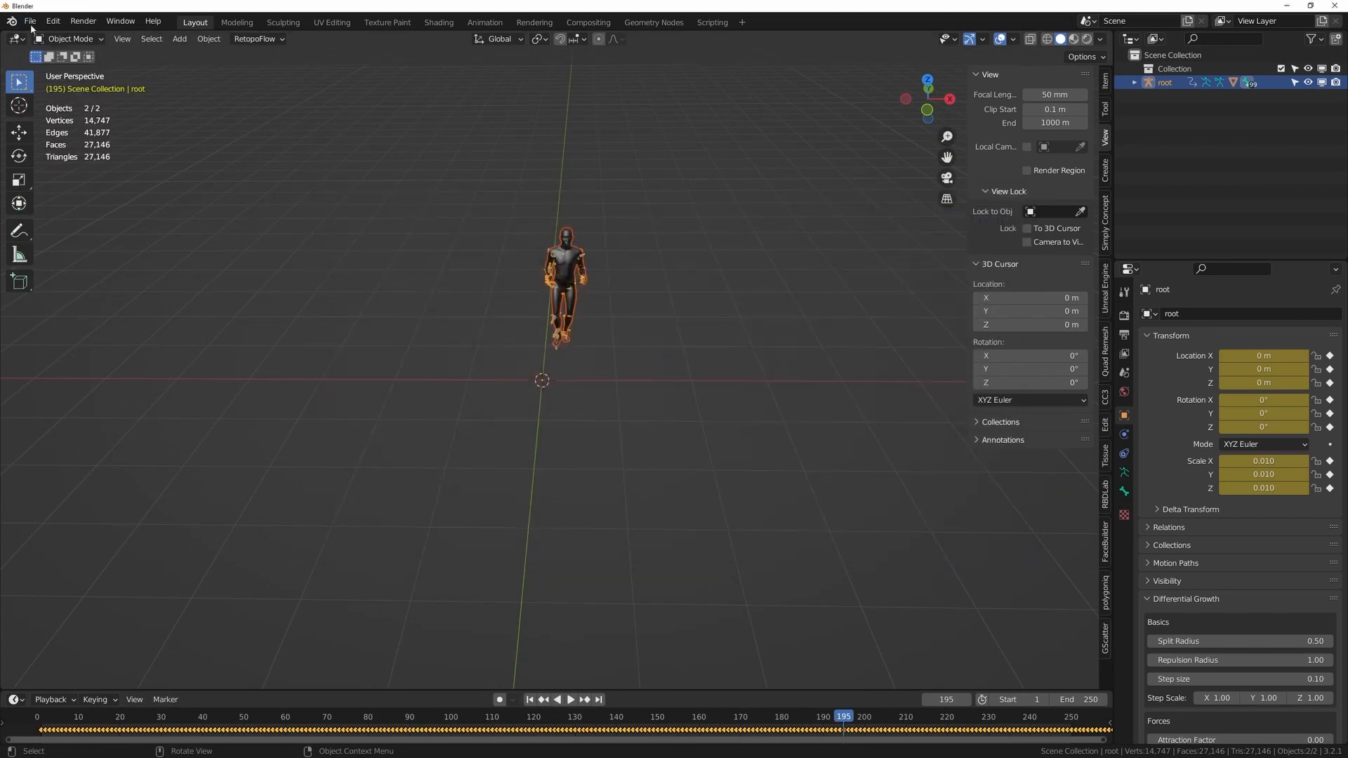
Open Blender's File menu to import the exported Body_Anim FBX
{"action": "left_click", "coordinate": [30, 21]}
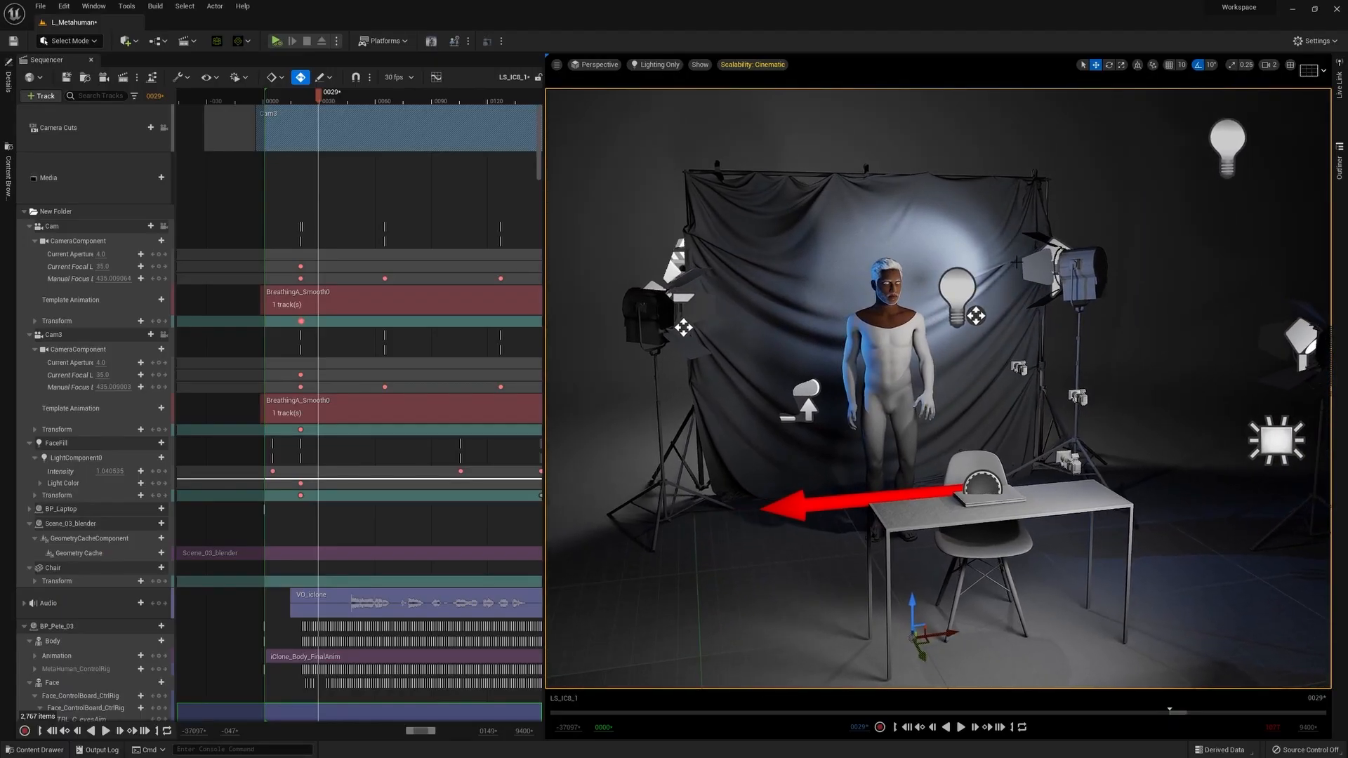
Switch the viewport view mode from Lighting Only to Lit
{"action": "left_click", "coordinate": [658, 64]}
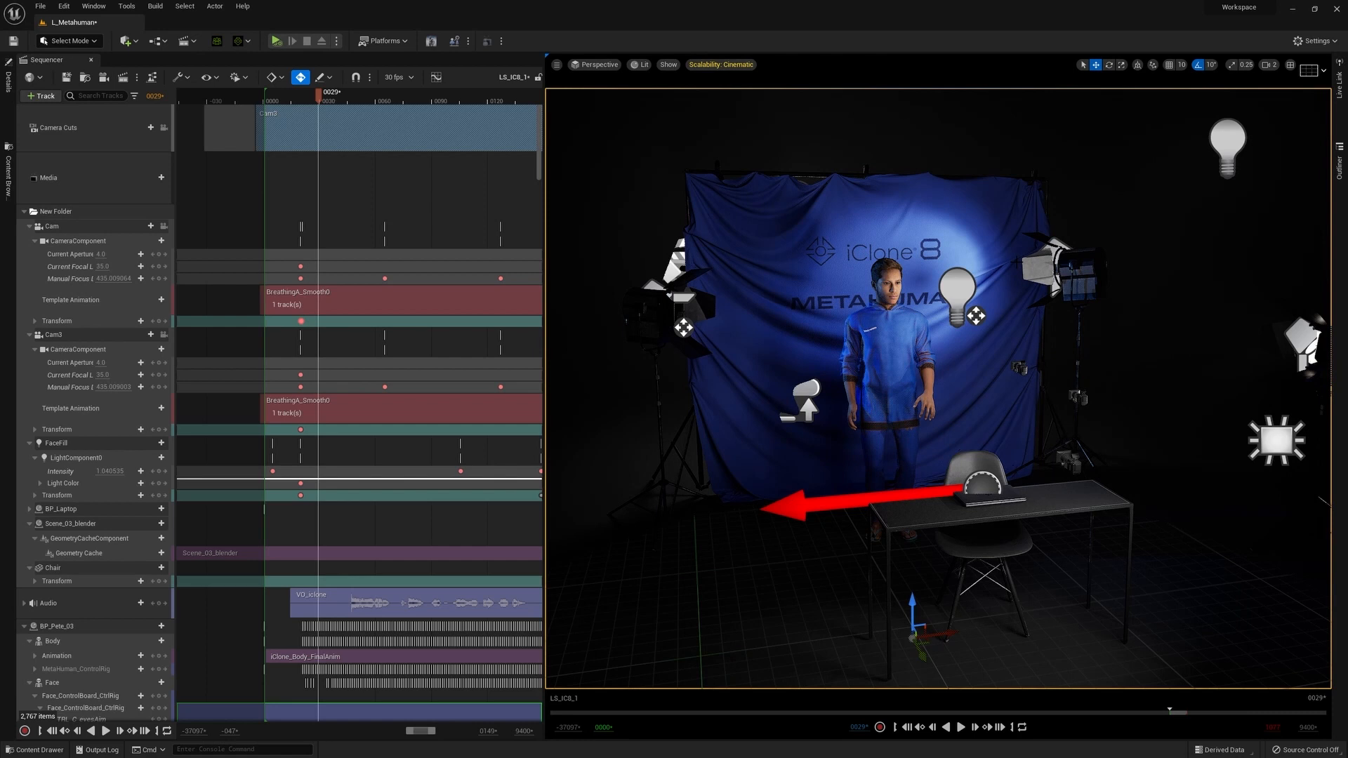